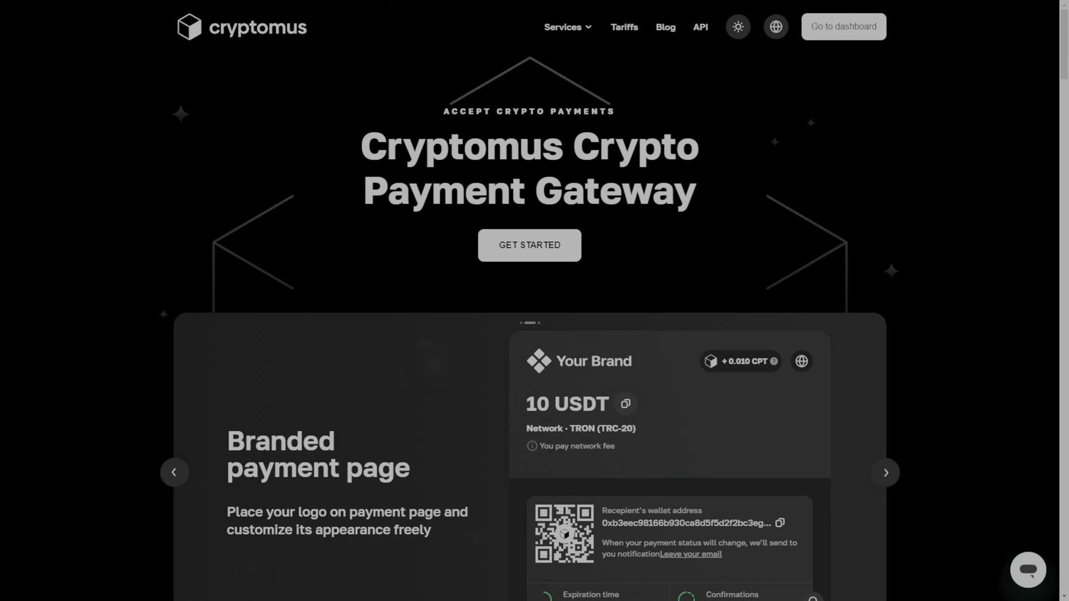
mouse_move(186, 286)
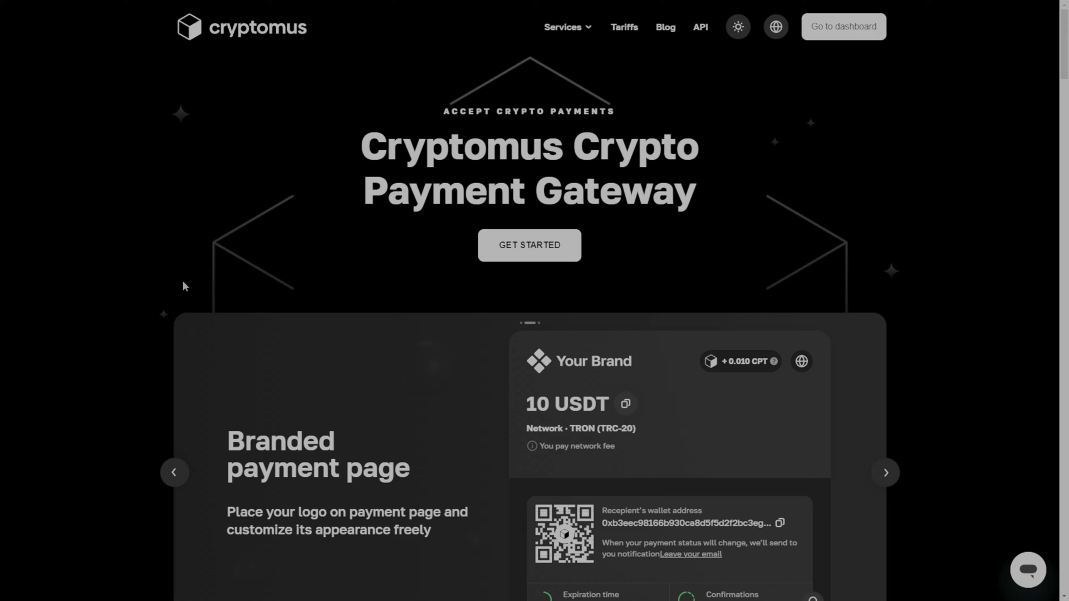
mouse_move(668, 174)
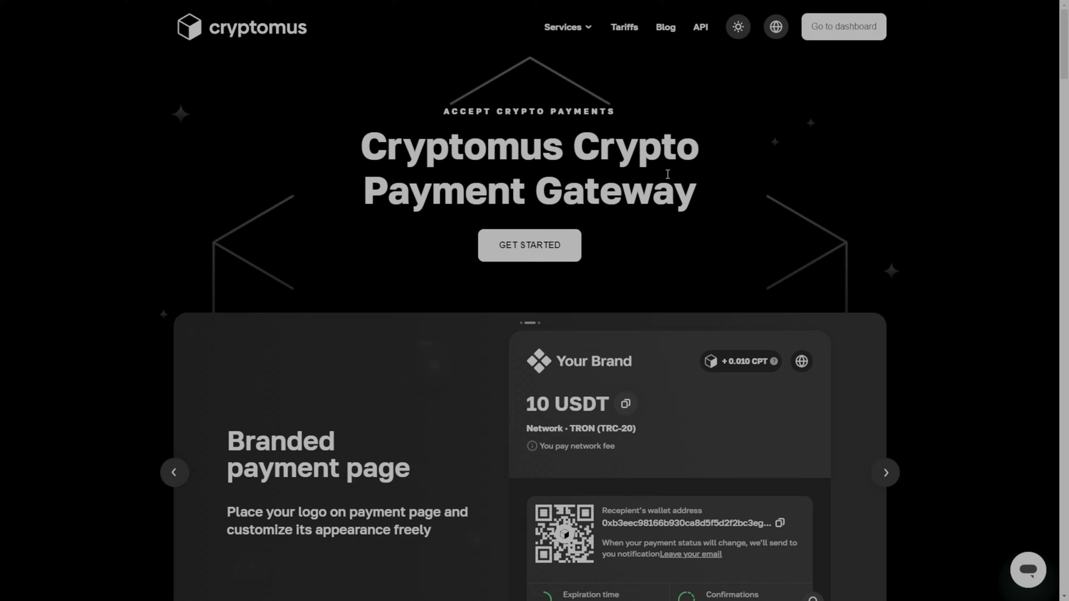
mouse_move(720, 144)
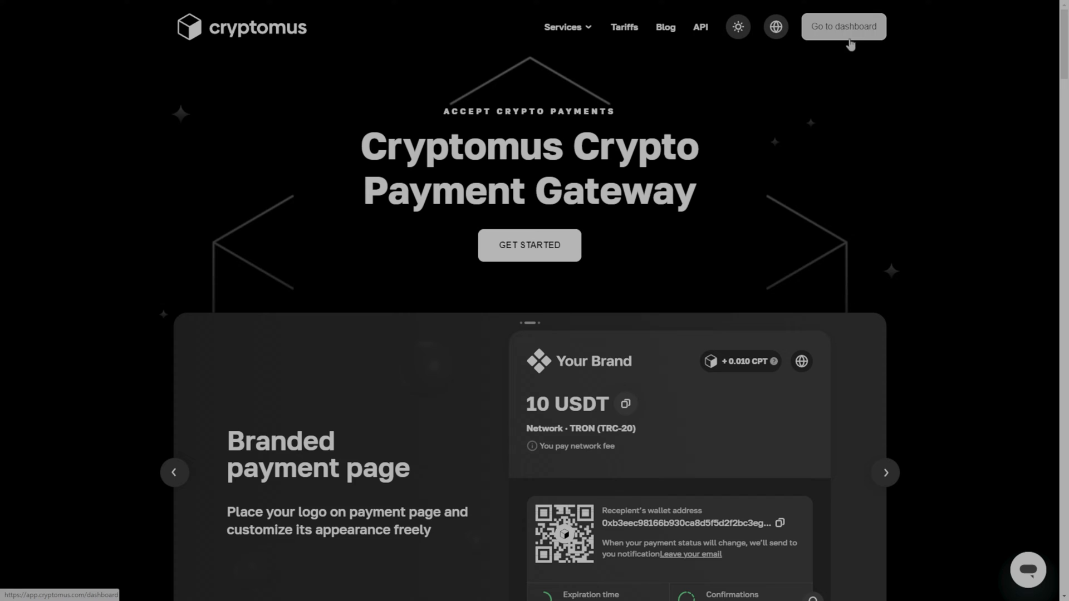
- Go to the Cryptomus dashboard and browse Personal and P2P trade wallet balances
left_click(843, 26)
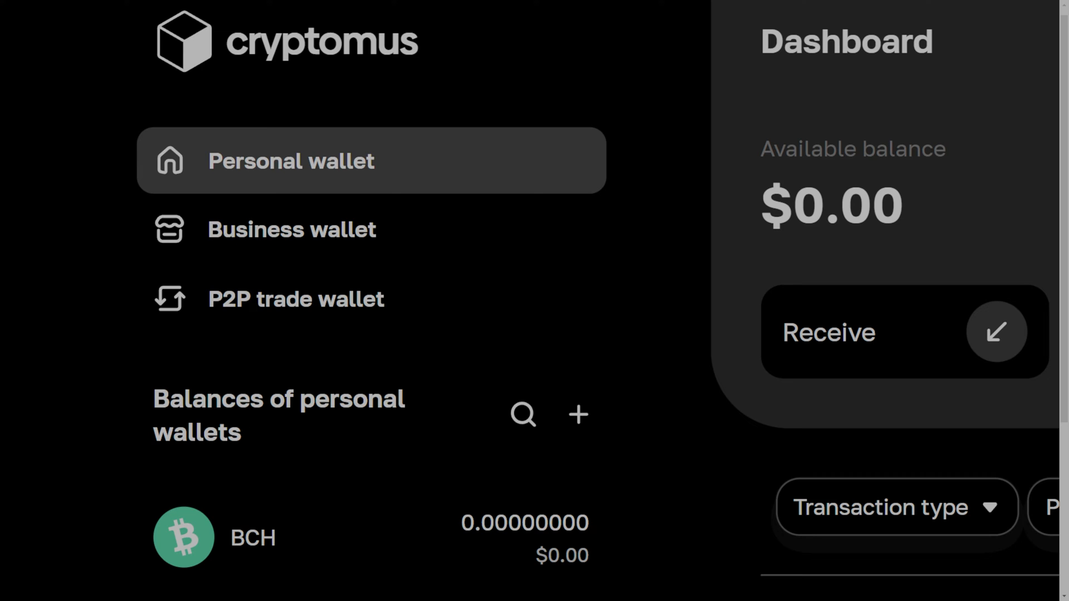
mouse_move(363, 178)
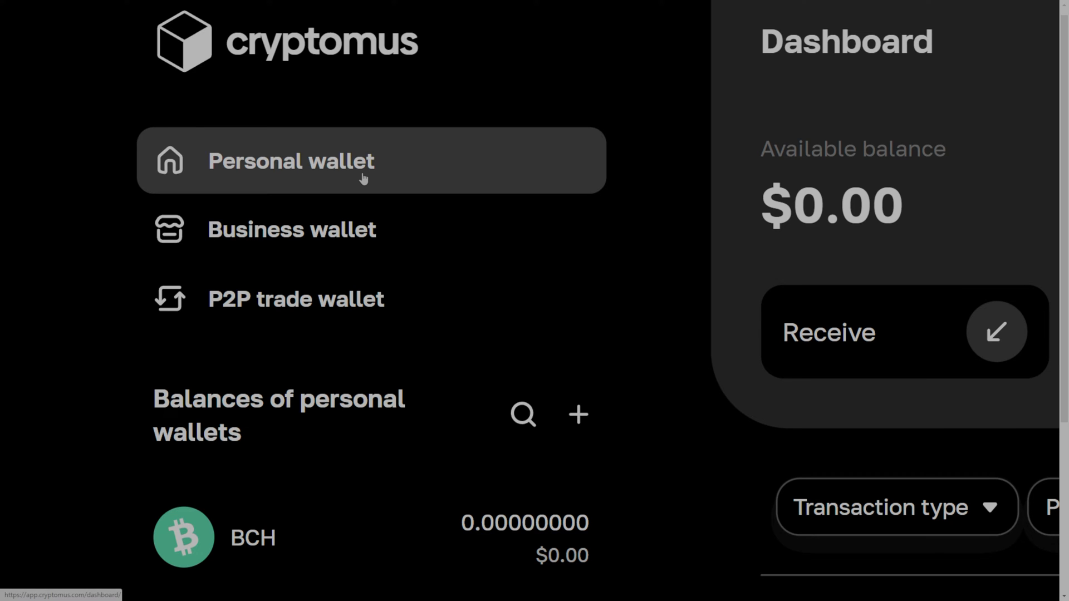
mouse_move(425, 182)
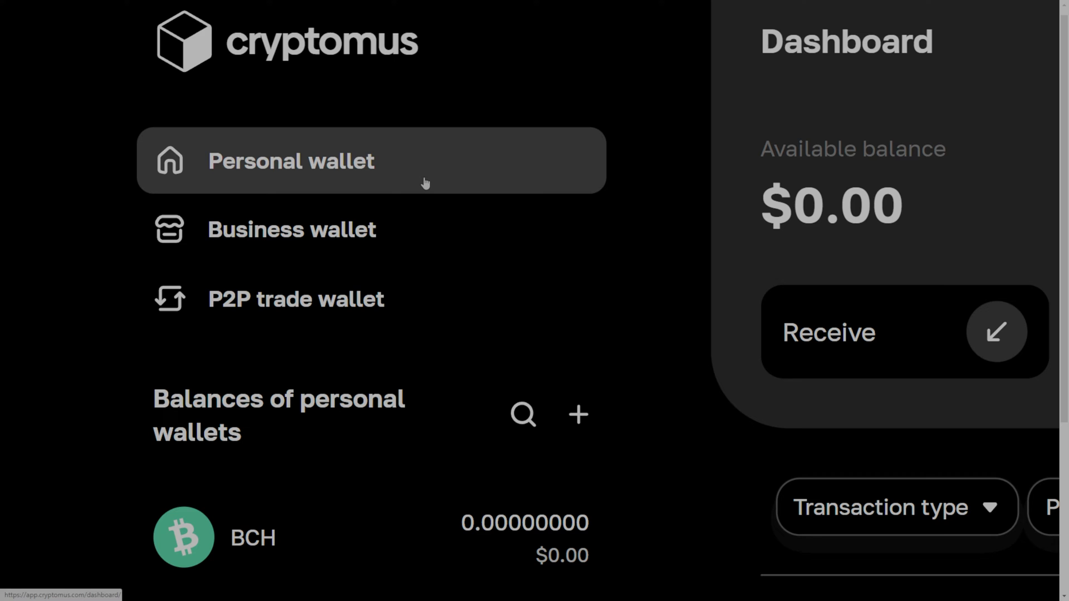
left_click(291, 229)
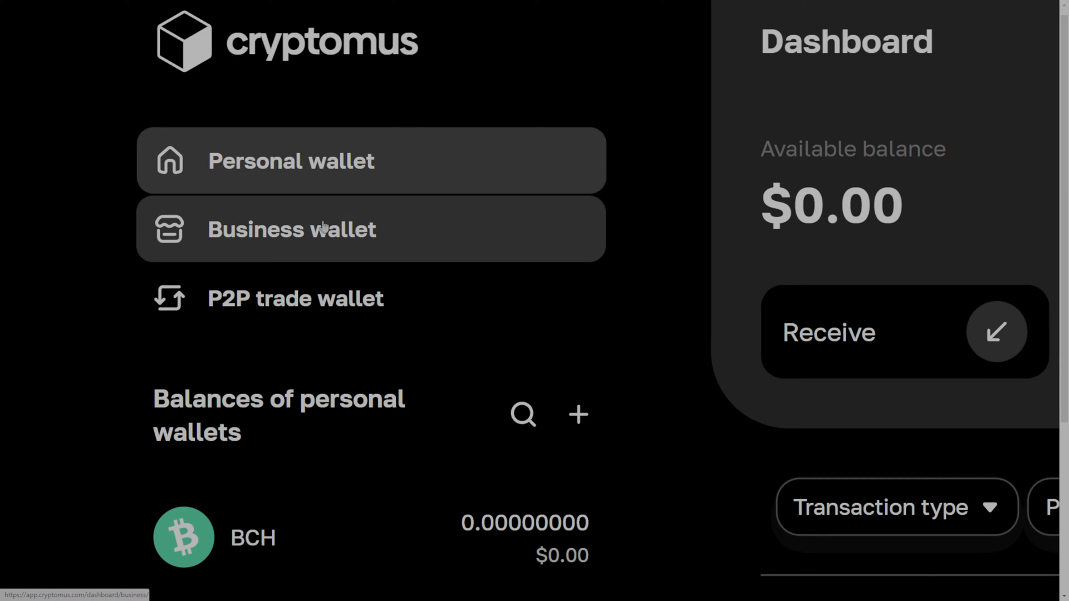
mouse_move(362, 229)
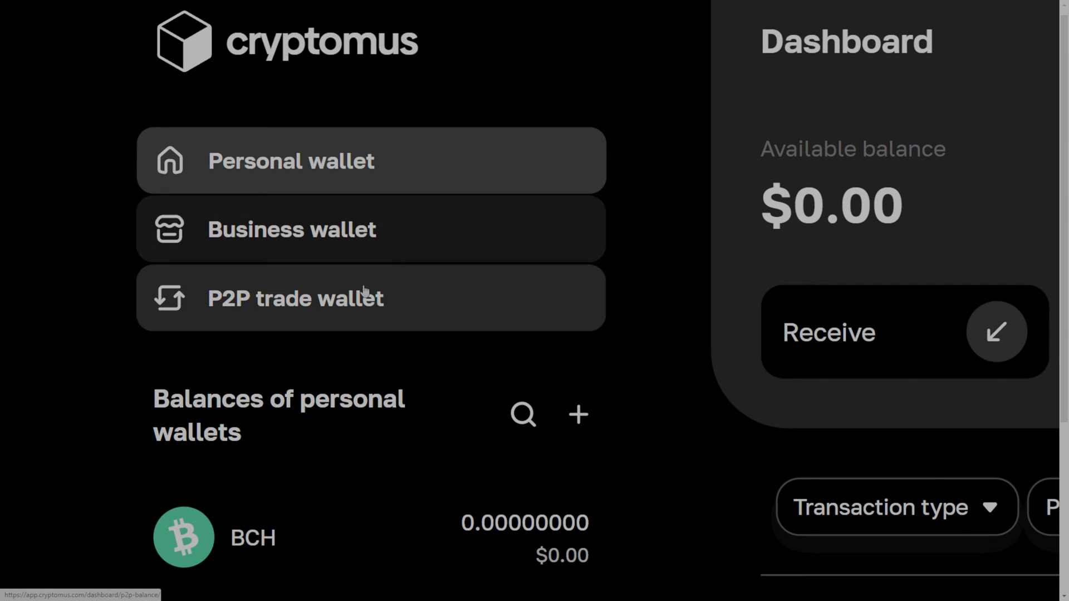
mouse_move(365, 298)
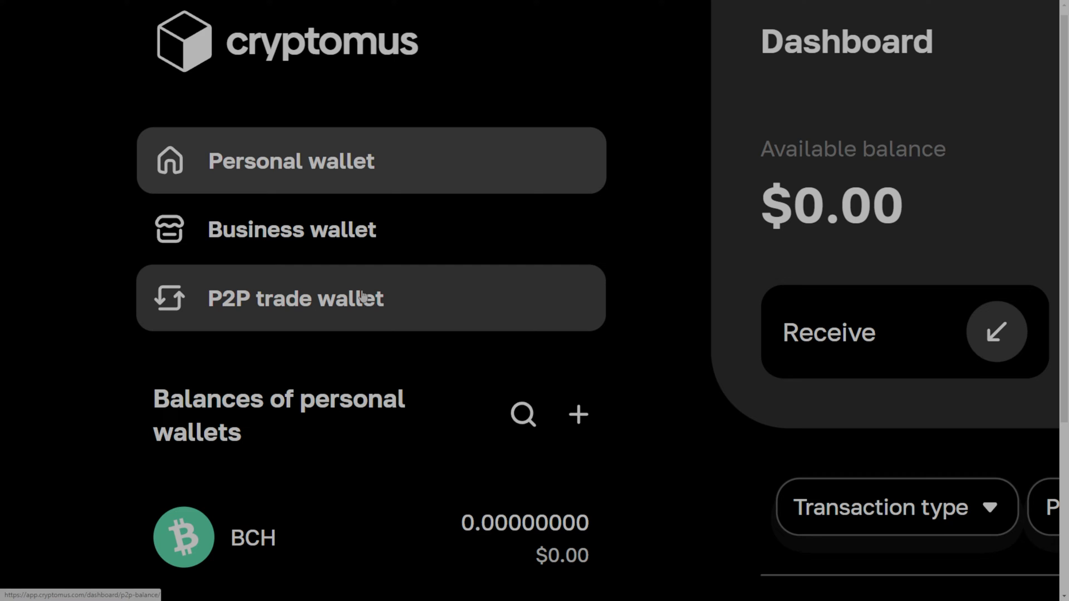
left_click(294, 298)
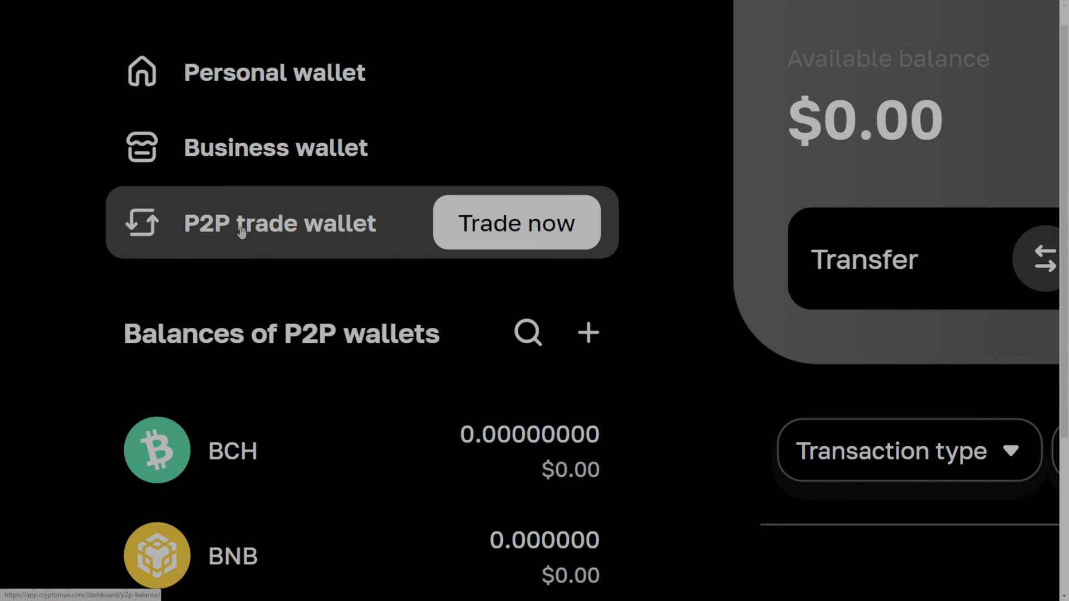
mouse_move(289, 88)
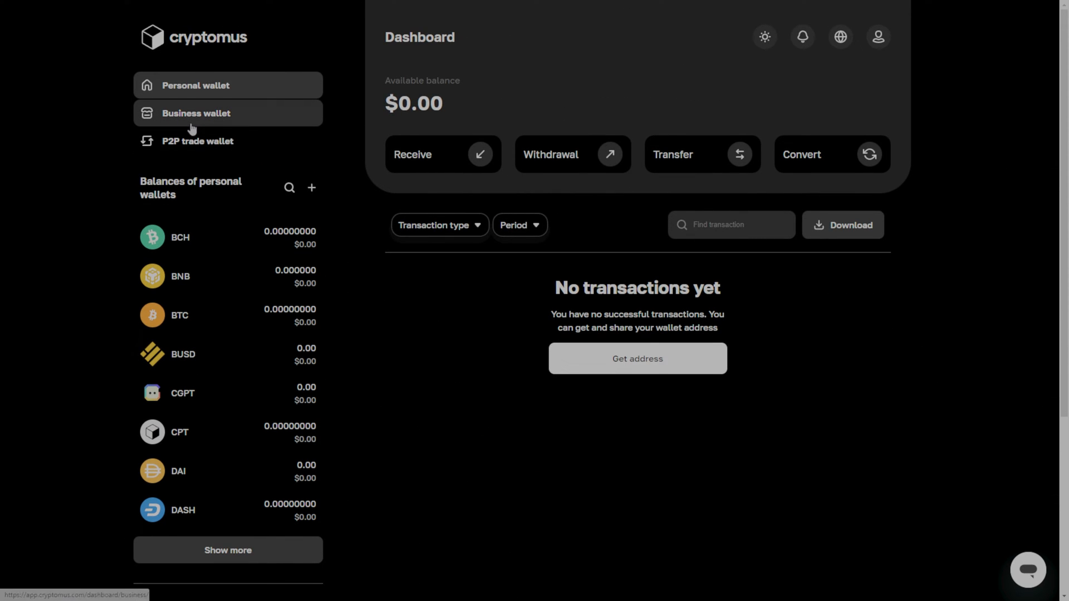
- Open the business wallet ($0.58 MATIC) and scroll to the Test_telegram and HACK_IT merchants
left_click(196, 113)
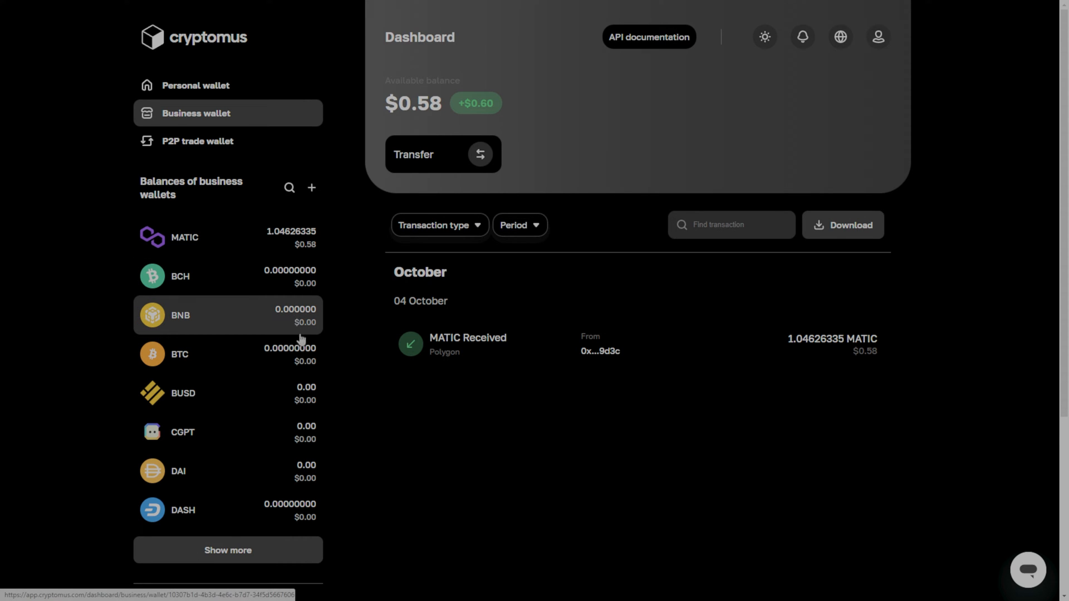
mouse_move(355, 386)
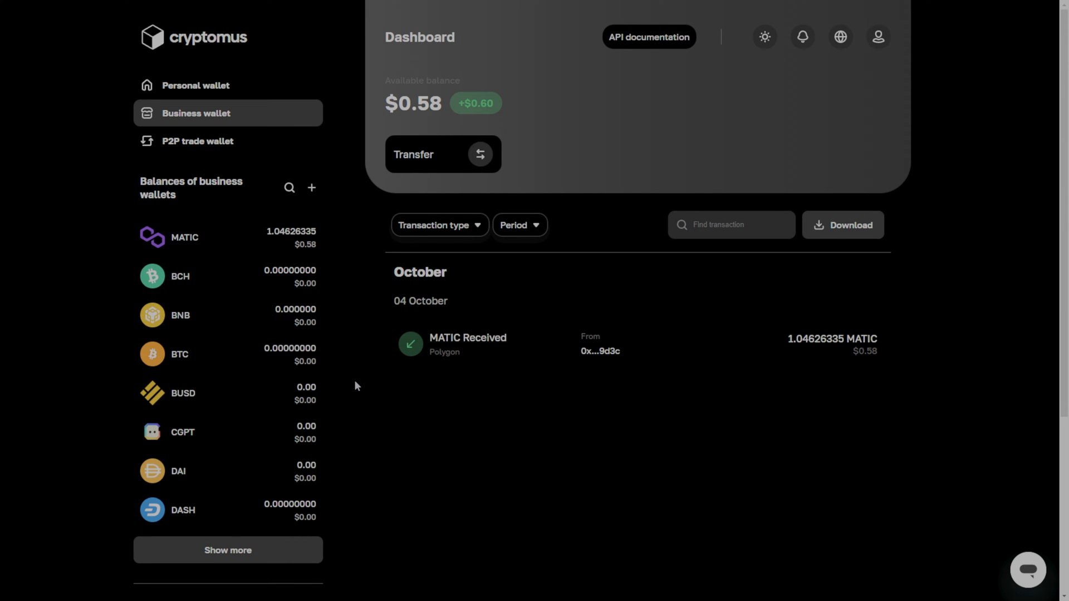
scroll("down", 3)
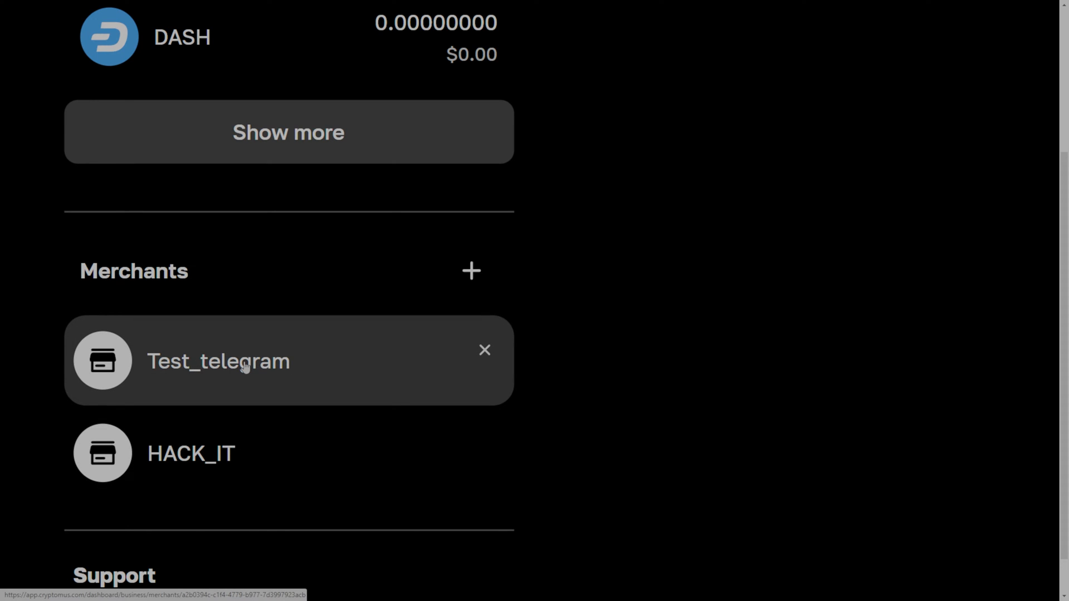
- Create a new merchant named My_ECOM
left_click(470, 271)
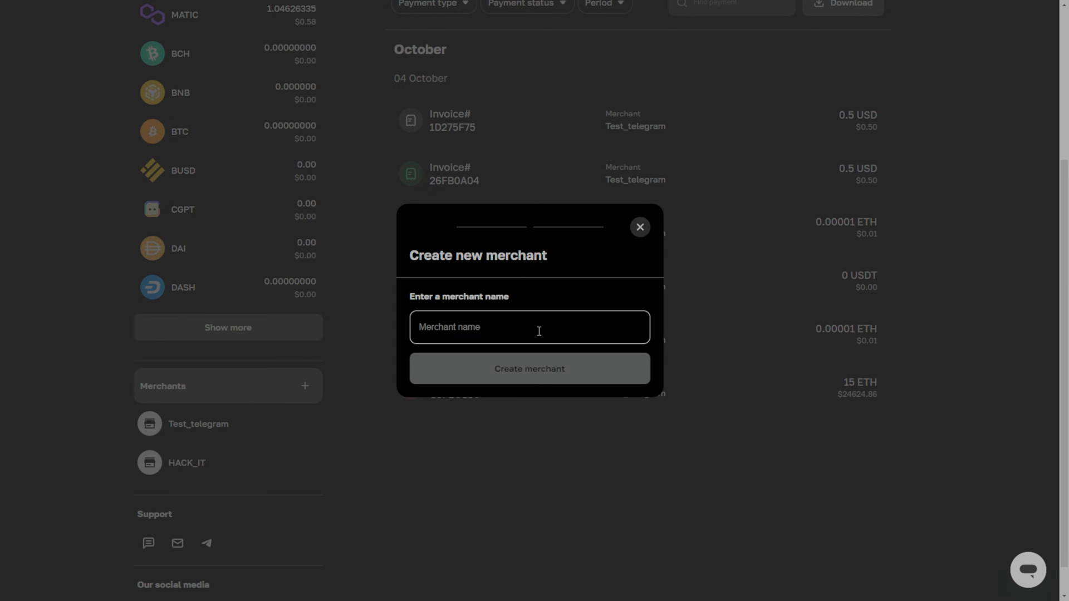
type("My ECOM")
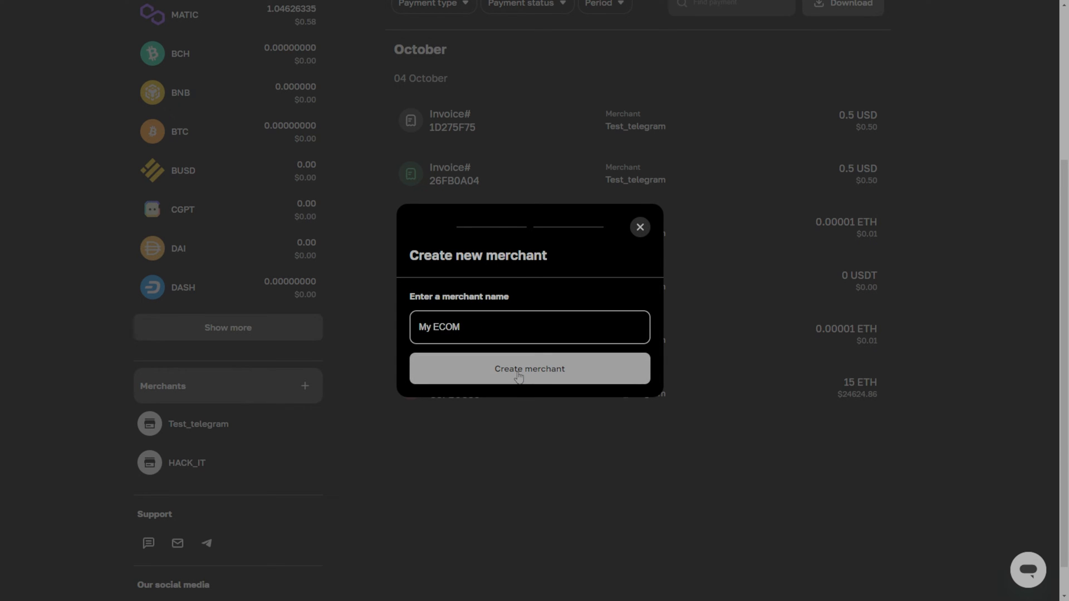
left_click(529, 368)
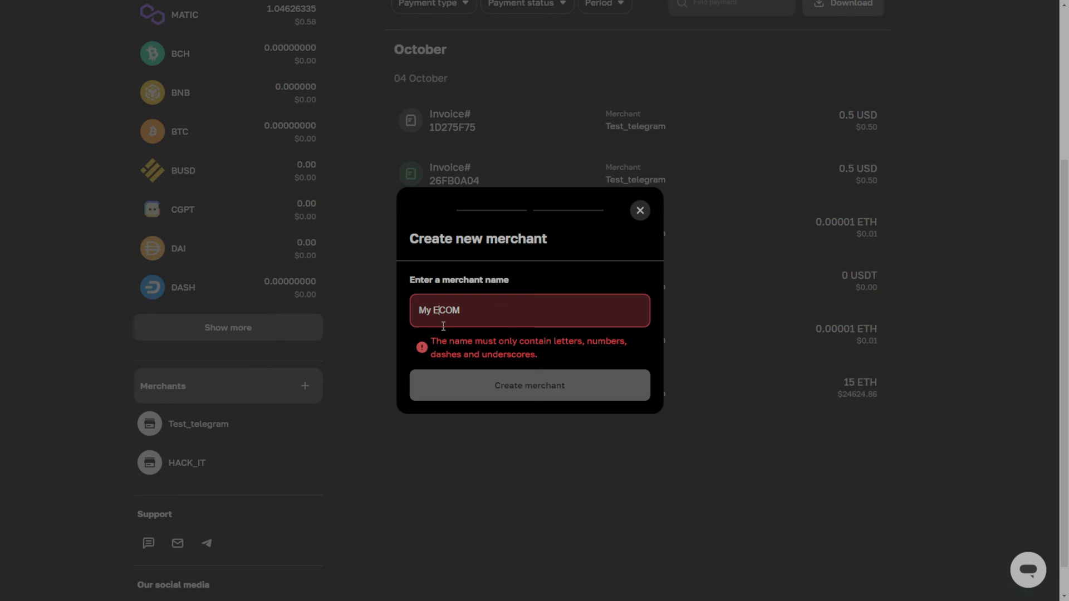
left_click(529, 385)
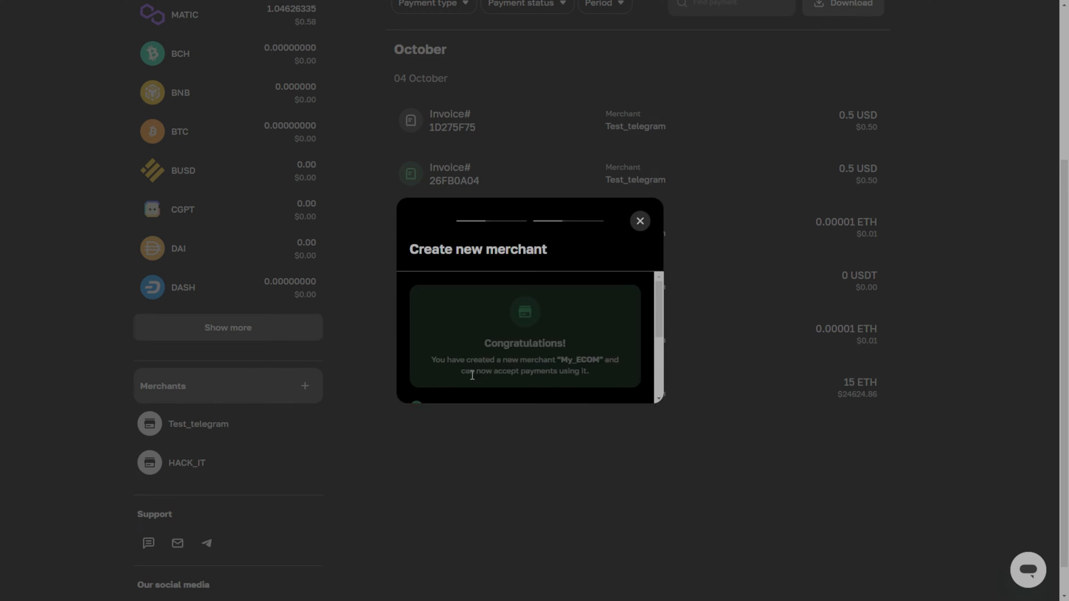
- Set My_ECOM's integration type to Telegram bot, then open Test_telegram's invoice history
left_click(639, 221)
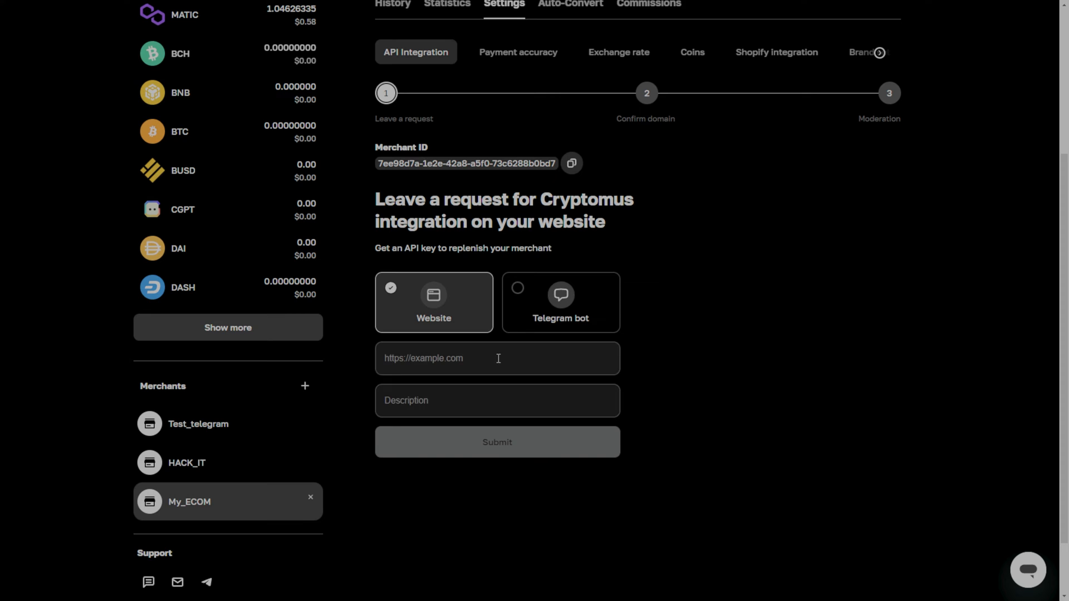
left_click(497, 358)
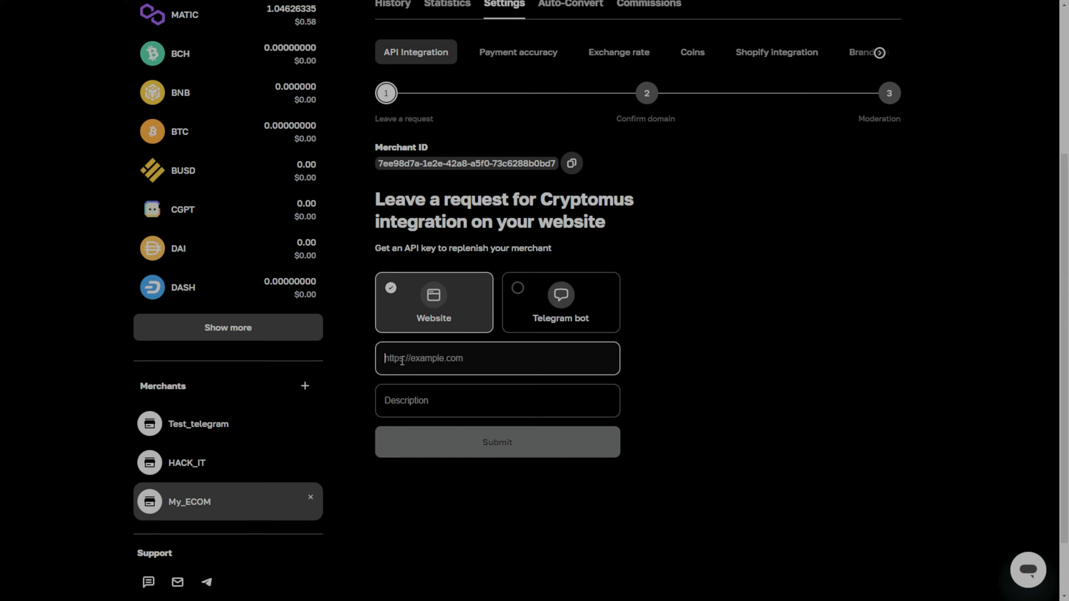
left_click(561, 302)
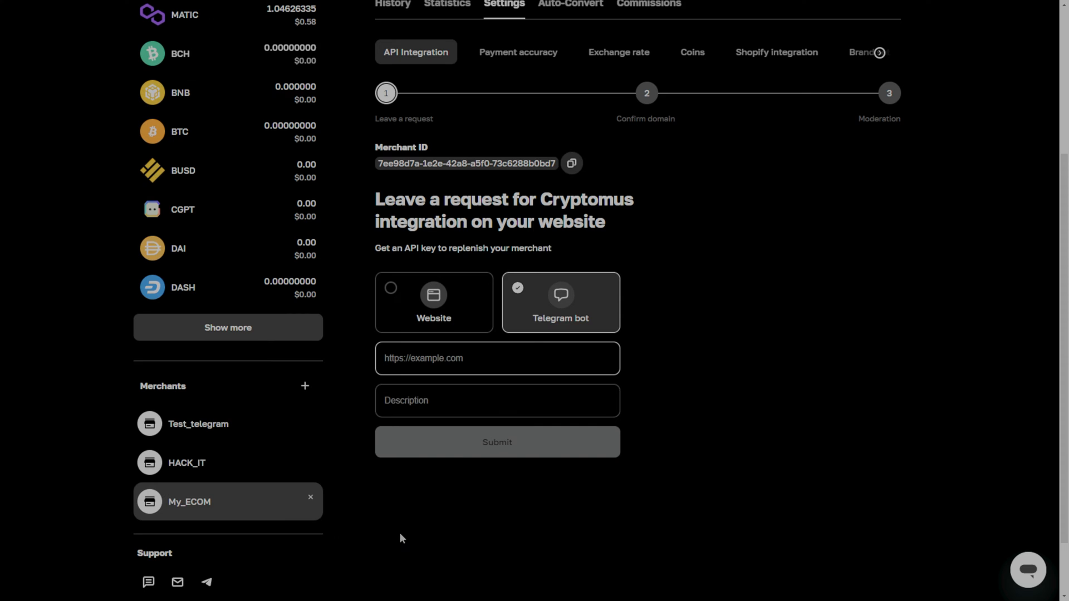
mouse_move(409, 529)
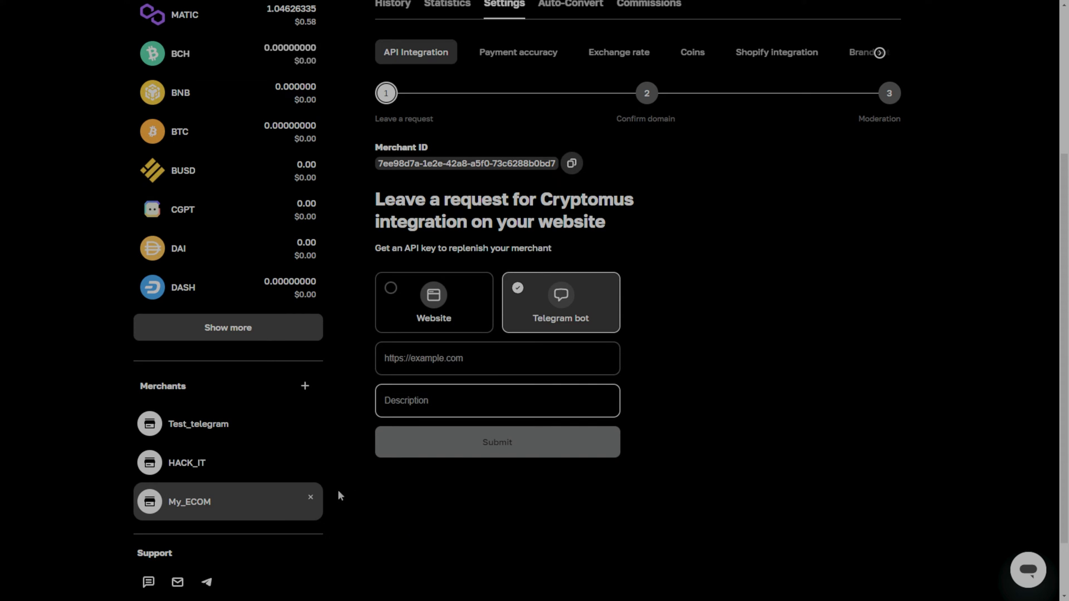
left_click(310, 497)
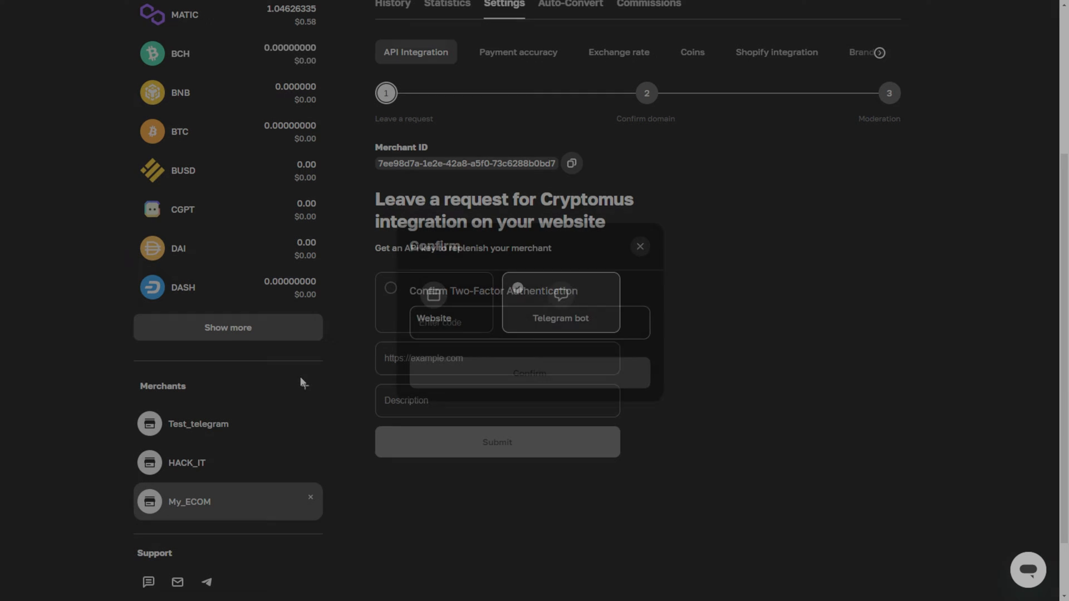
left_click(198, 423)
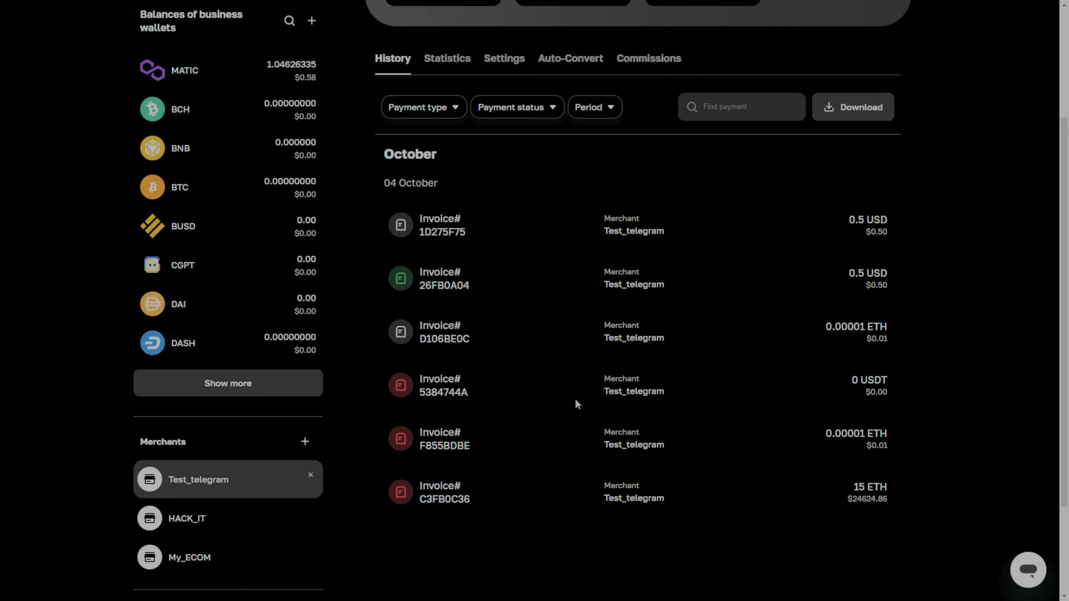
- Show the business wallet's Auto-Convert table, with all currencies off at 0.00% commission
scroll("down", 3)
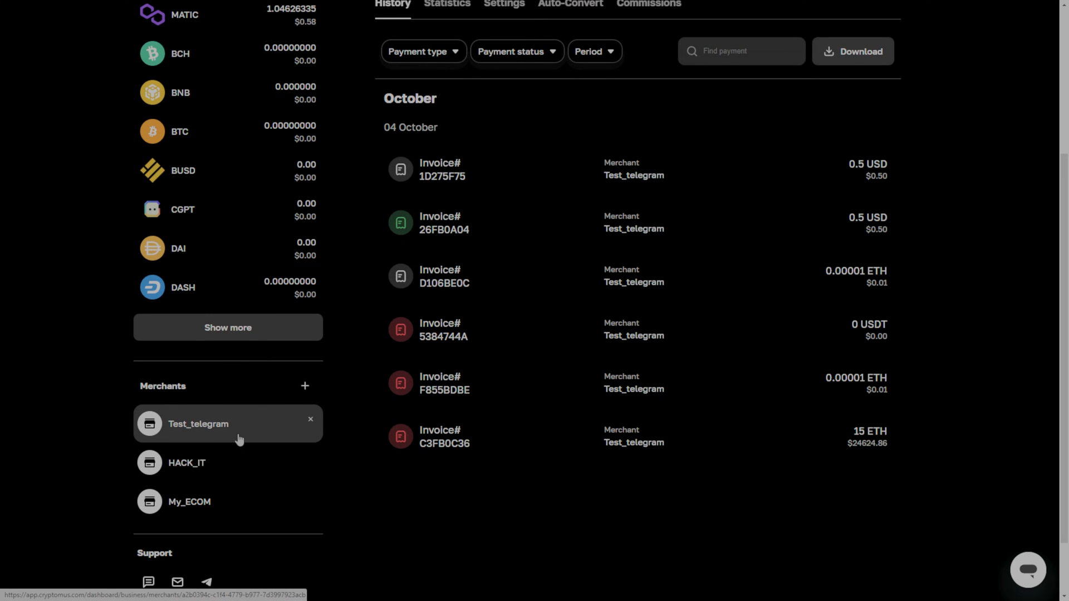
scroll("up", 3)
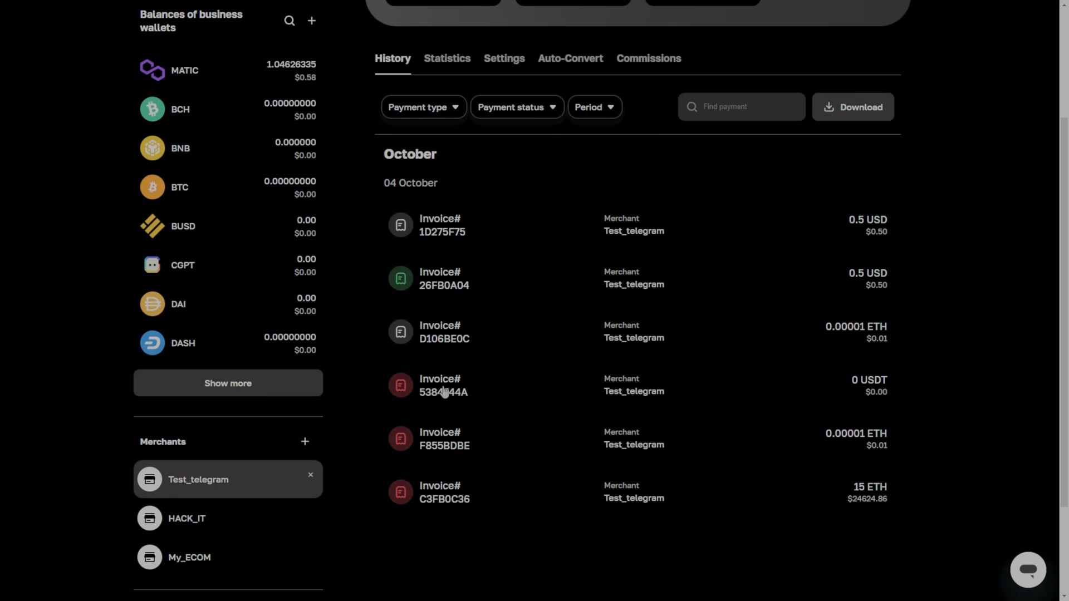
mouse_move(425, 321)
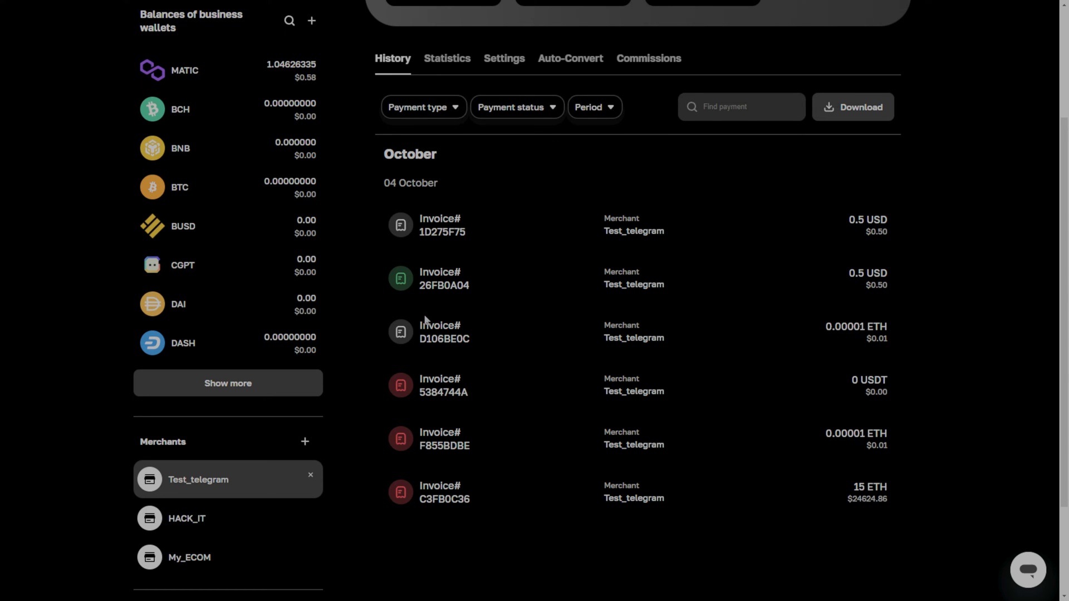
scroll("up", 3)
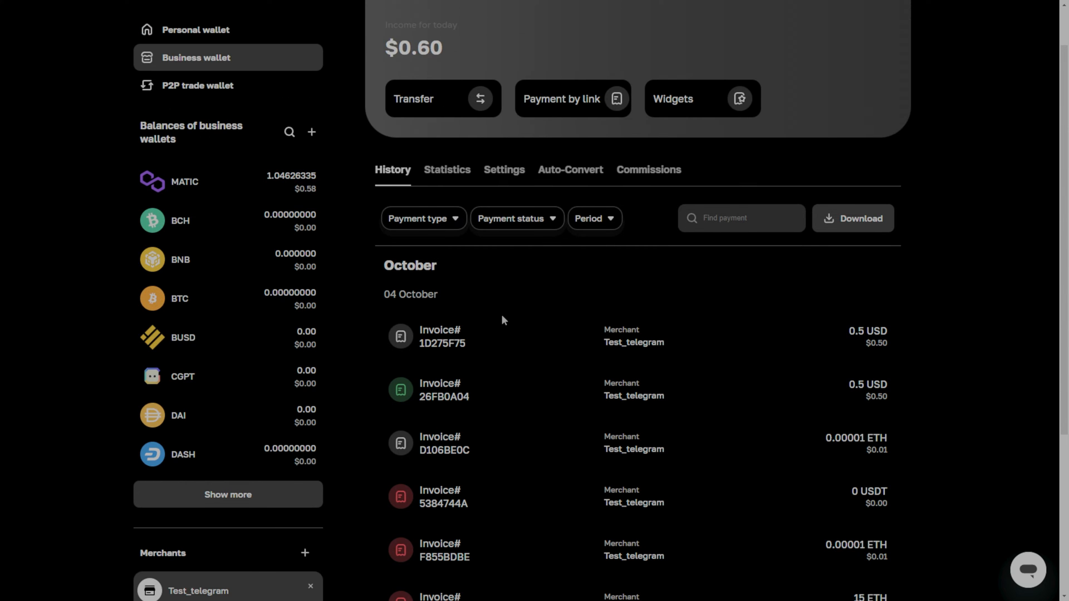
left_click(570, 170)
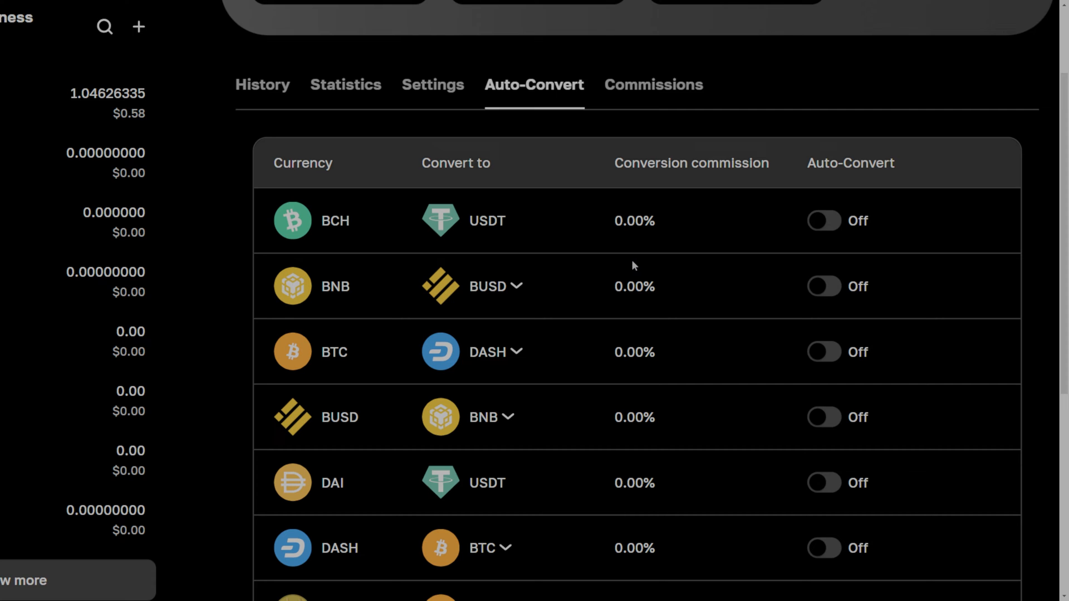
- Set BTC to auto-convert to USDT and switch its toggle on
scroll("up", 3)
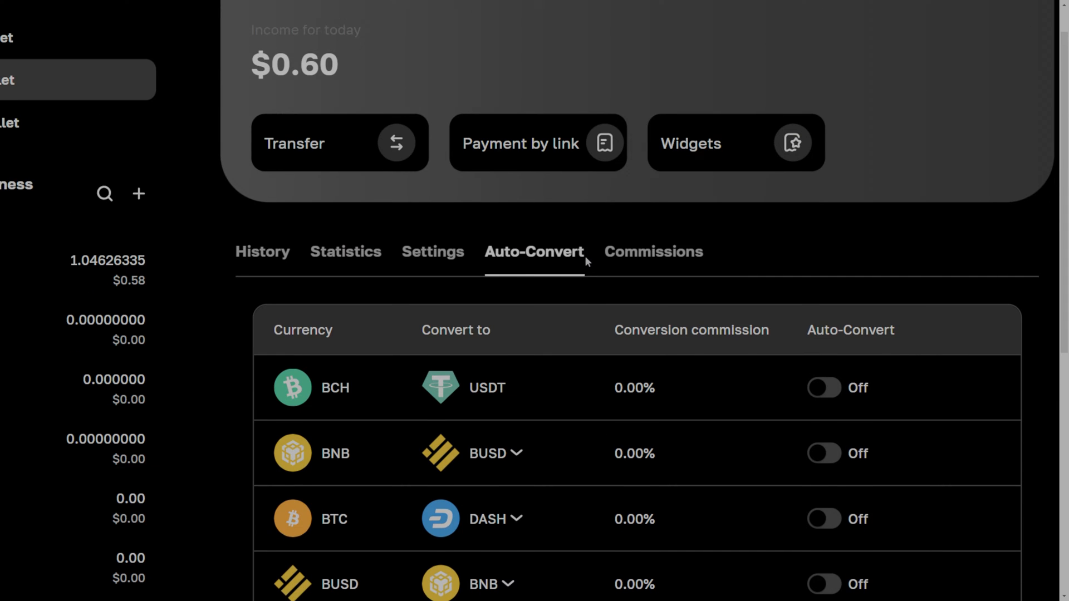
scroll("down", 3)
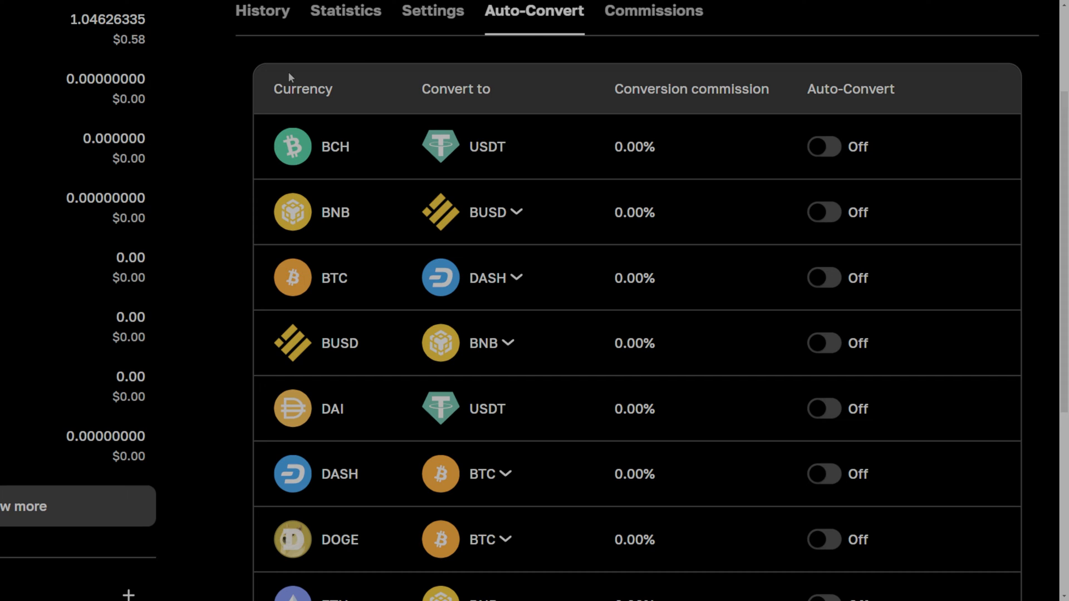
left_click(488, 278)
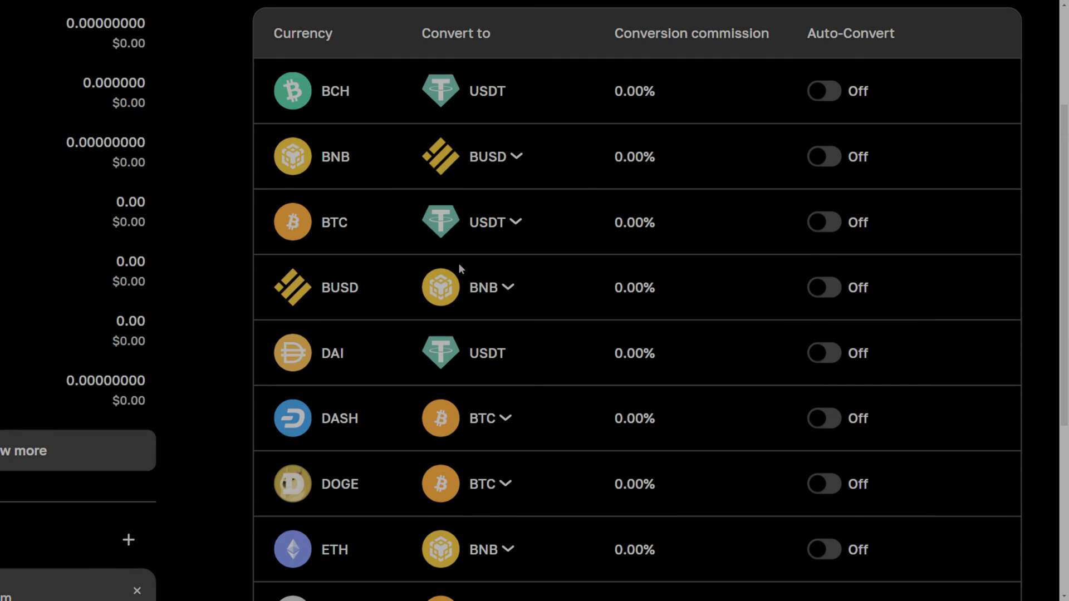
mouse_move(559, 256)
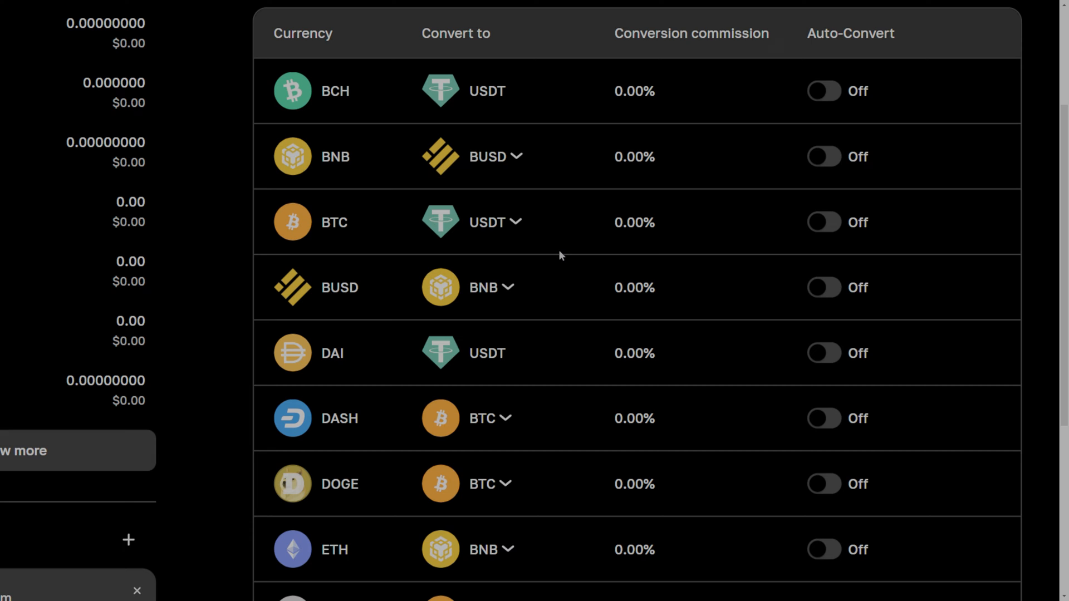
left_click(823, 221)
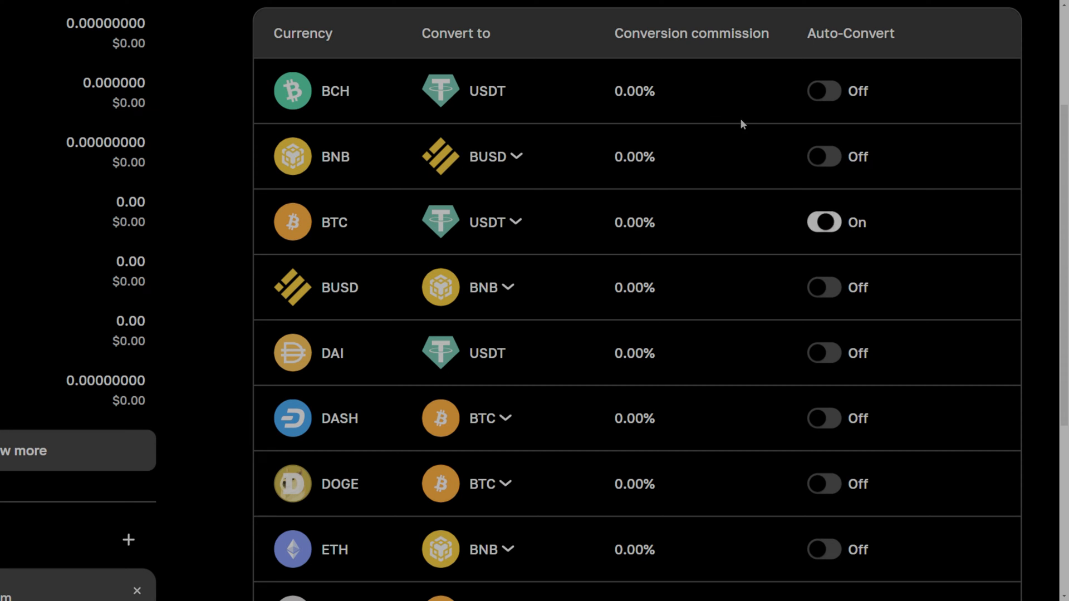
- Look at MATIC's conversion targets, then show the business wallet's payment history
scroll("down", 3)
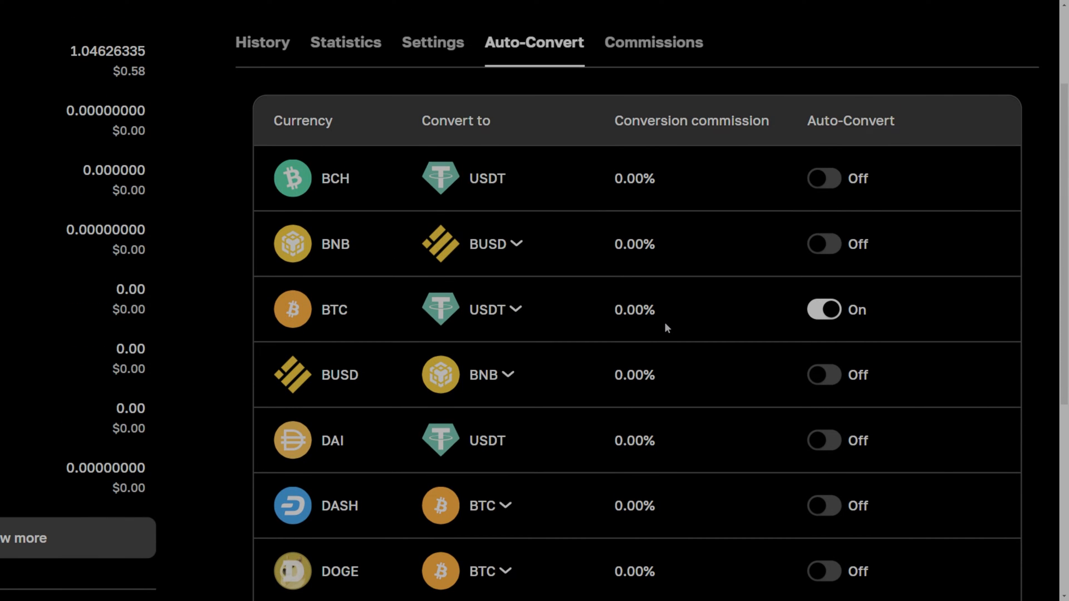
scroll("down", 3)
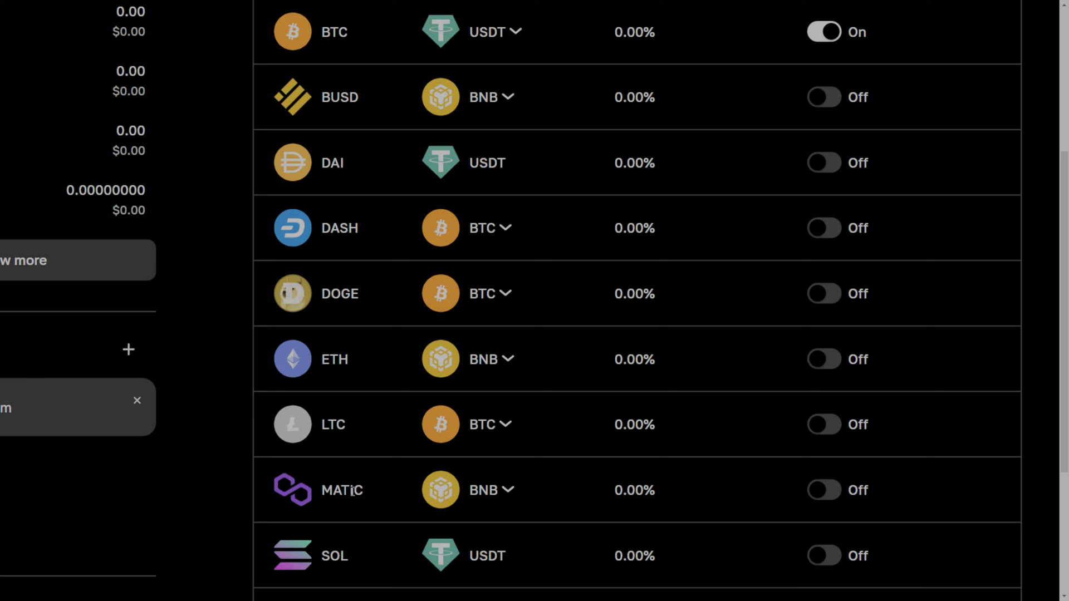
double_click(343, 490)
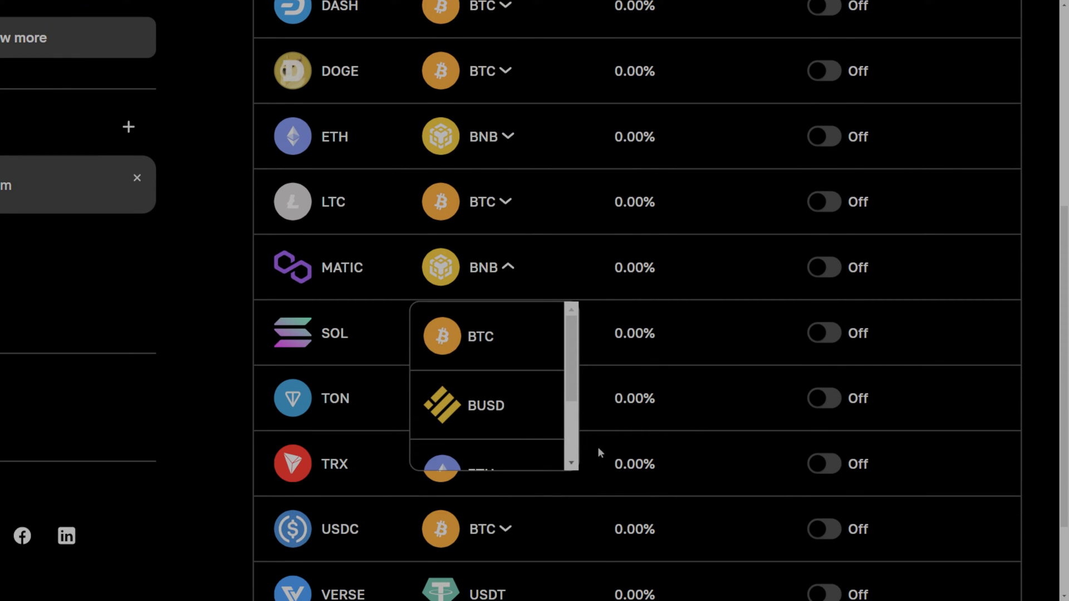
scroll("up", 3)
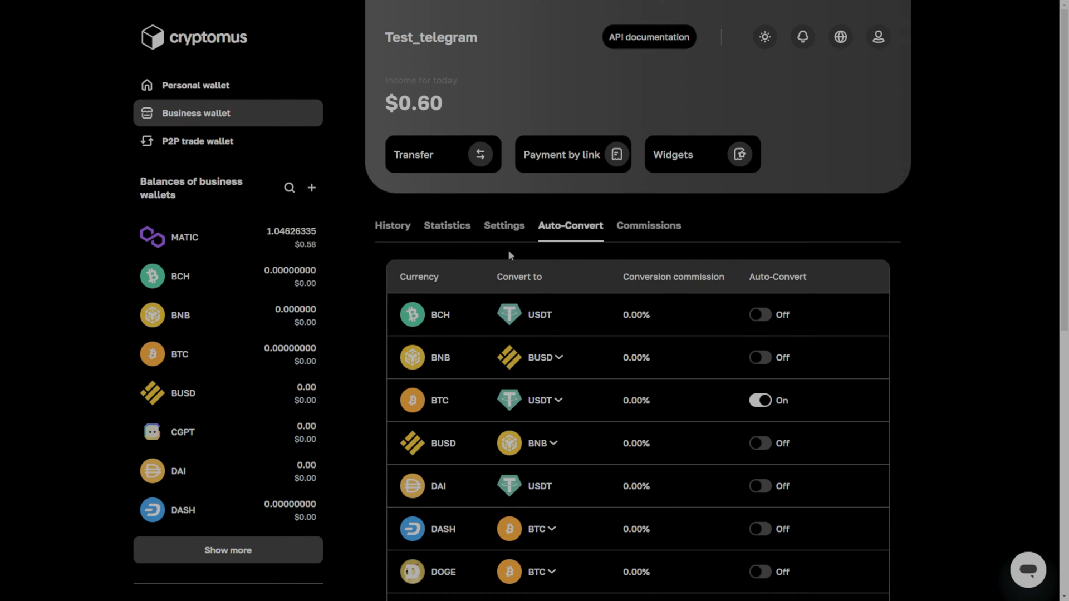
mouse_move(46, 229)
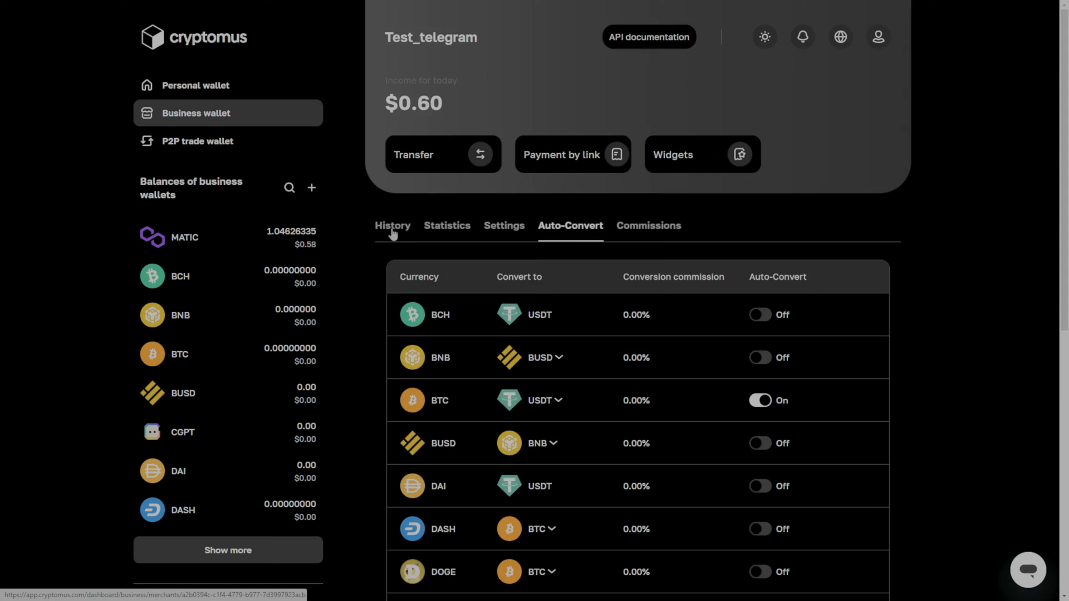
left_click(393, 225)
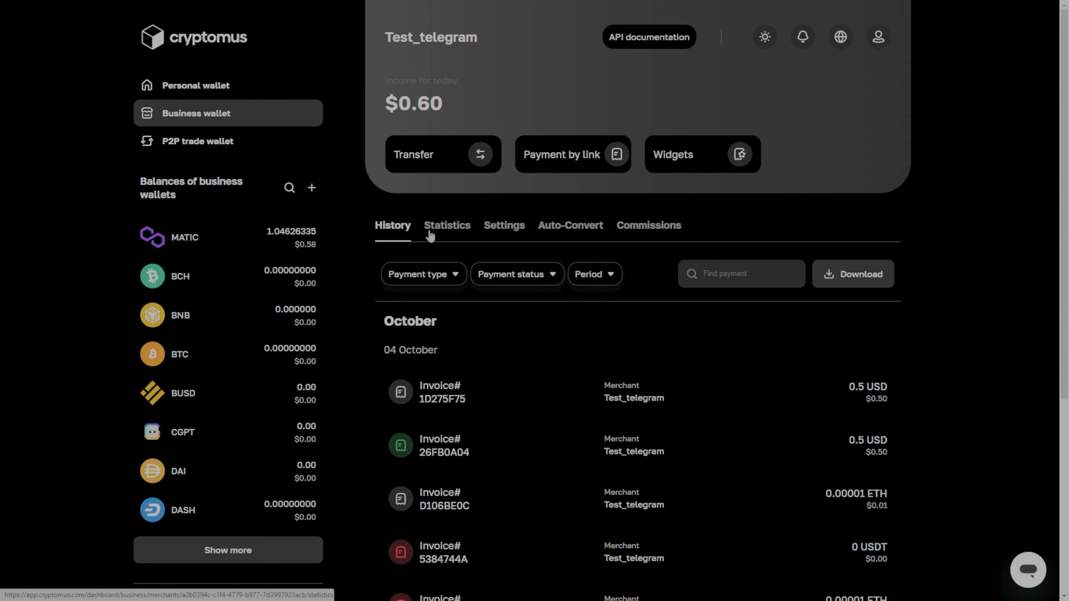
mouse_move(514, 368)
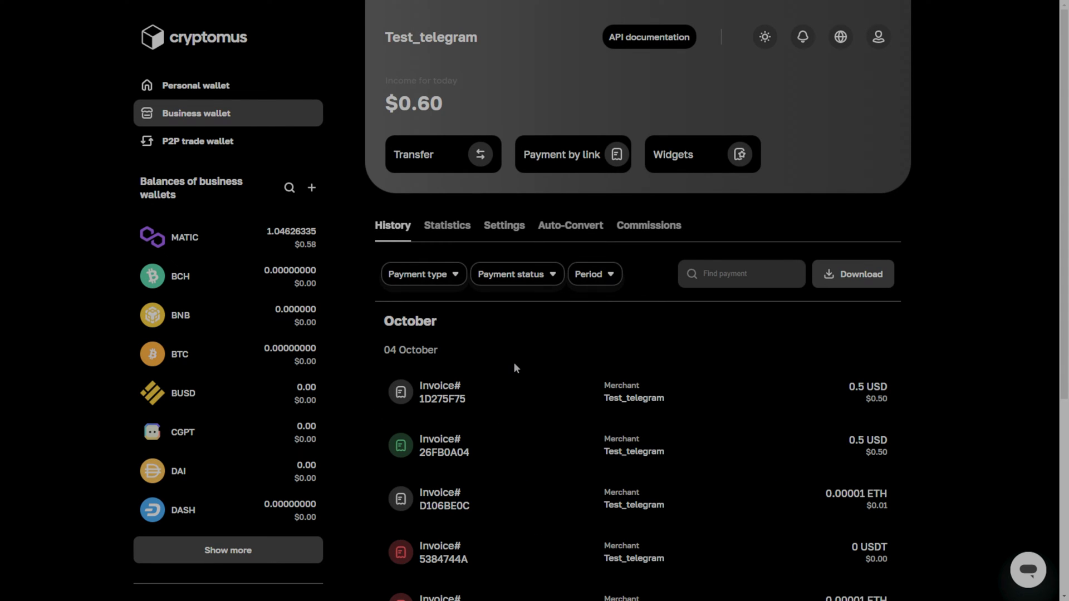
mouse_move(203, 427)
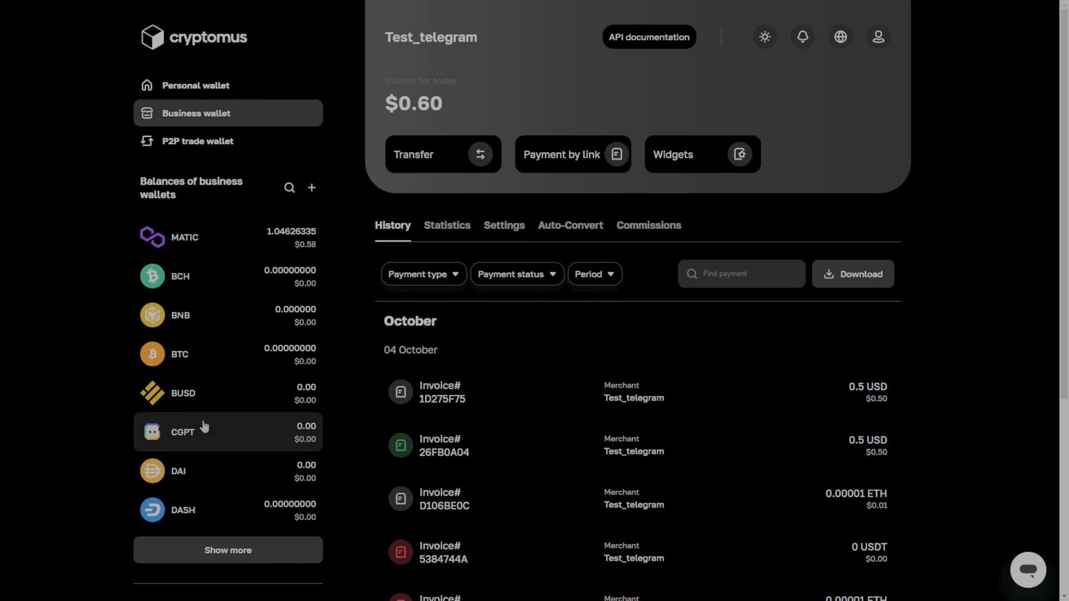
mouse_move(215, 355)
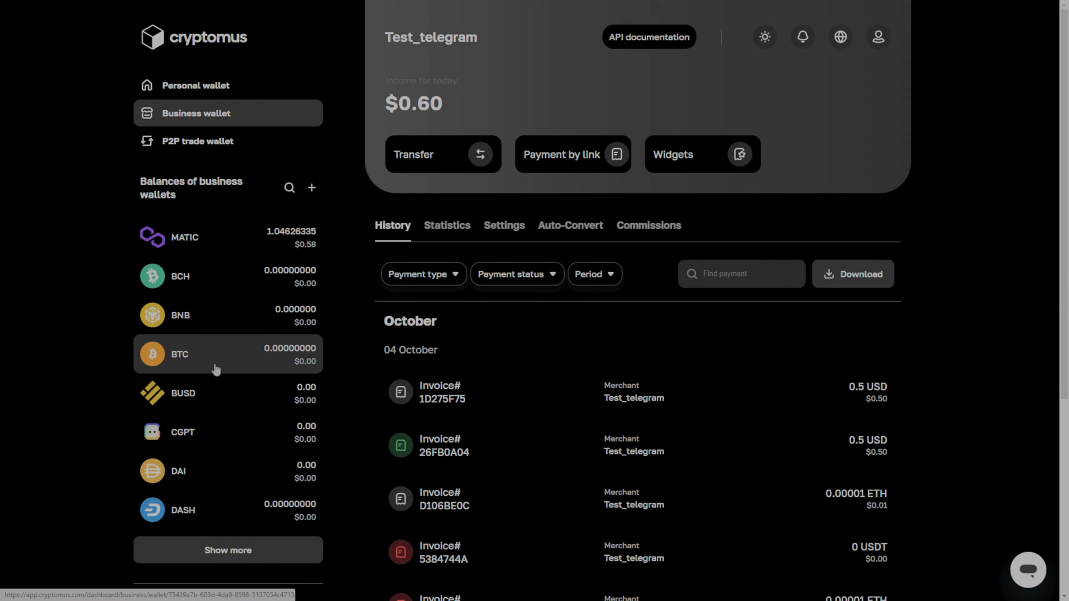
left_click(312, 188)
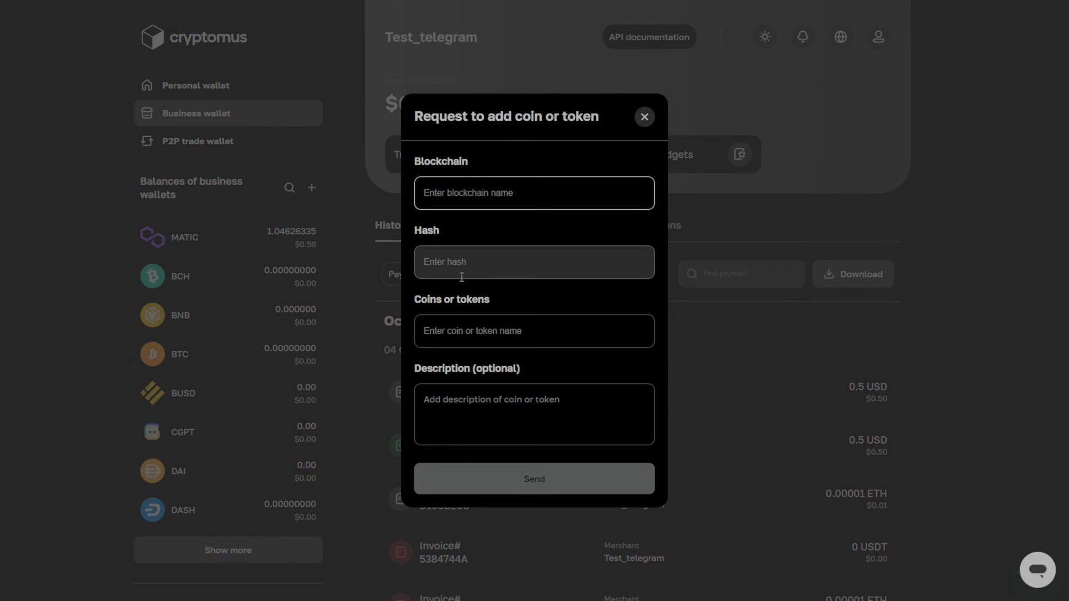
left_click(534, 193)
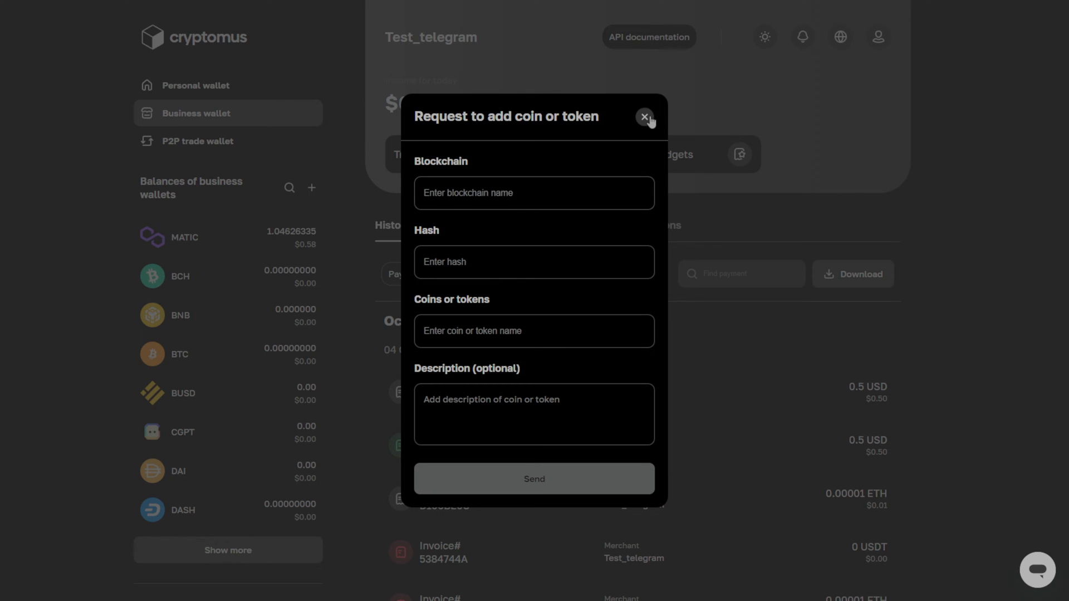
left_click(643, 116)
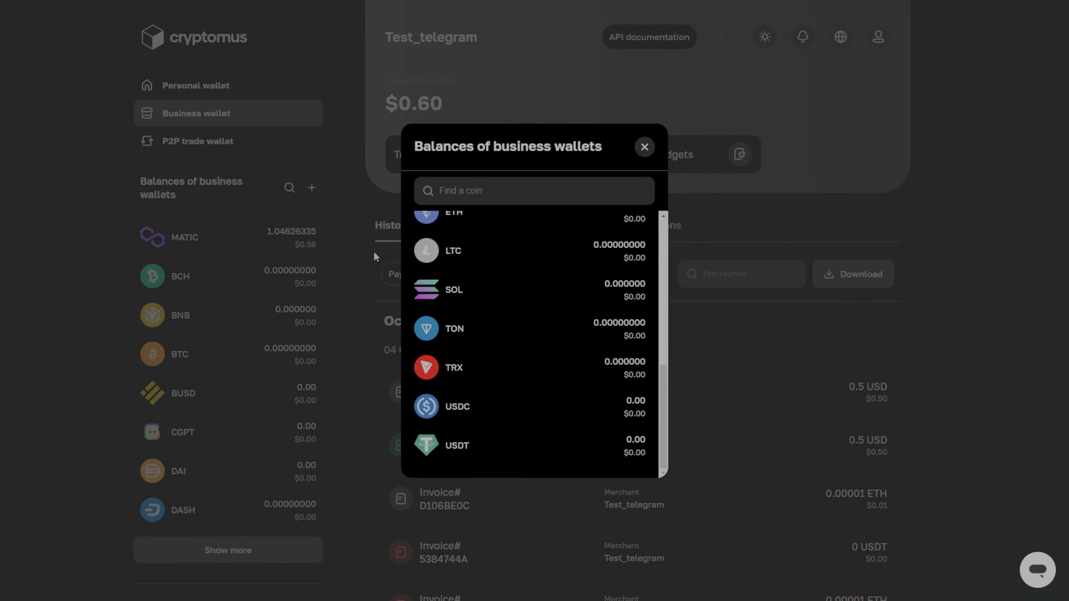
scroll("up", 3)
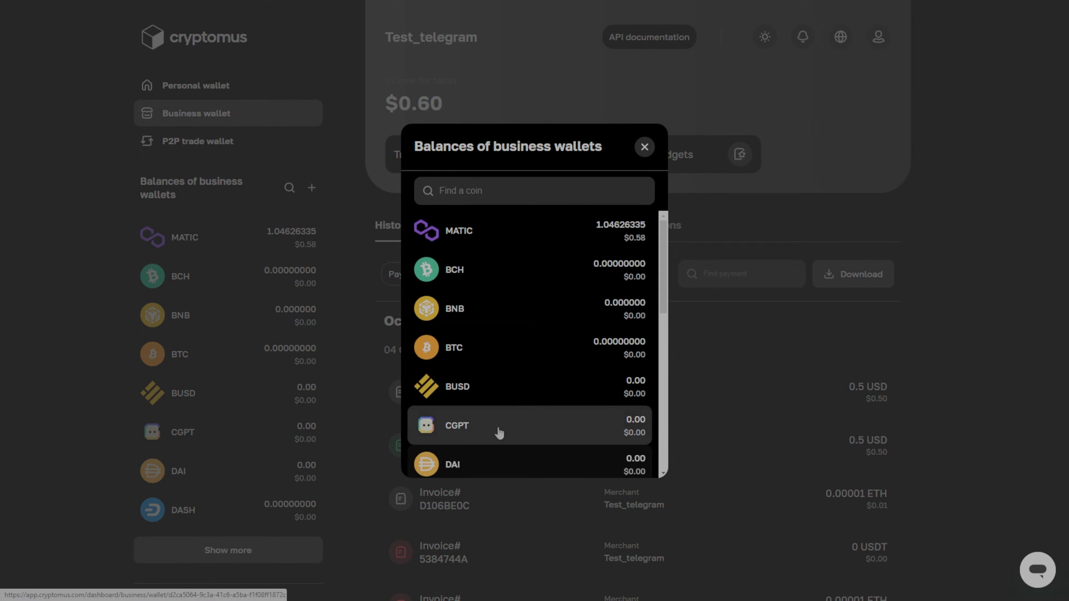
scroll("down", 3)
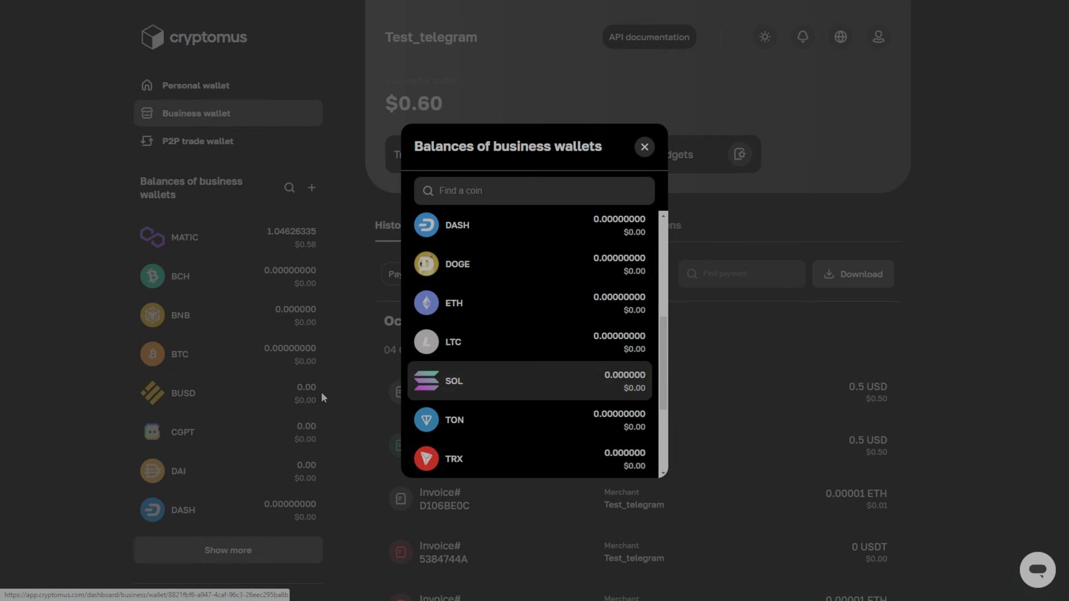
left_click(644, 146)
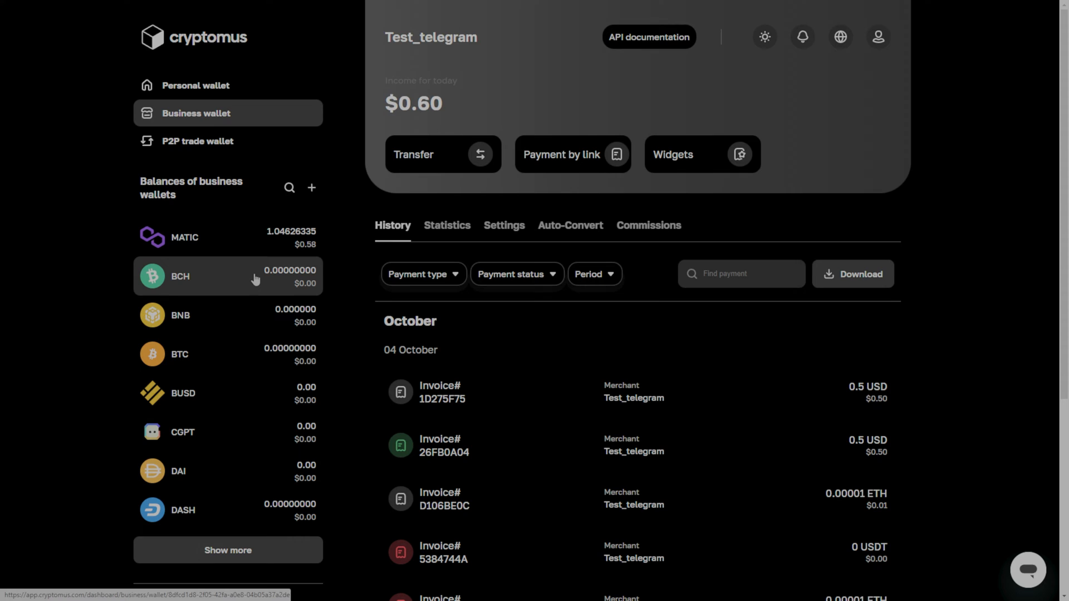
mouse_move(234, 289)
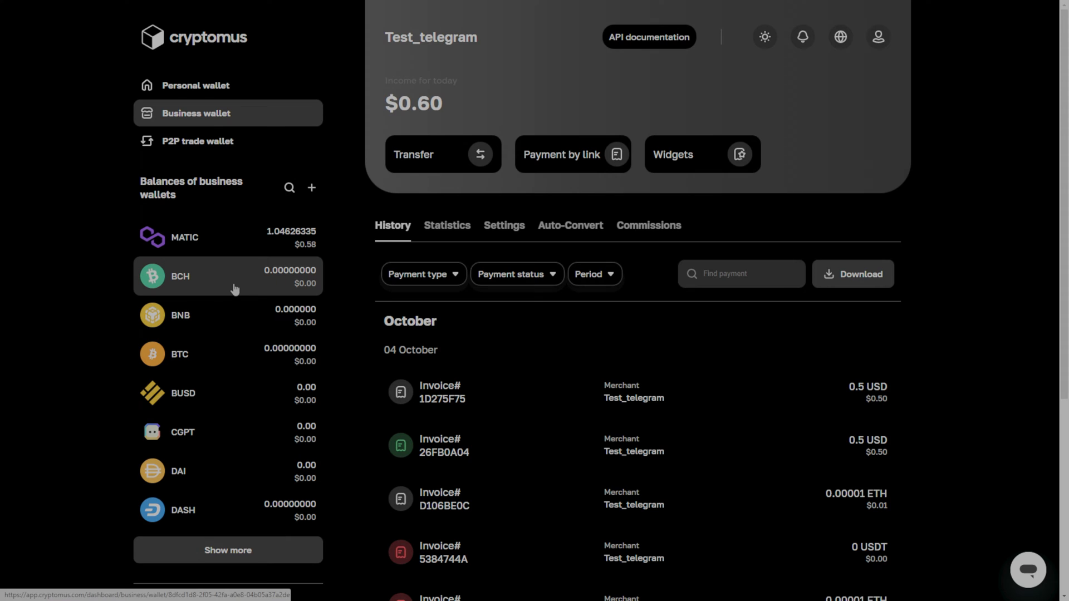
- Enter a 120 BNB to USDT conversion in the personal wallet, triggering an insufficient-funds error
left_click(228, 276)
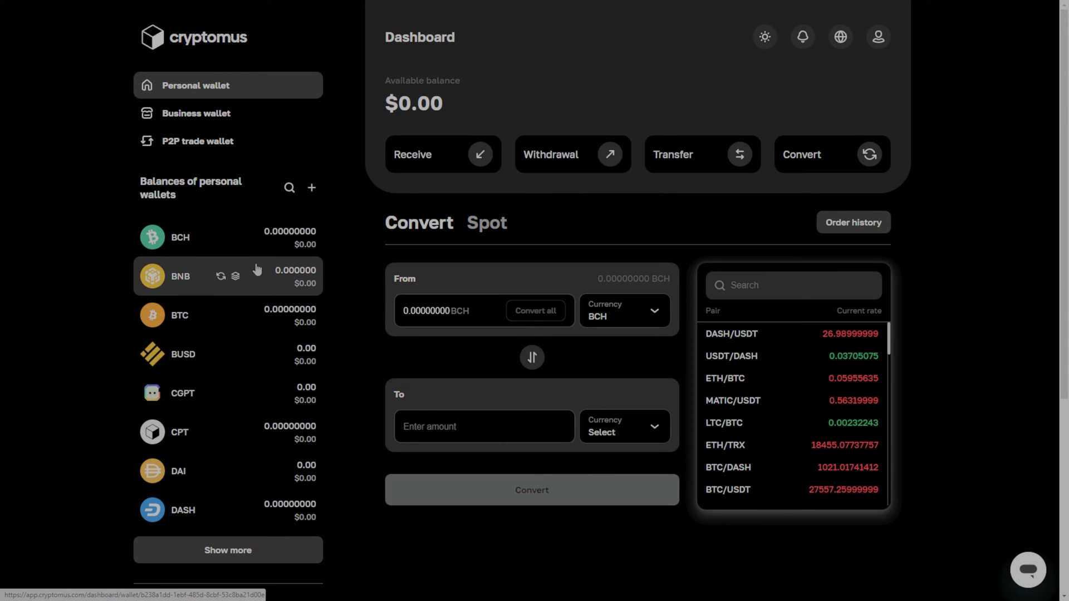
scroll("down", 3)
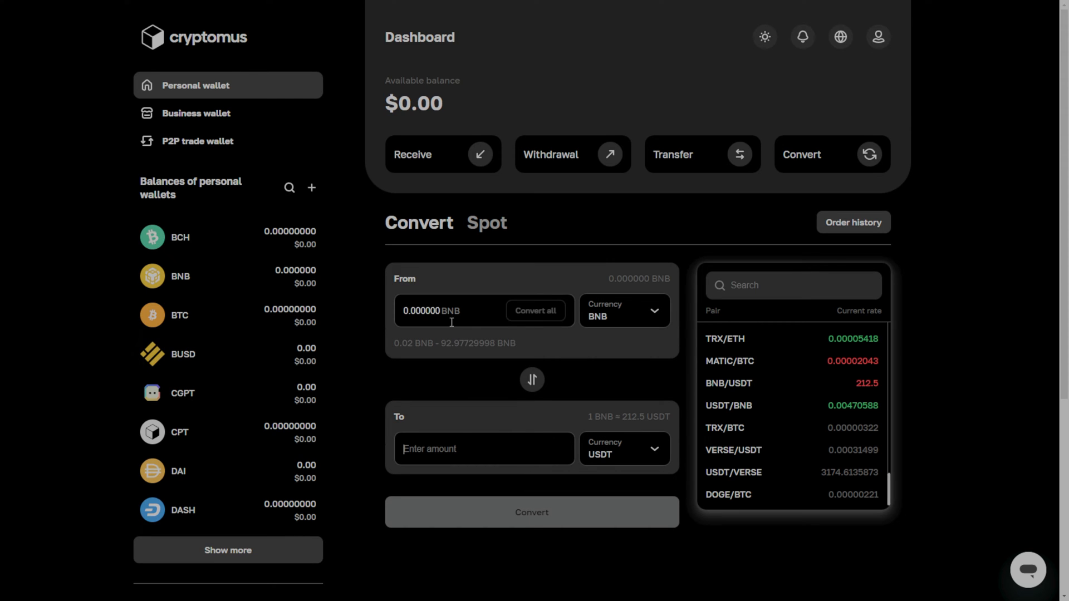
type("120")
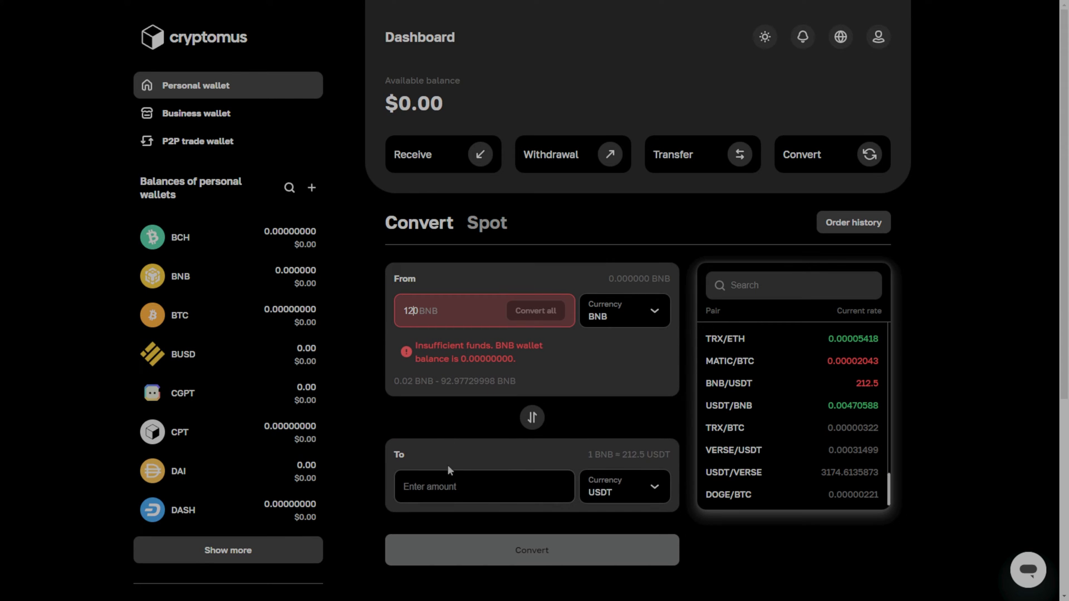
scroll("down", 3)
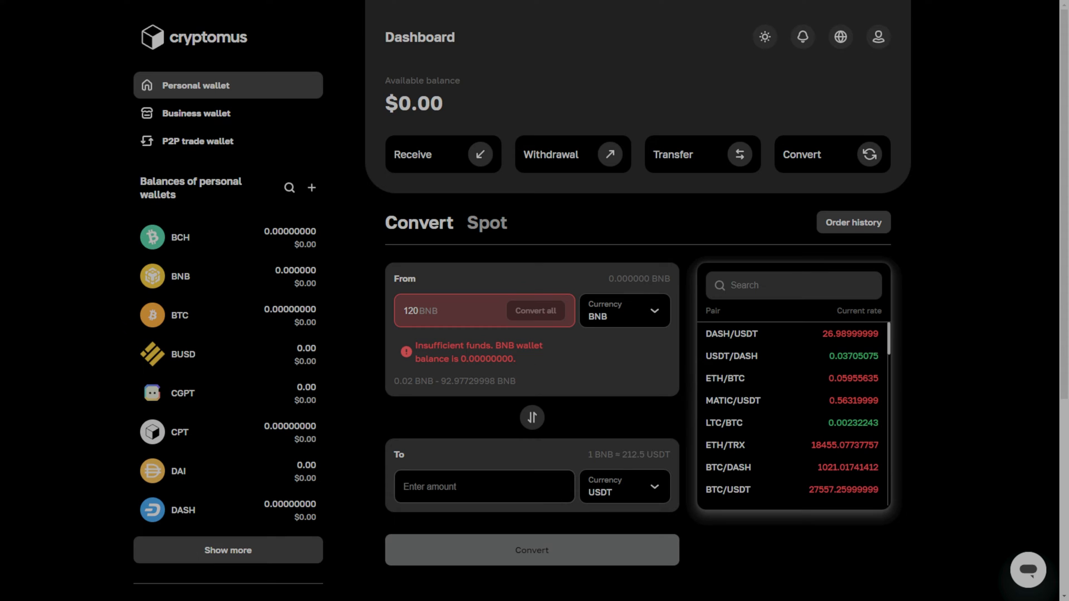
mouse_move(231, 276)
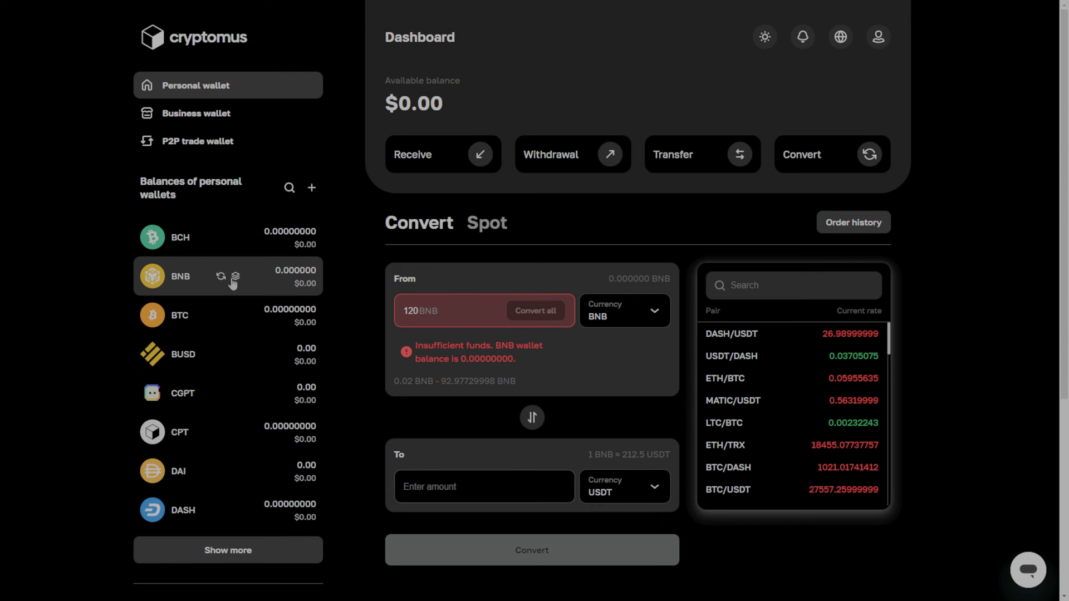
- Open the BNB Stake tab showing the 0.004–10 BNB limit and BscScan validator
left_click(235, 277)
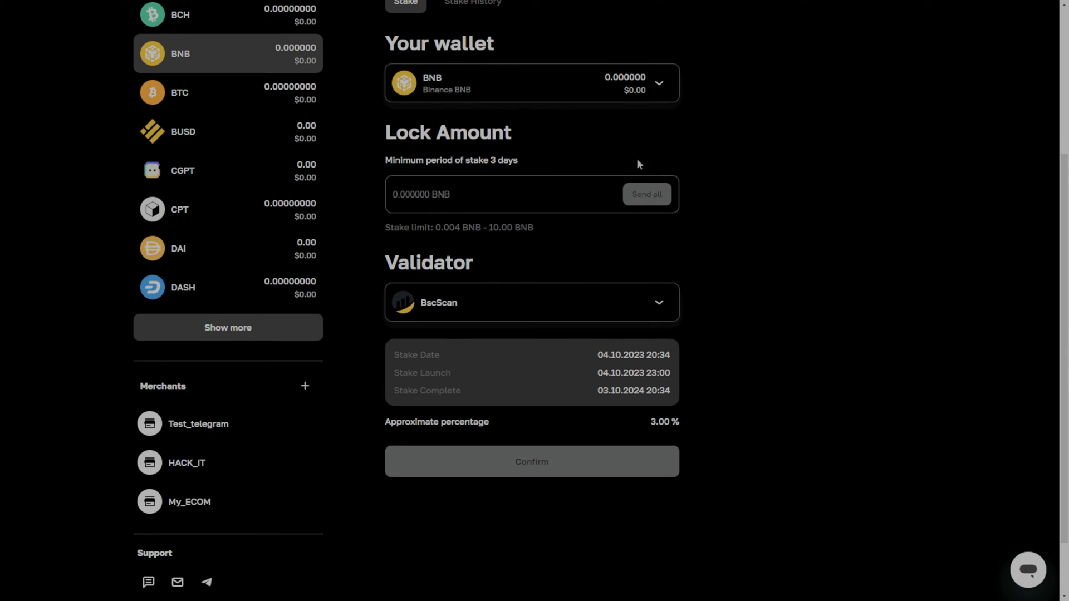
mouse_move(443, 317)
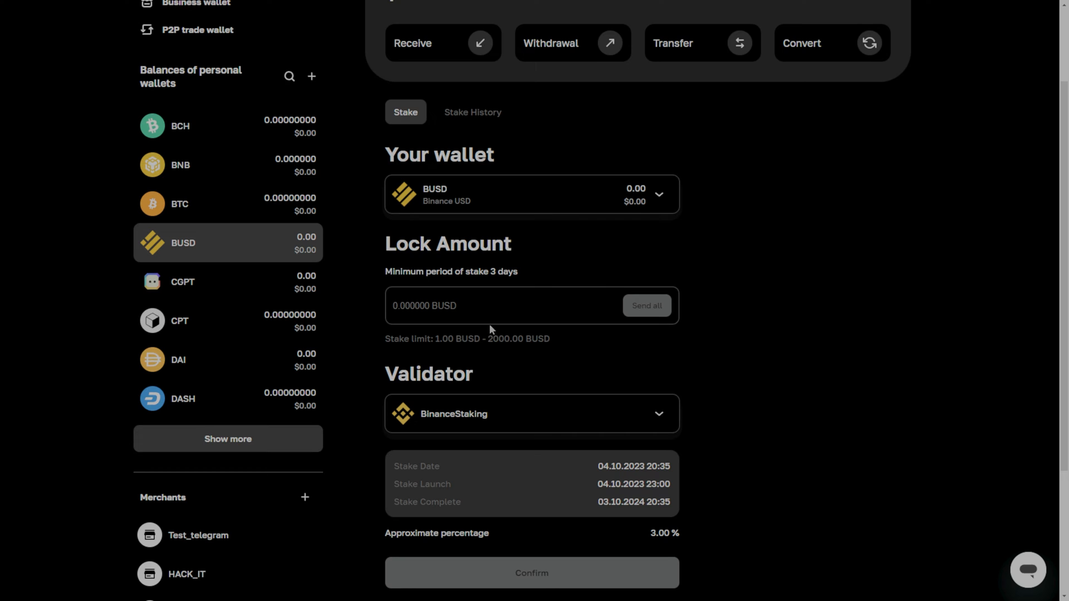
mouse_move(254, 300)
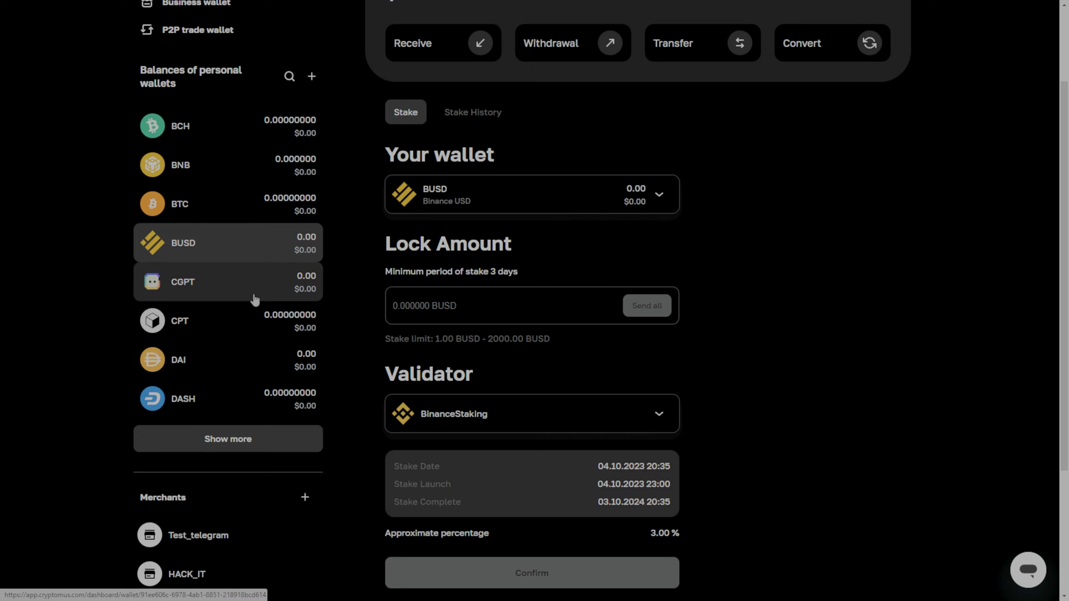
left_click(180, 164)
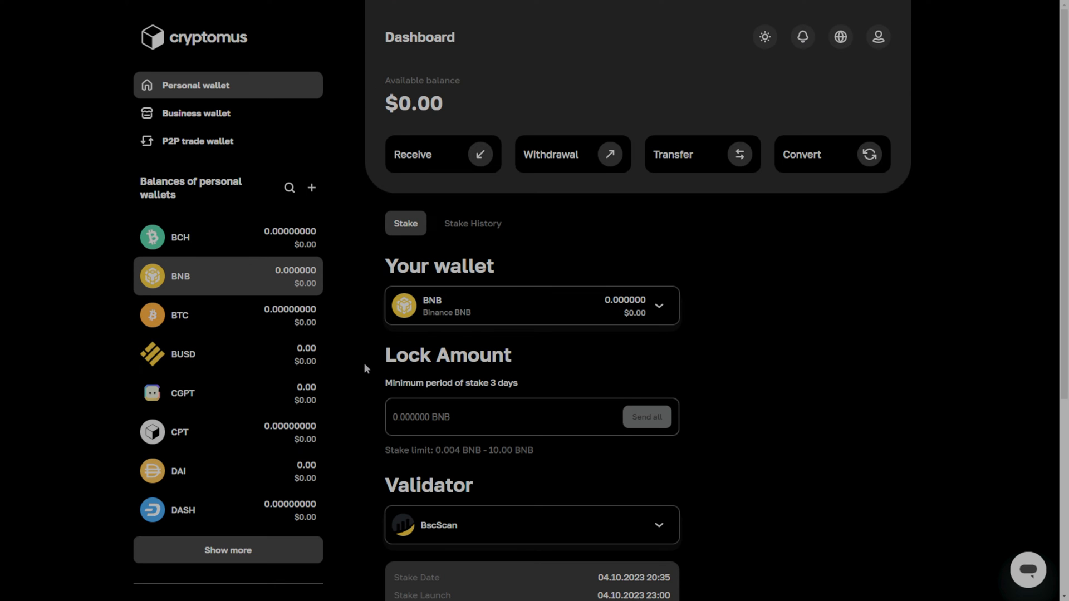
mouse_move(227, 113)
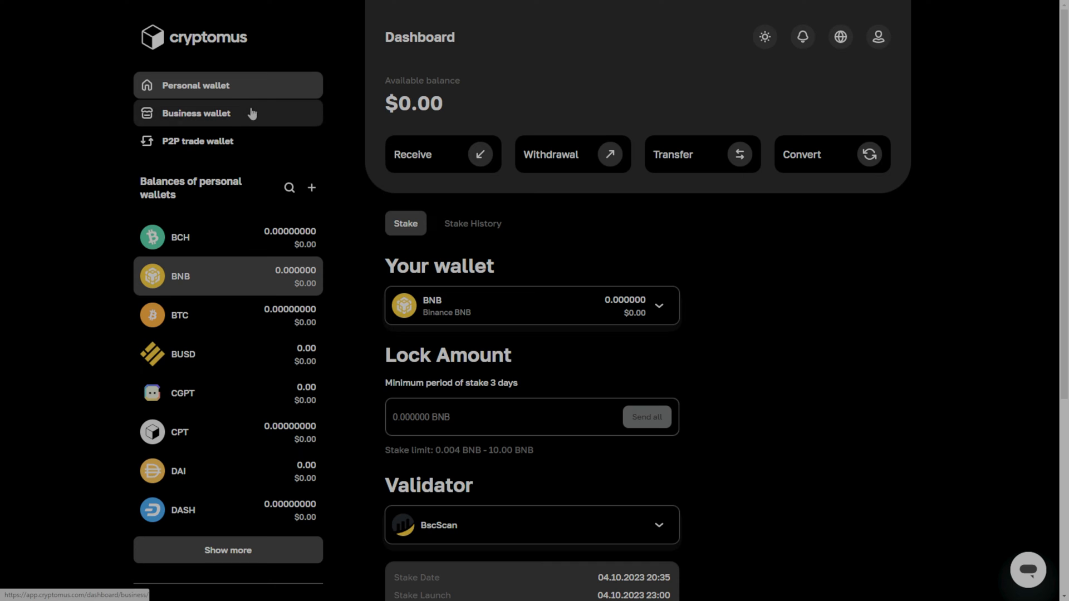
mouse_move(405, 187)
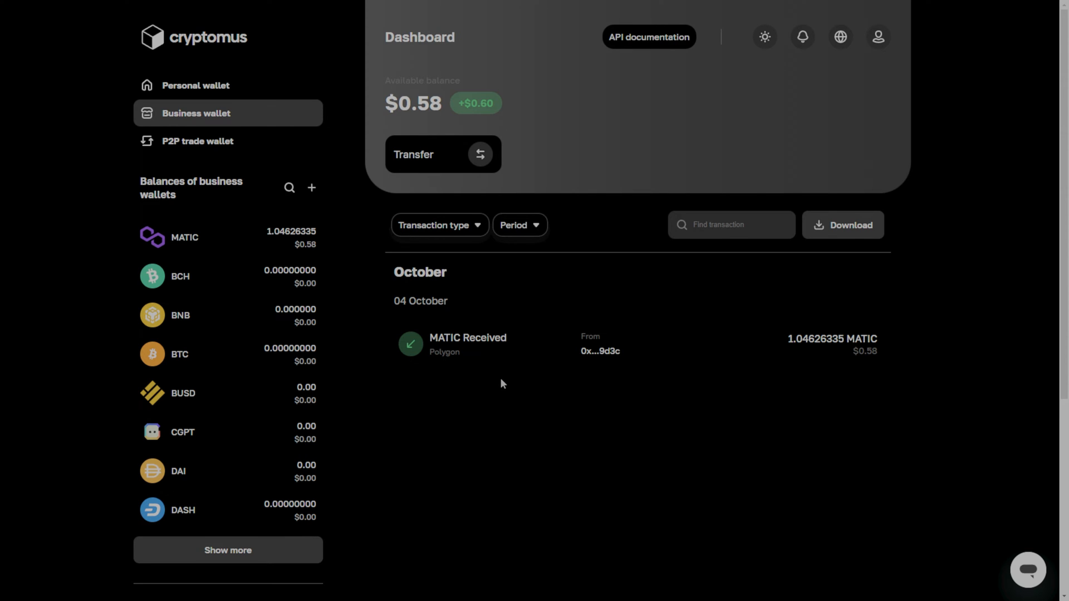
- Open the Test_telegram merchant's settings on the API Integration page
scroll("down", 3)
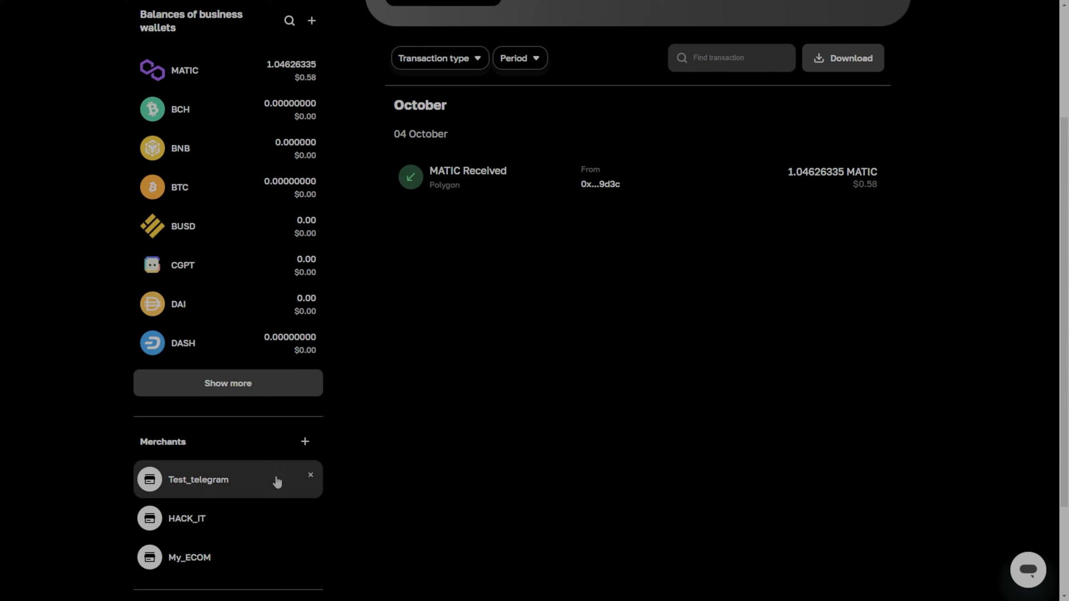
left_click(198, 479)
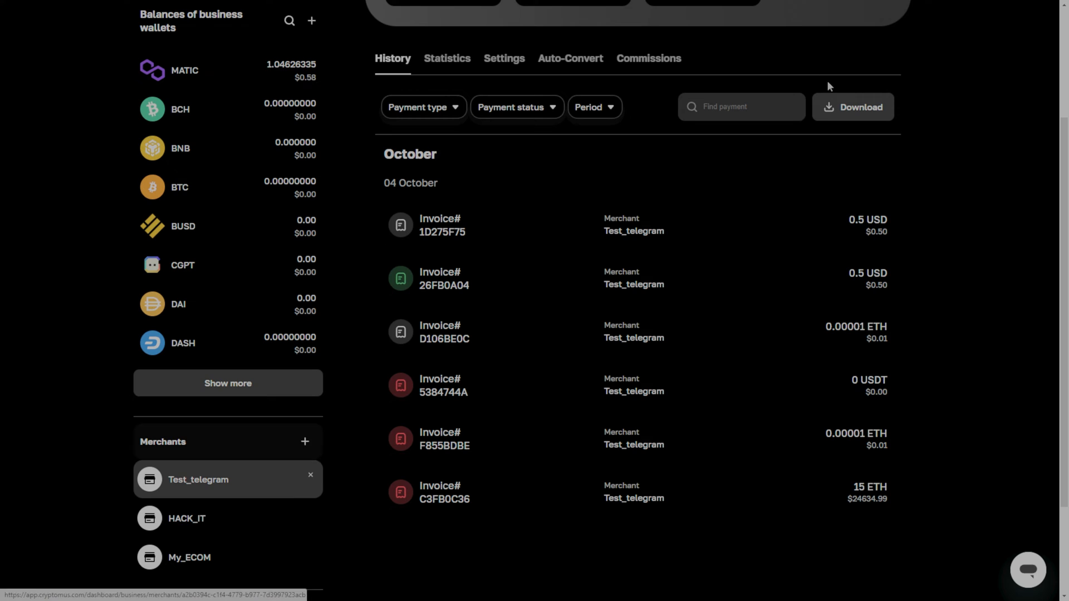
left_click(504, 58)
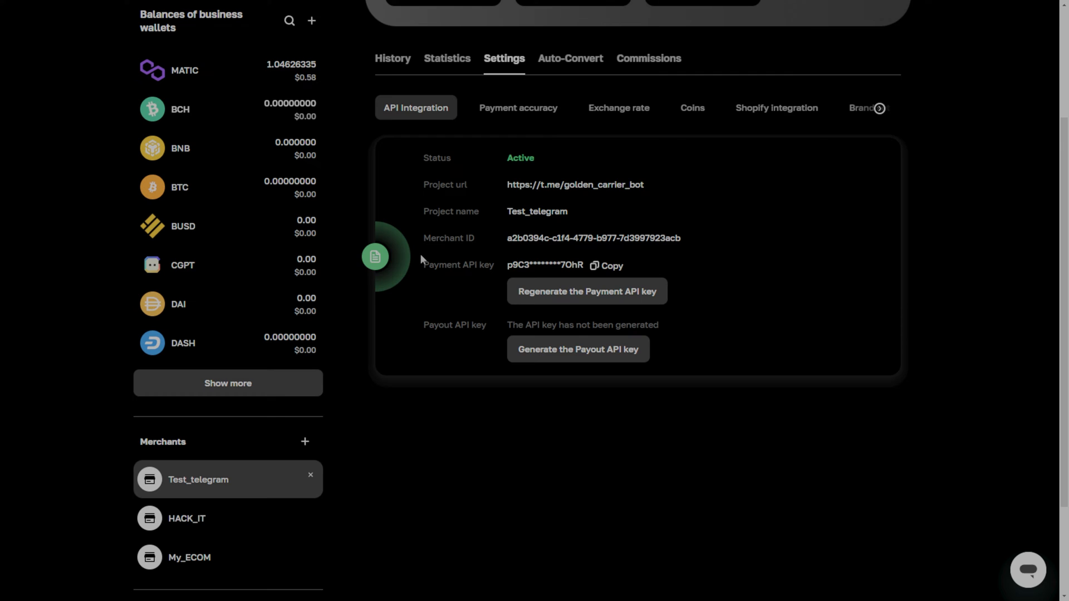
scroll("down", 3)
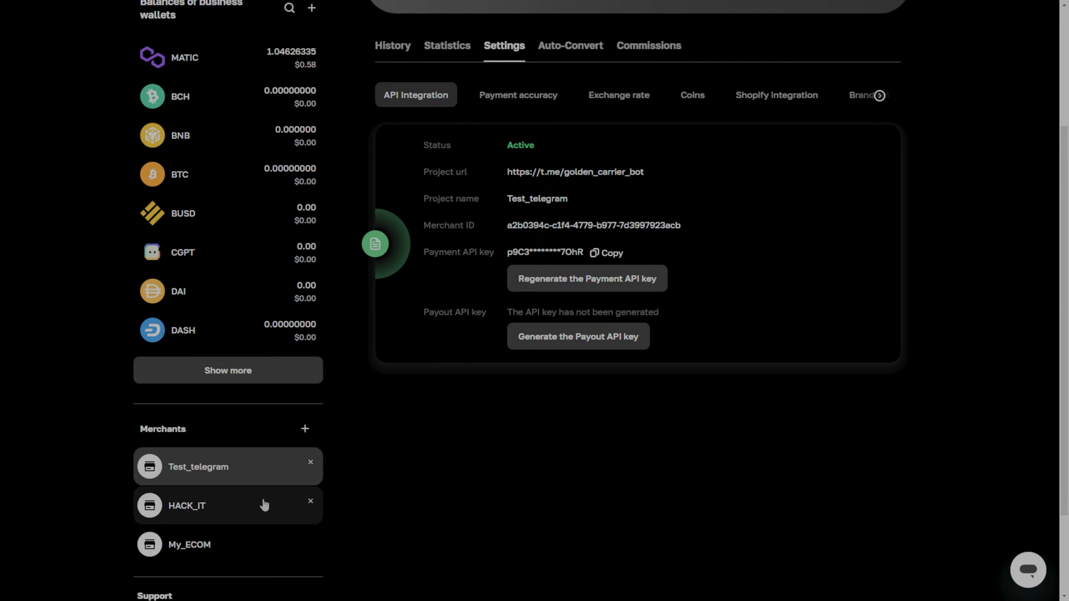
scroll("up", 3)
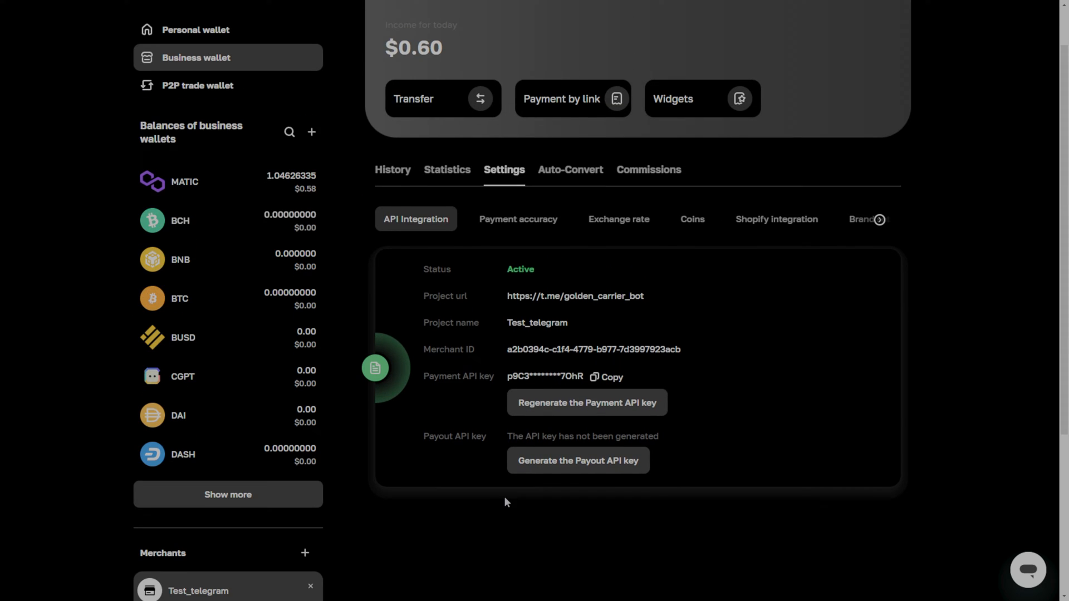
mouse_move(366, 378)
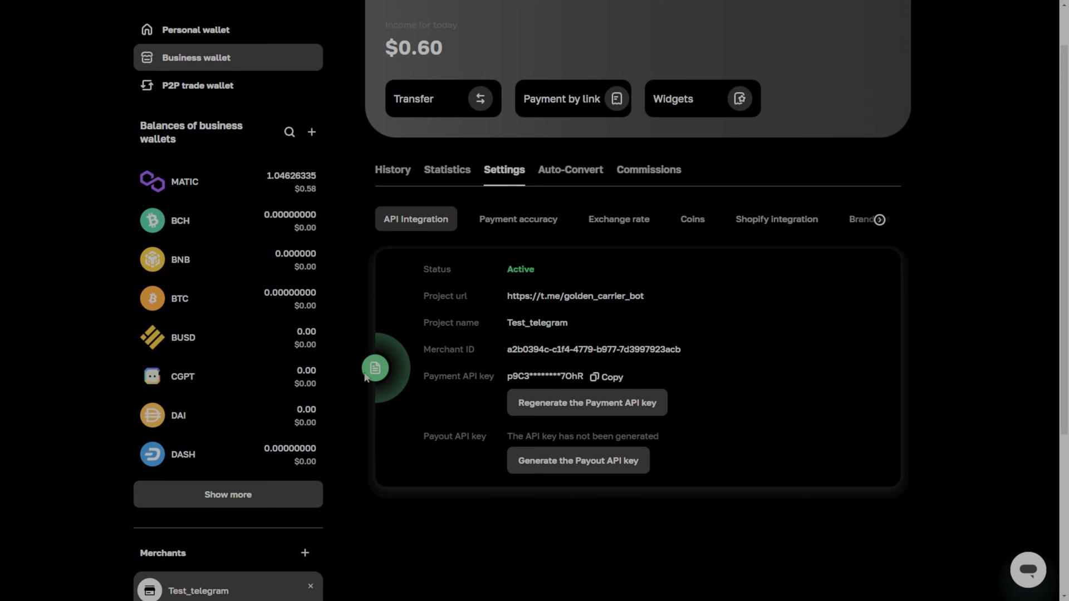
mouse_move(510, 266)
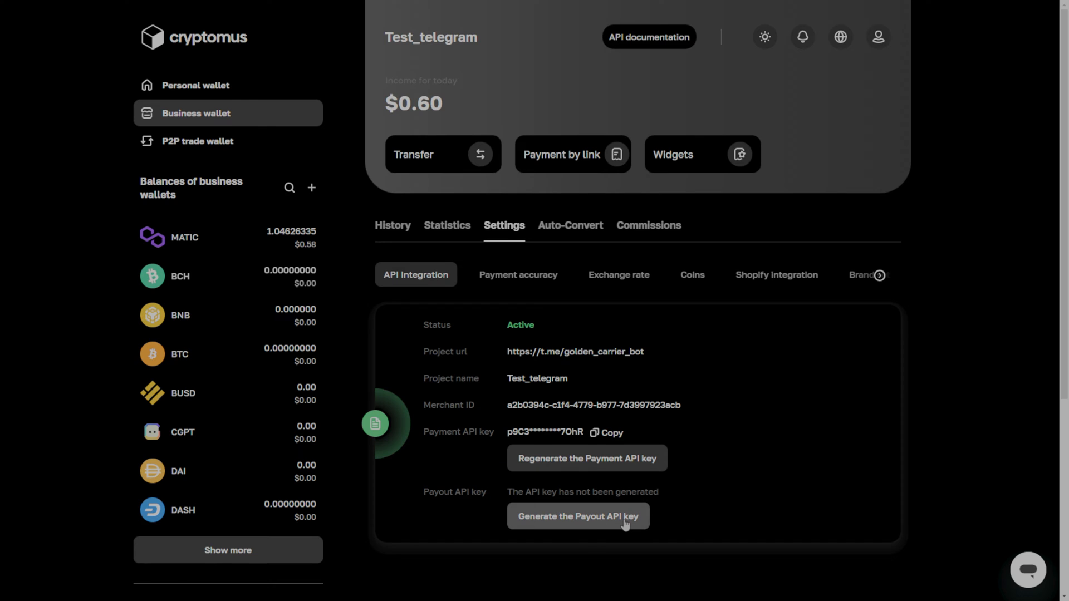
mouse_move(736, 516)
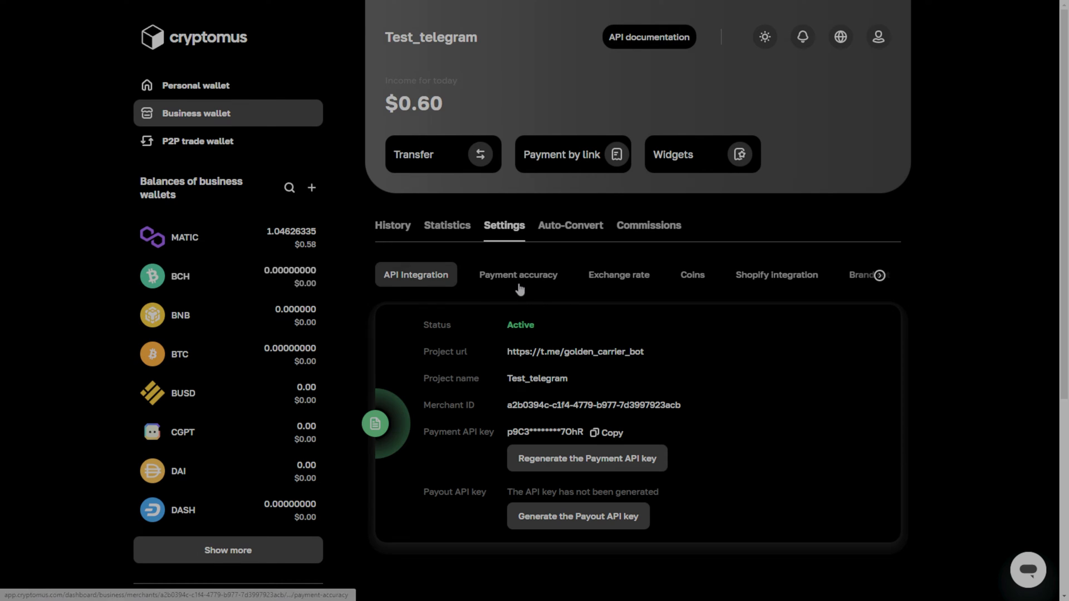
- Set Test_telegram's payment accuracy to 0%, review exchange rate and coins, return to API Integration
left_click(518, 274)
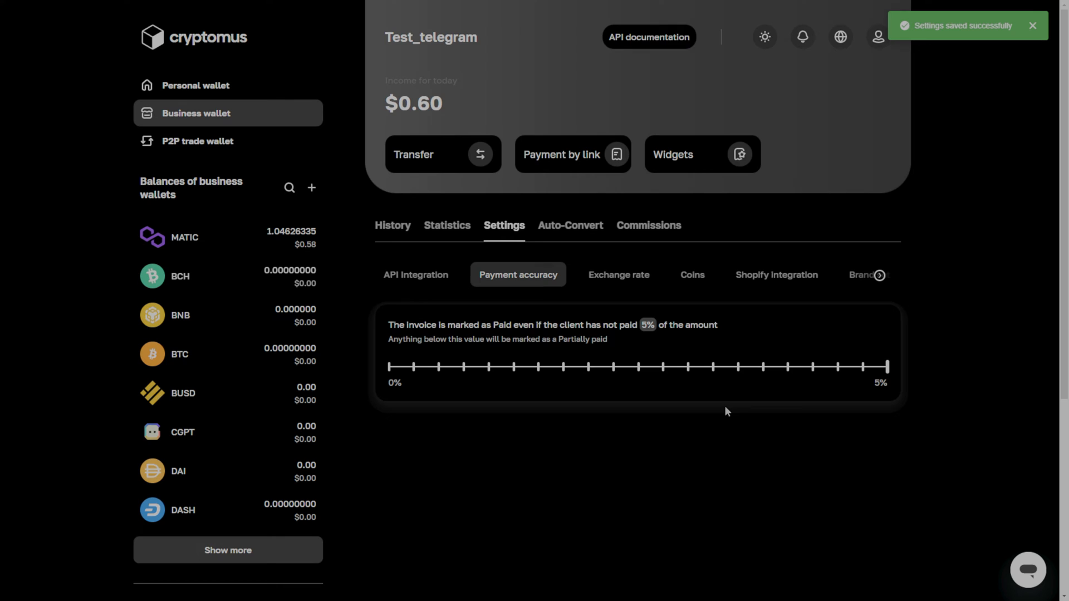
mouse_move(544, 379)
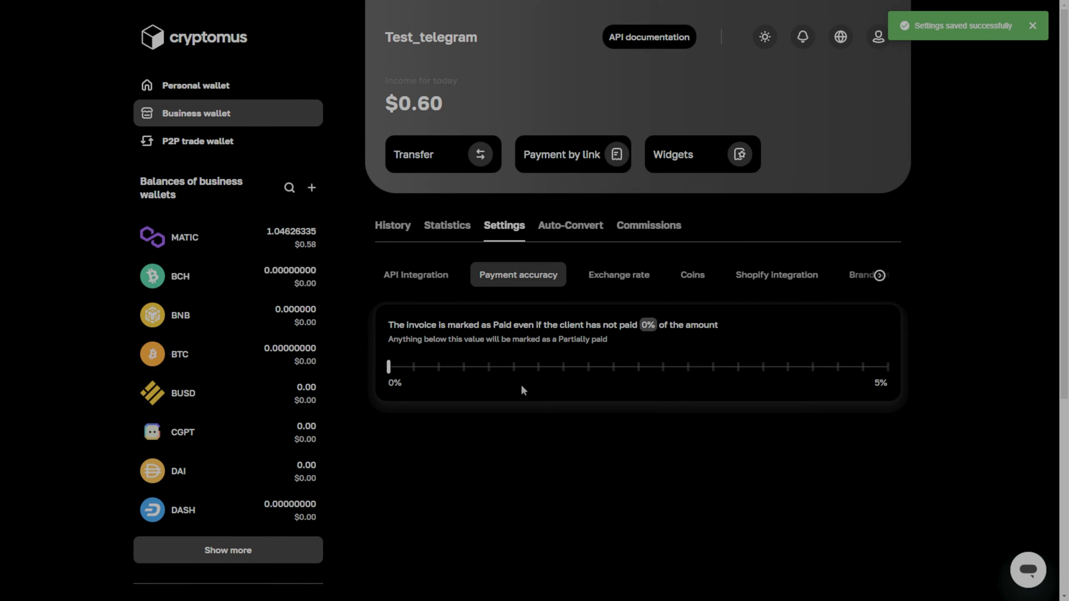
left_click(618, 274)
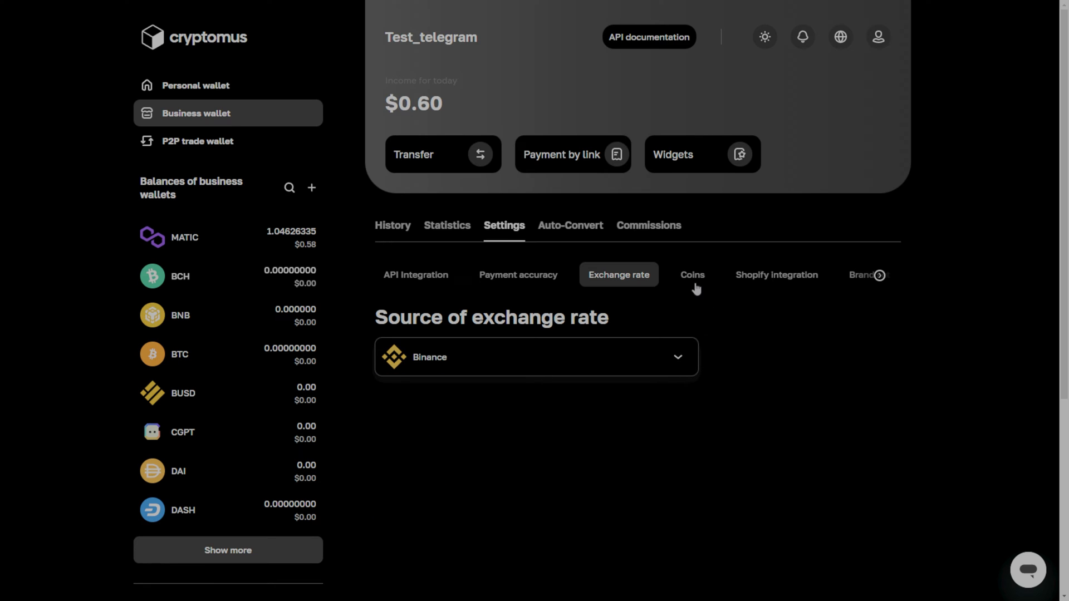
left_click(691, 274)
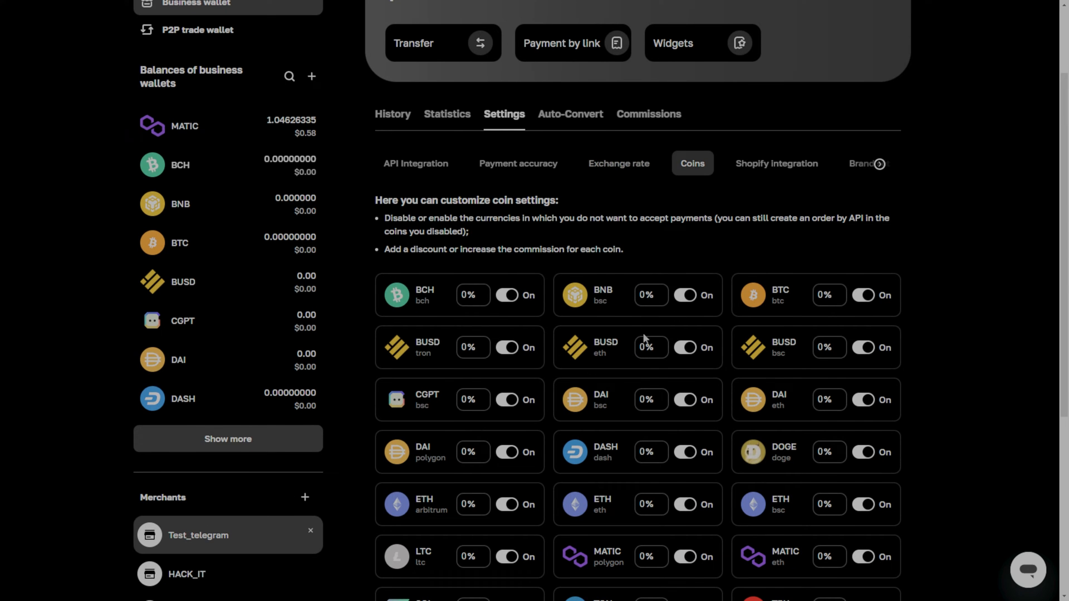
left_click(776, 163)
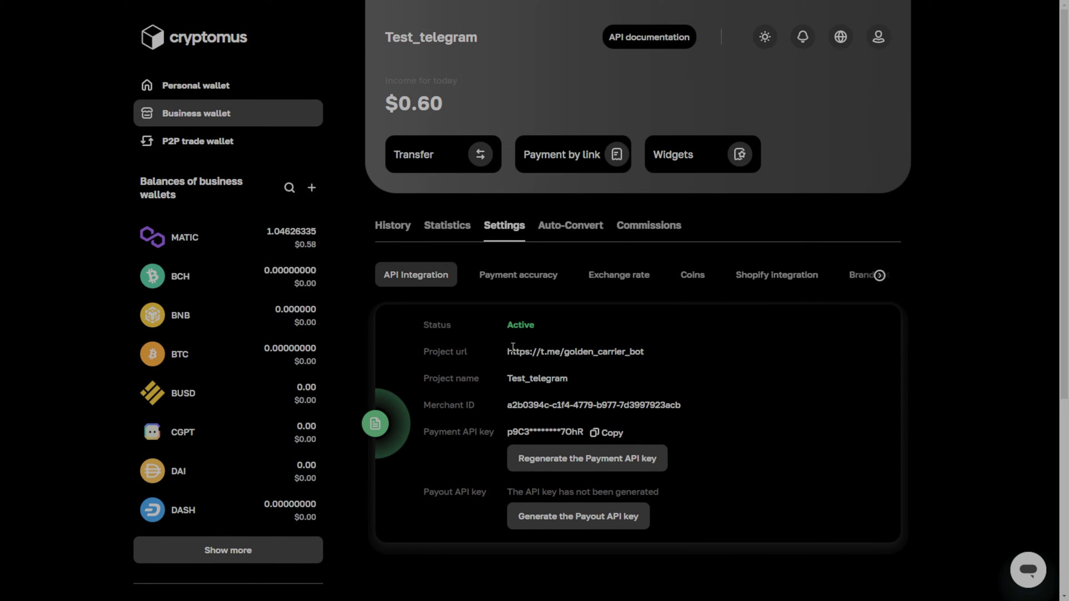
- Open the Cryptomus API documentation main page, then switch back to PyCharm
left_click(647, 37)
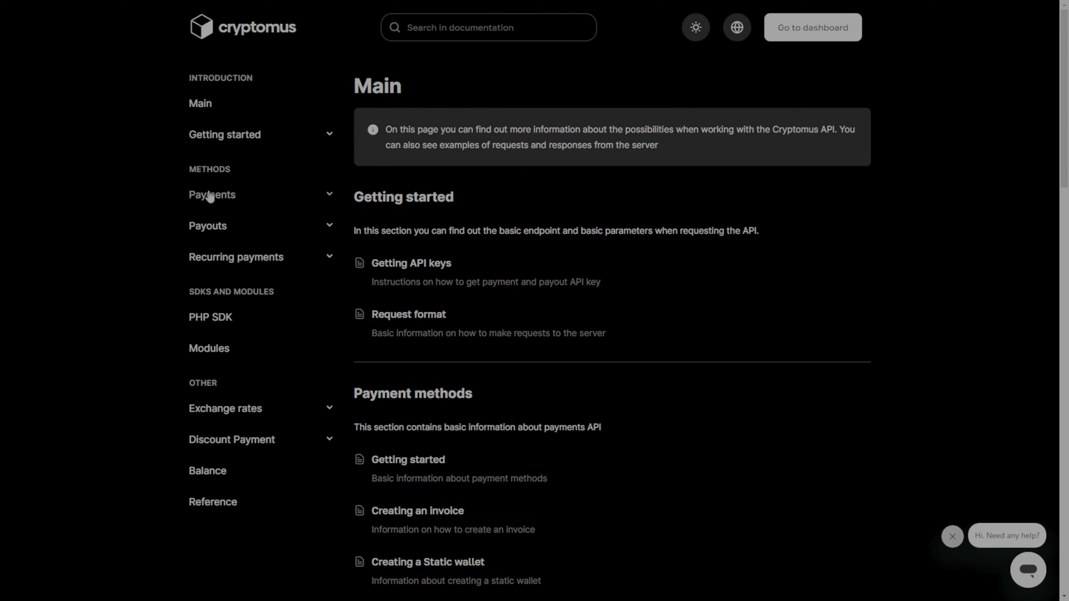
mouse_move(210, 317)
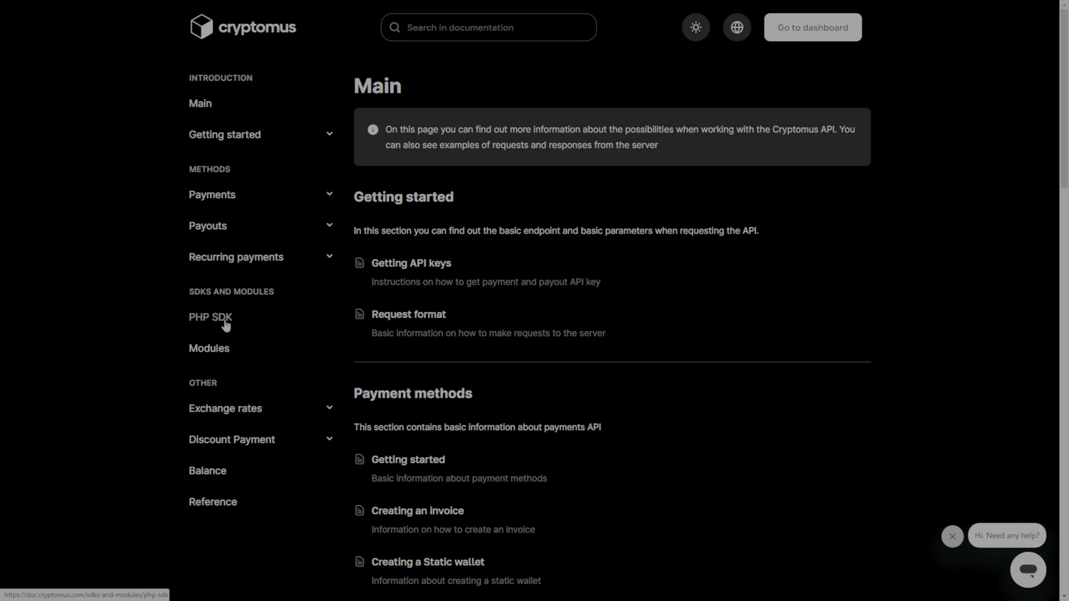
mouse_move(244, 339)
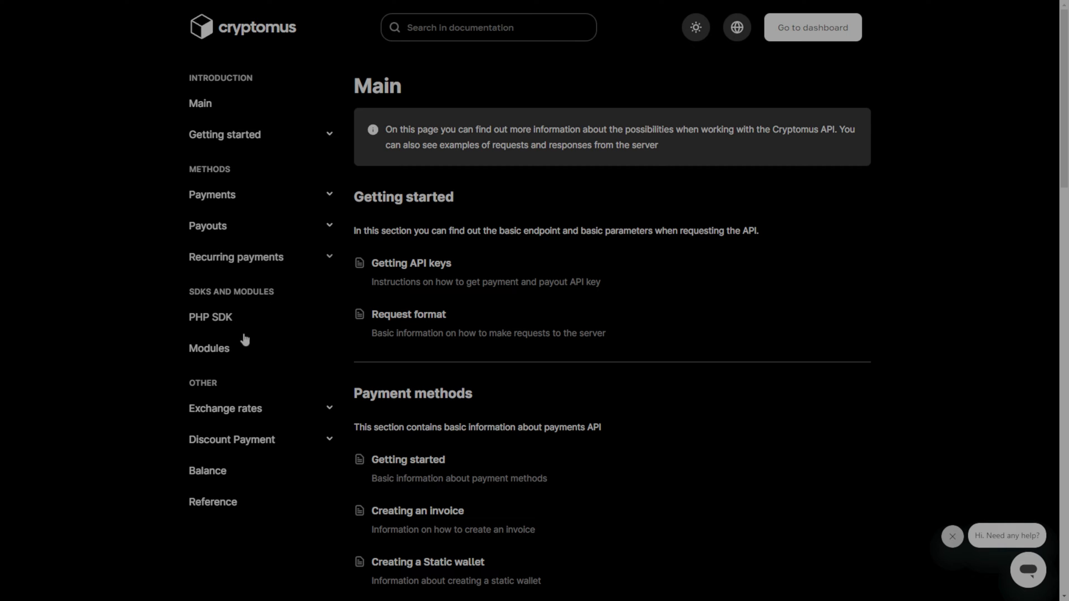
mouse_move(223, 367)
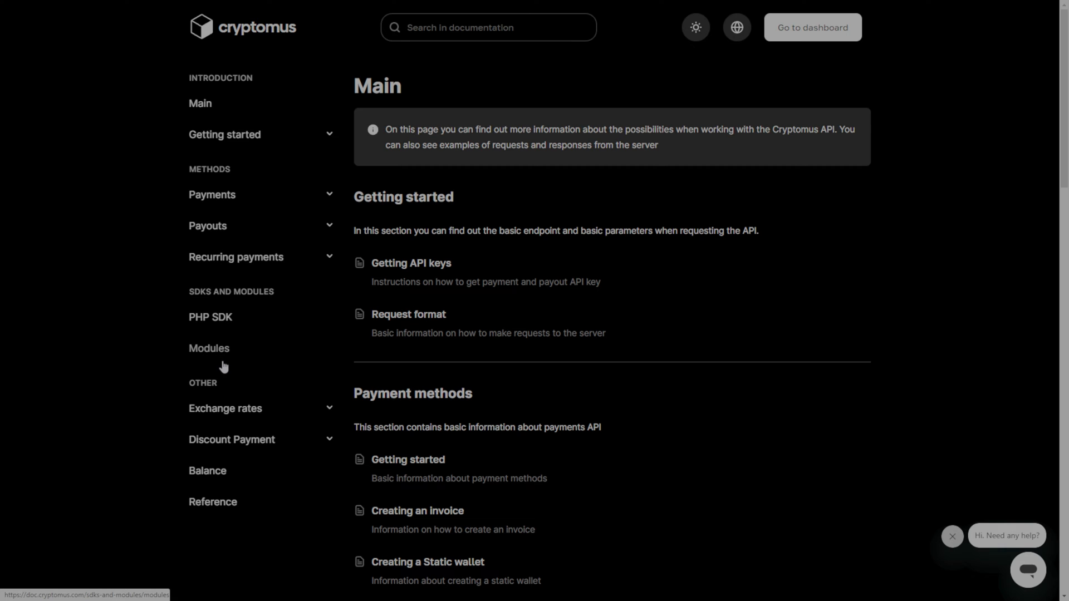
left_click(123, 589)
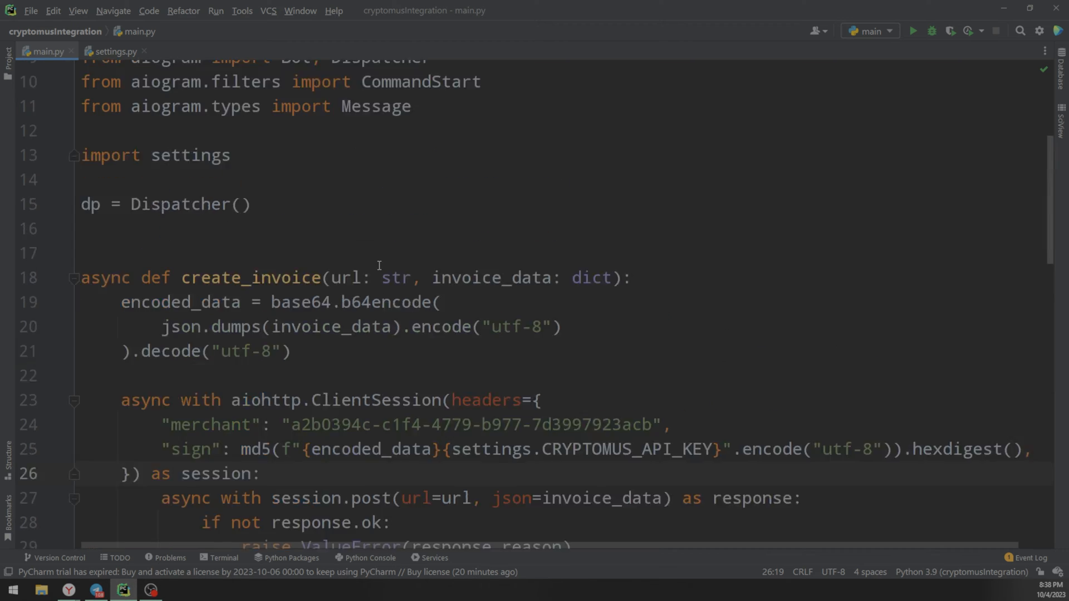
- Run main.py, then open the bot's 0.5 USD Cryptomus invoice link in Telegram
scroll("down", 3)
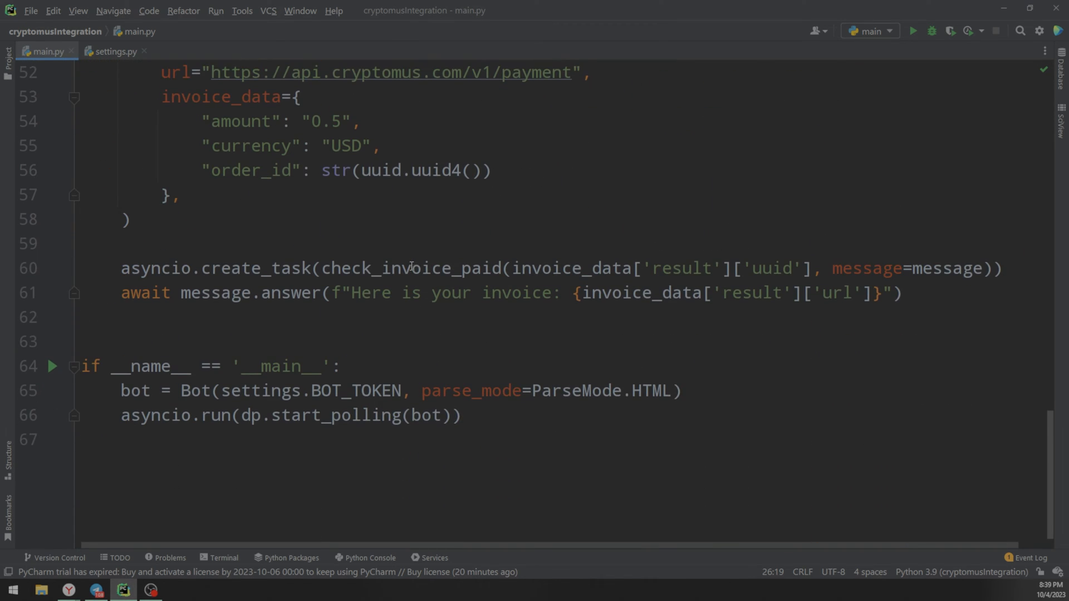
left_click(911, 30)
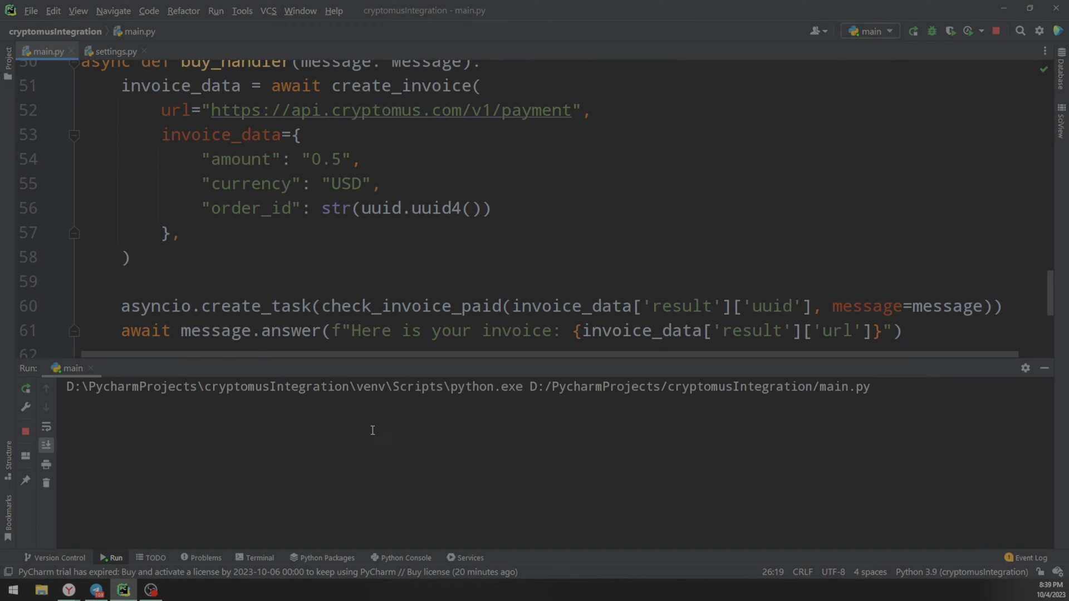
left_click(97, 590)
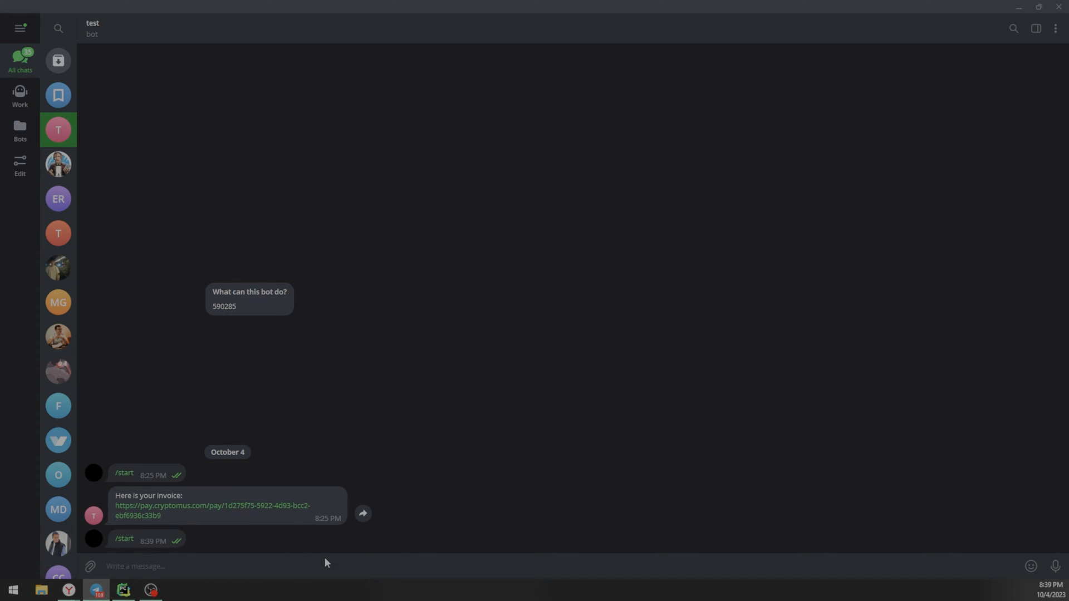
left_click(212, 510)
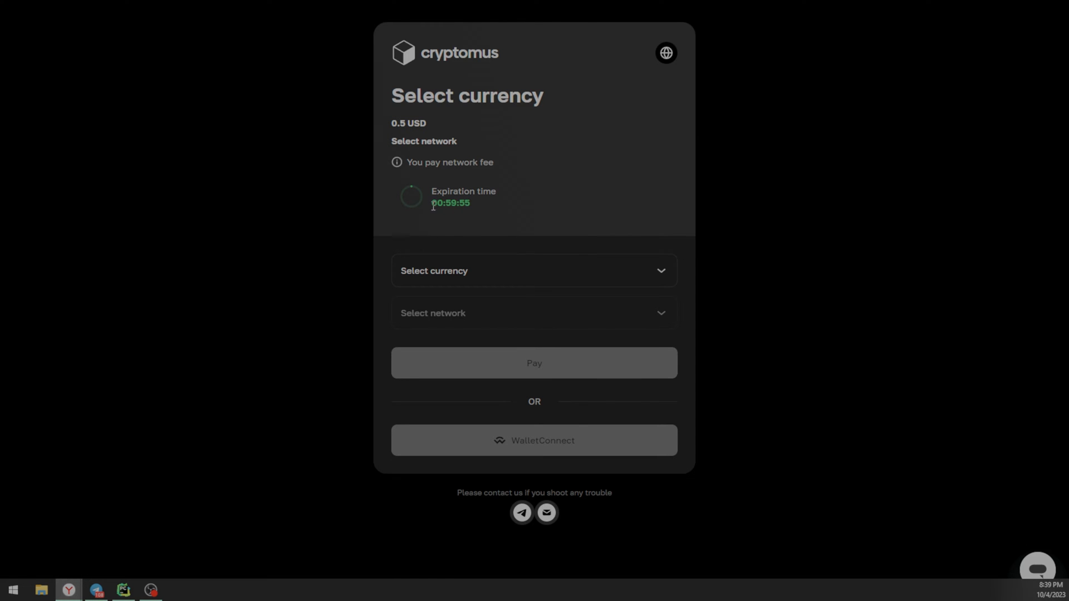
- Choose MATIC on POLYGON for the invoice and select the 0.88888598 MATIC amount
left_click(534, 271)
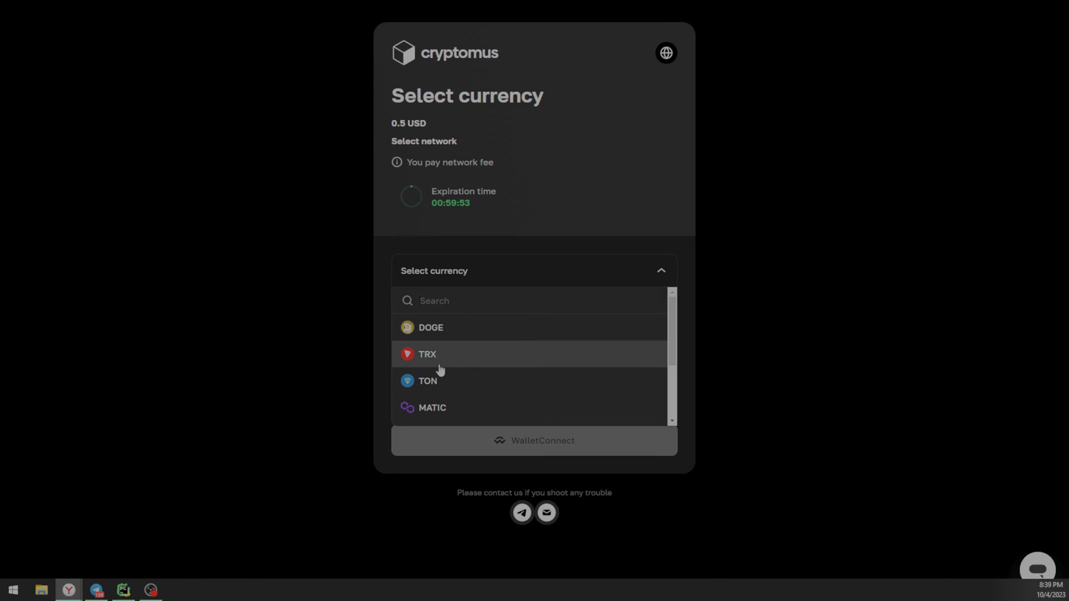
left_click(431, 407)
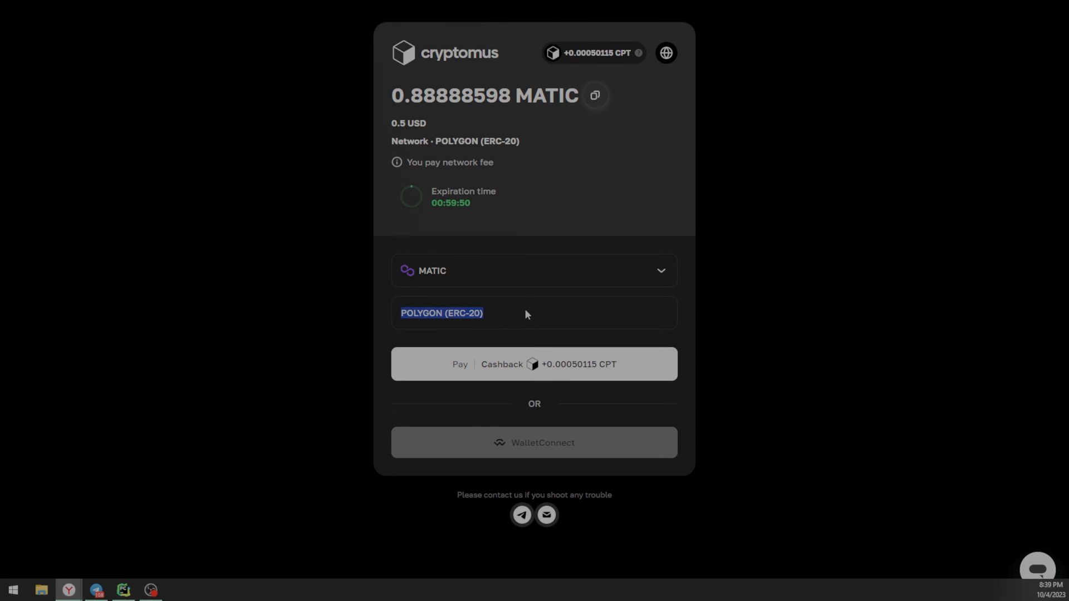
left_click(534, 271)
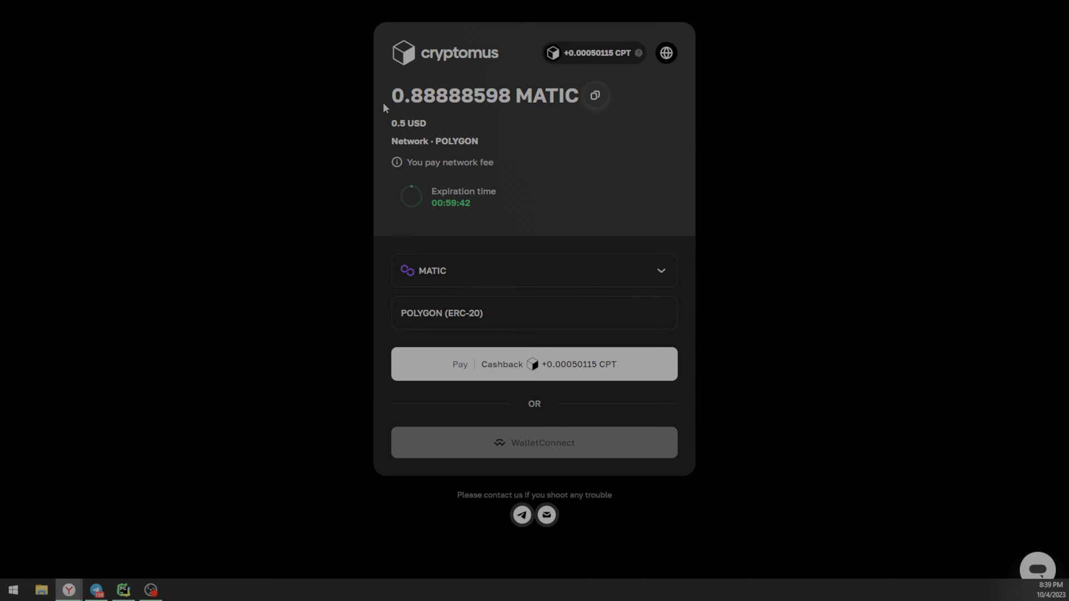
double_click(484, 95)
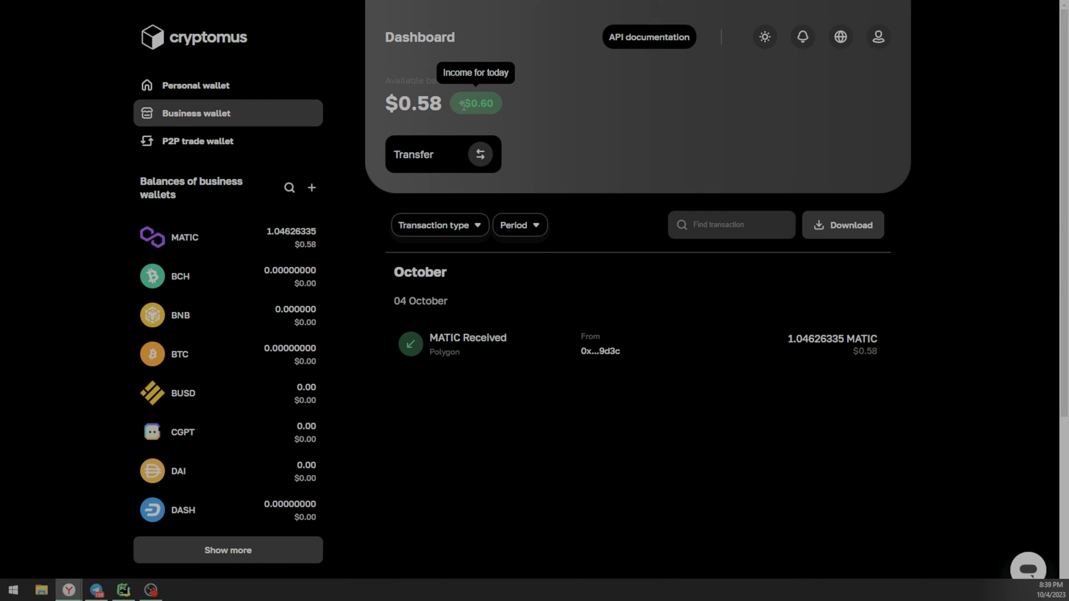
mouse_move(479, 240)
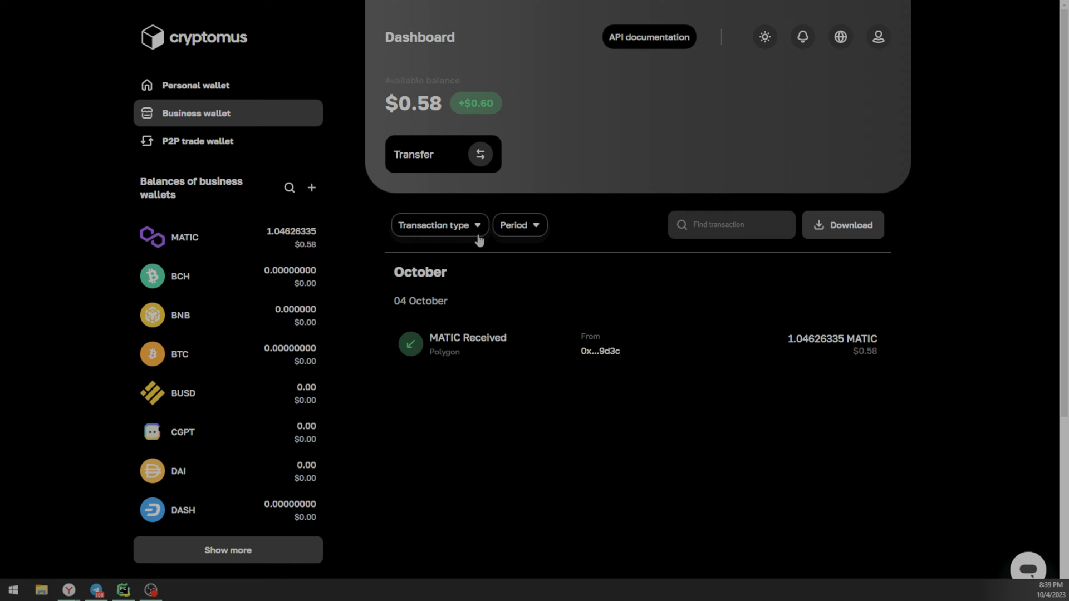
- Switch from the Cryptomus dashboard to the test bot's Telegram chat
left_click(96, 590)
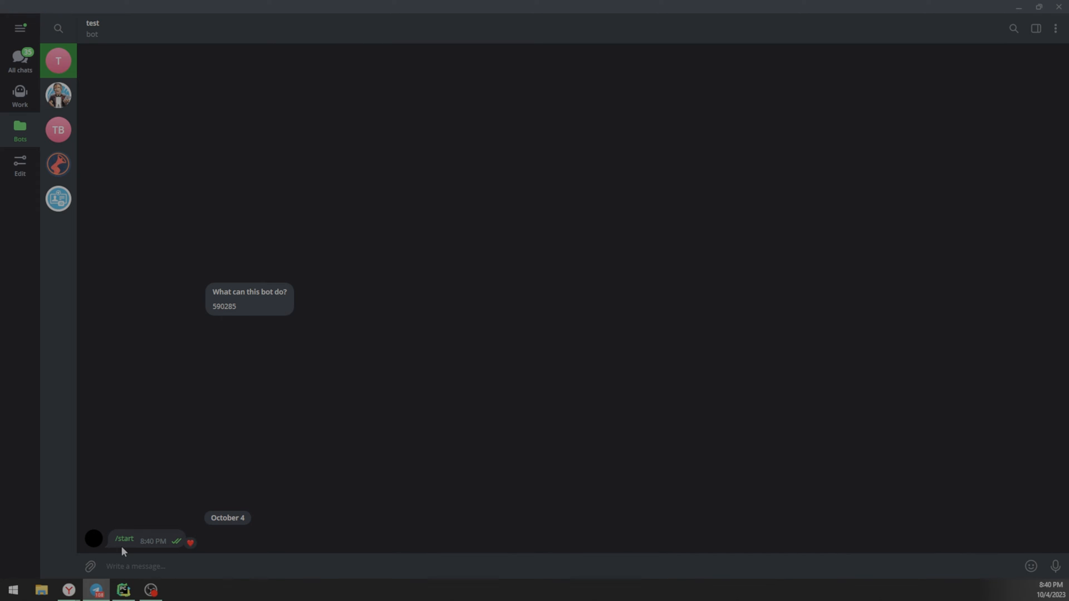
- Fold create_invoice in main.py so buy_handler stands out, then return to the bot chat
left_click(122, 590)
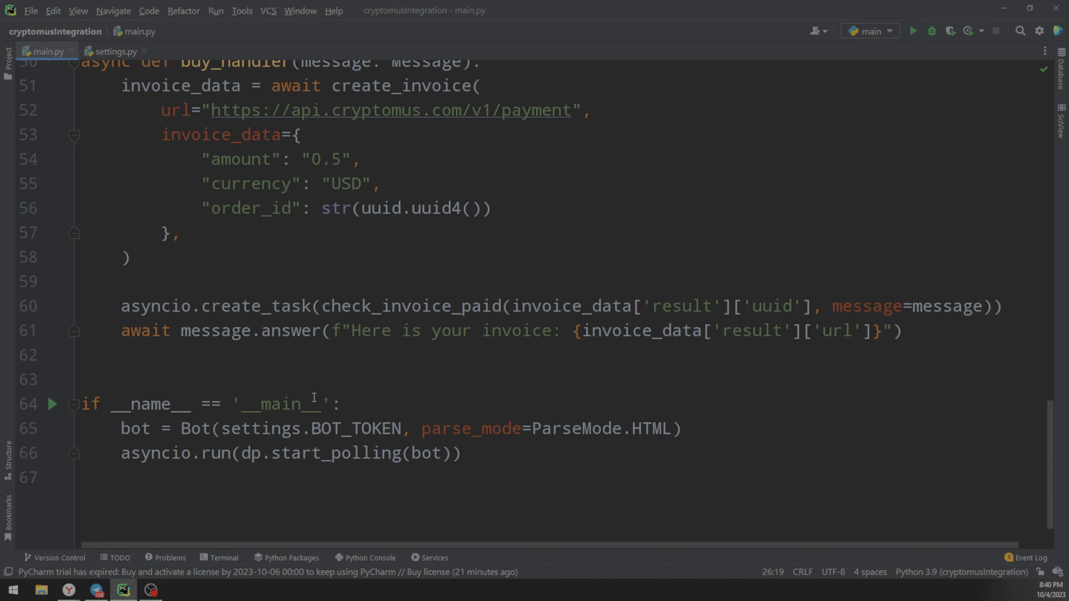
scroll("up", 3)
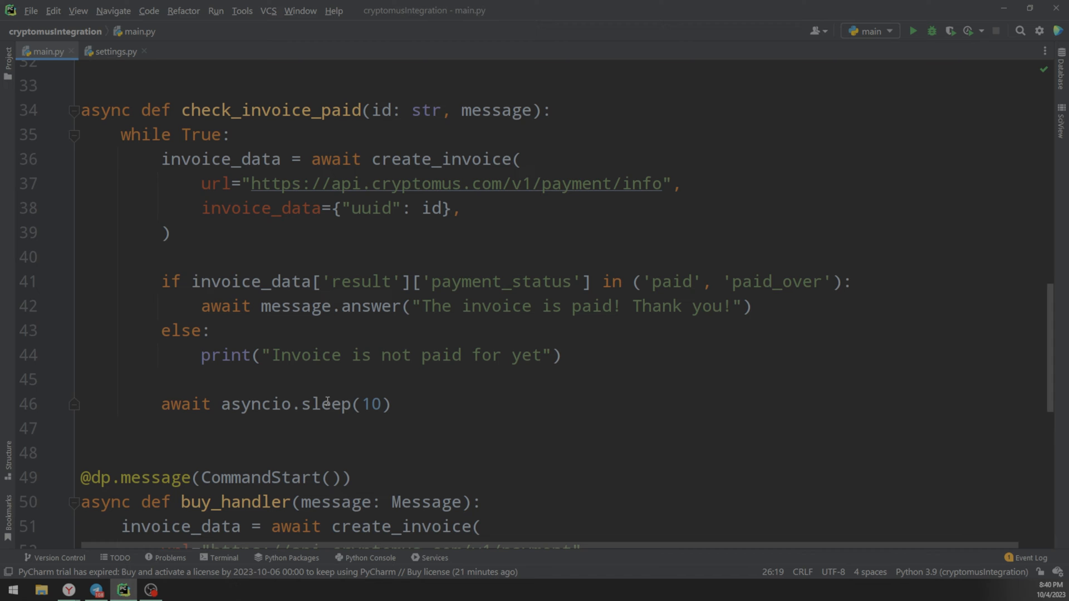
scroll("up", 3)
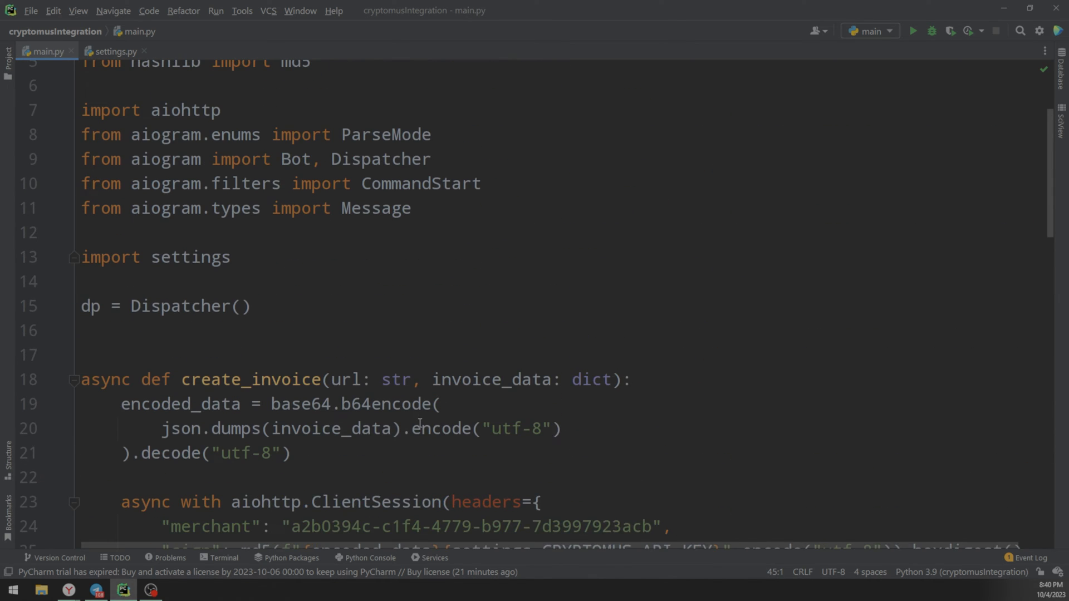
scroll("down", 3)
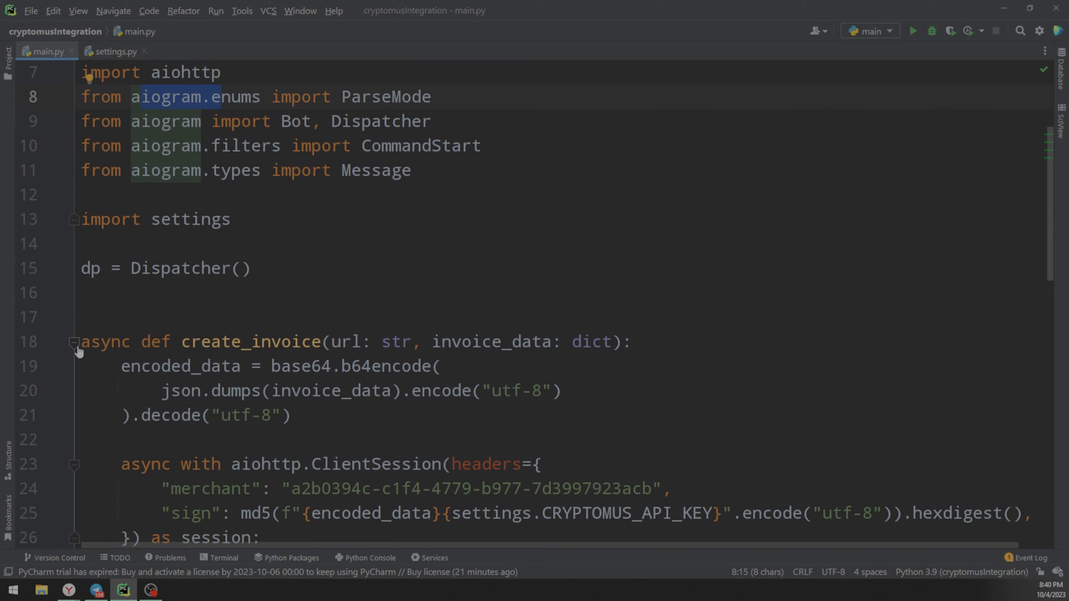
left_click(74, 341)
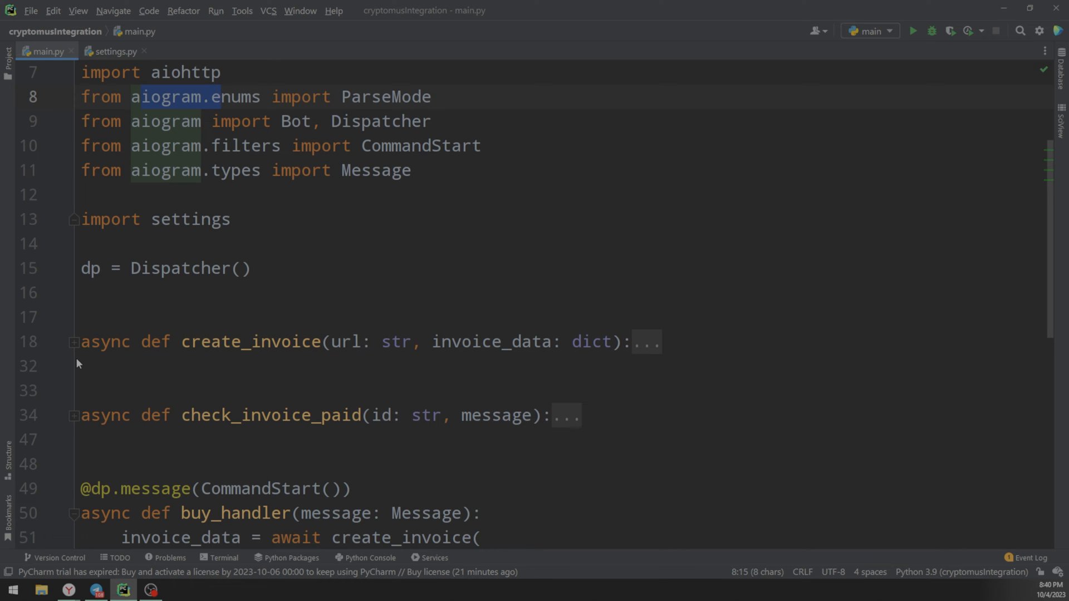
scroll("down", 3)
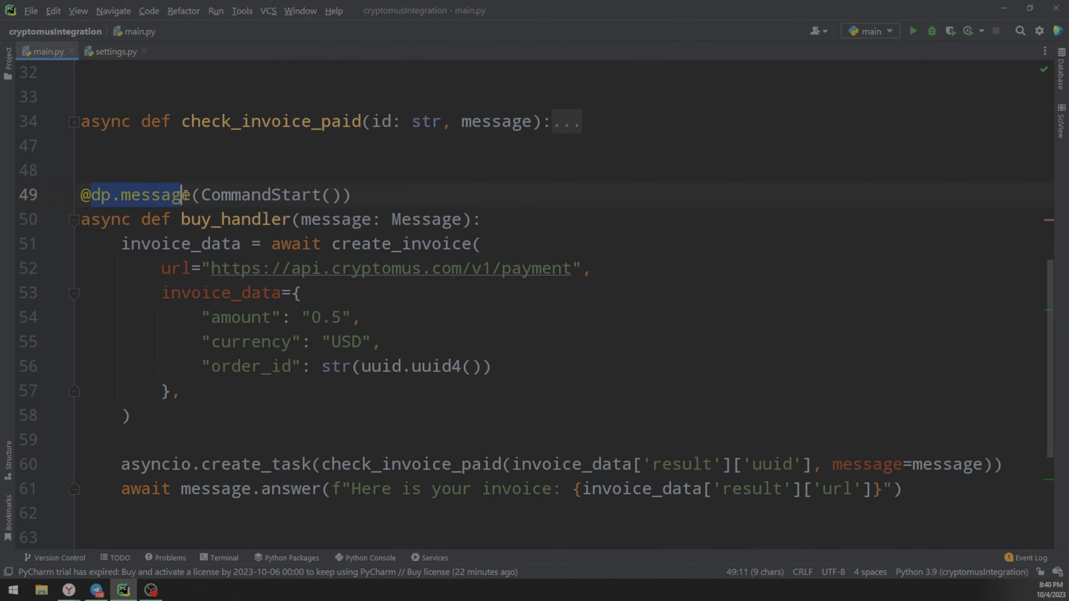
left_click(96, 589)
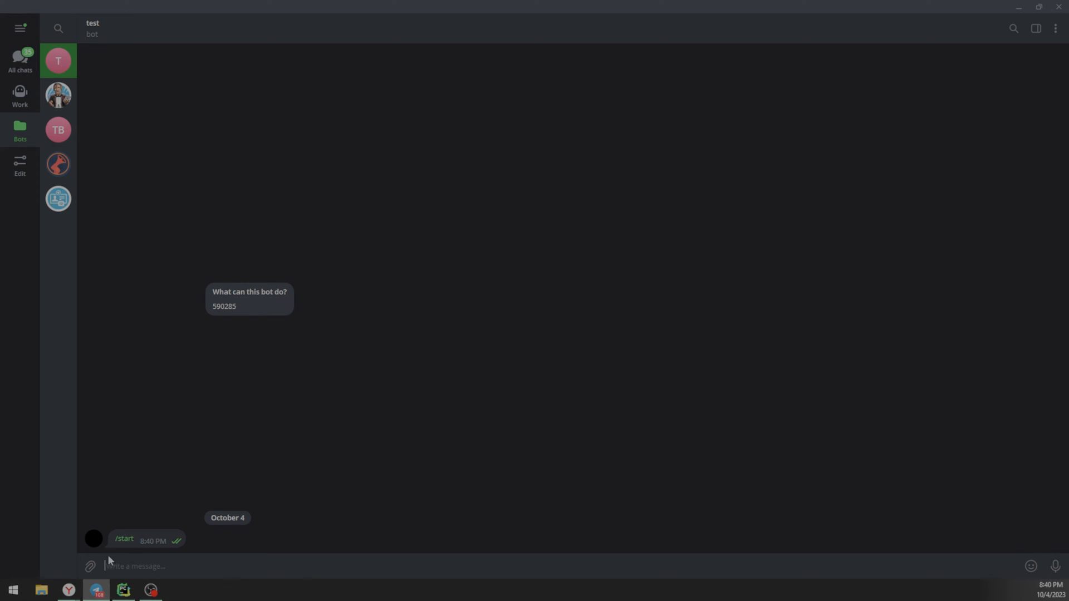
- Open Payments > Creating an invoice and review url_return, url_success and url_callback
left_click(122, 590)
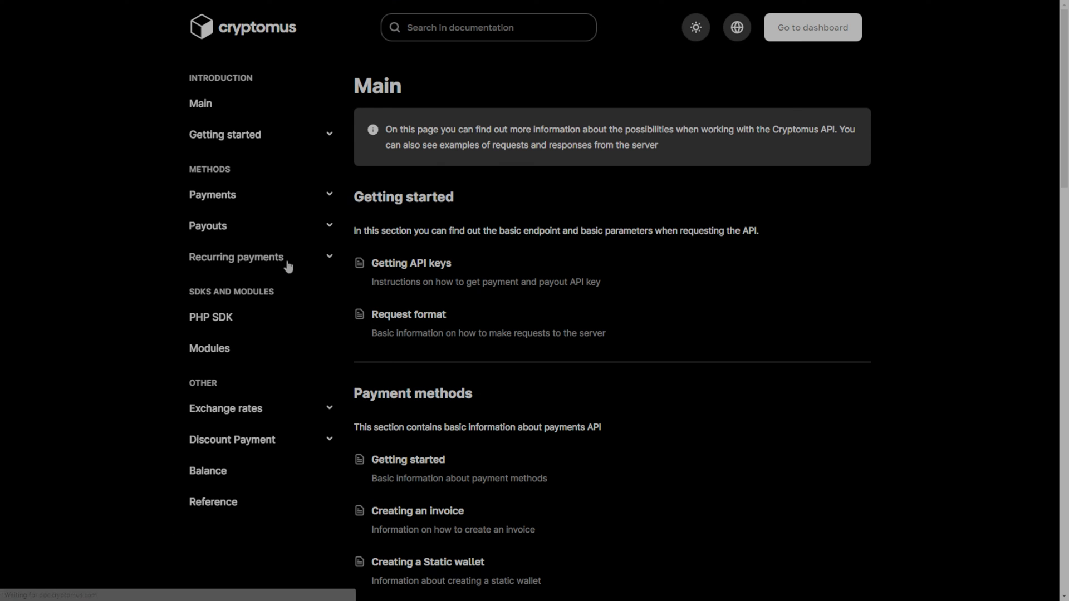
left_click(212, 194)
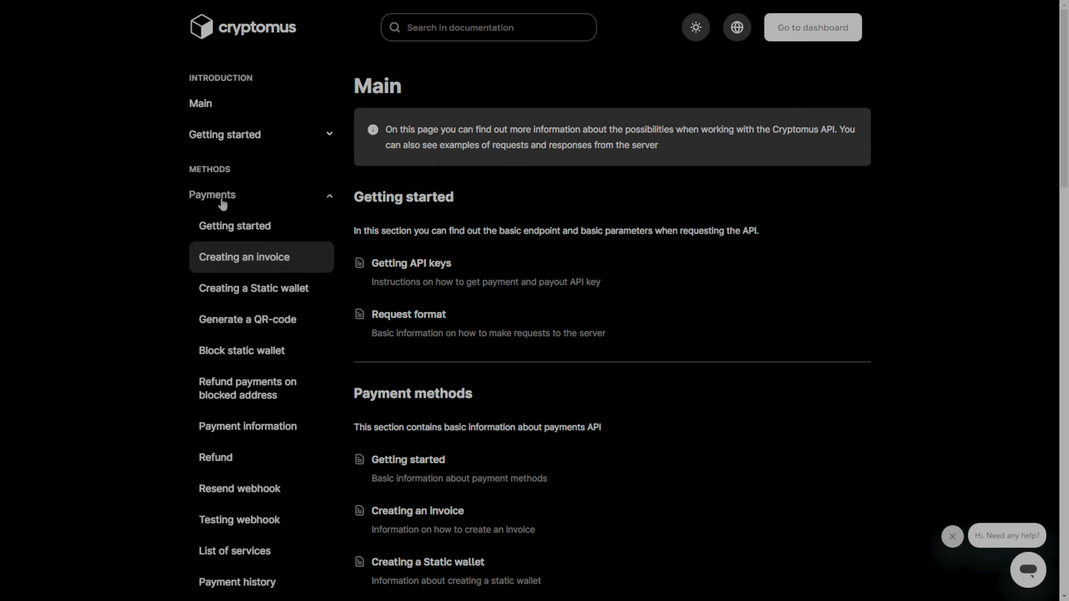
mouse_move(244, 258)
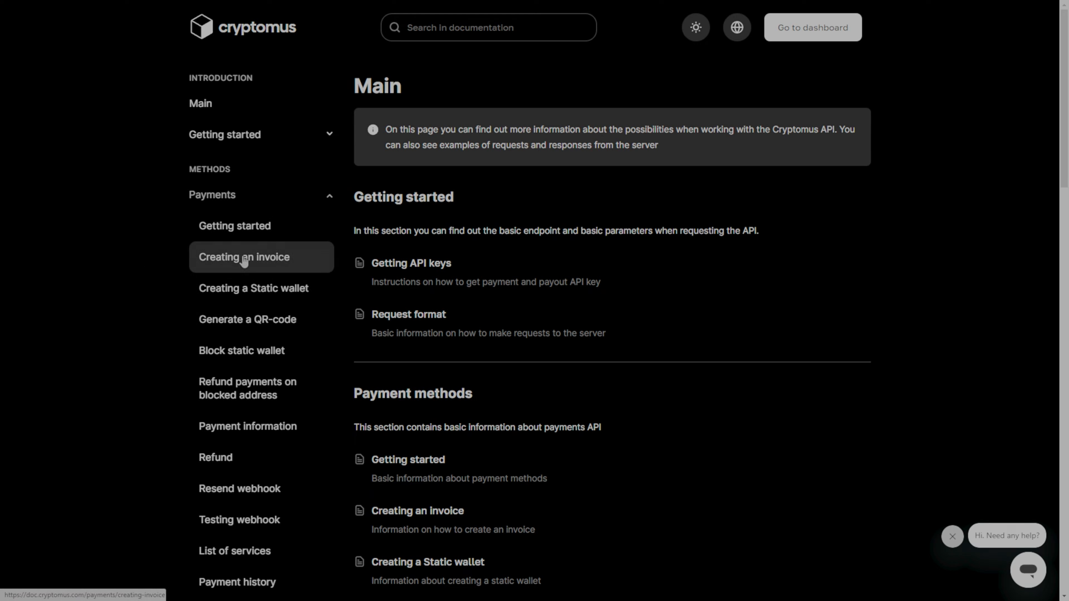
scroll("down", 3)
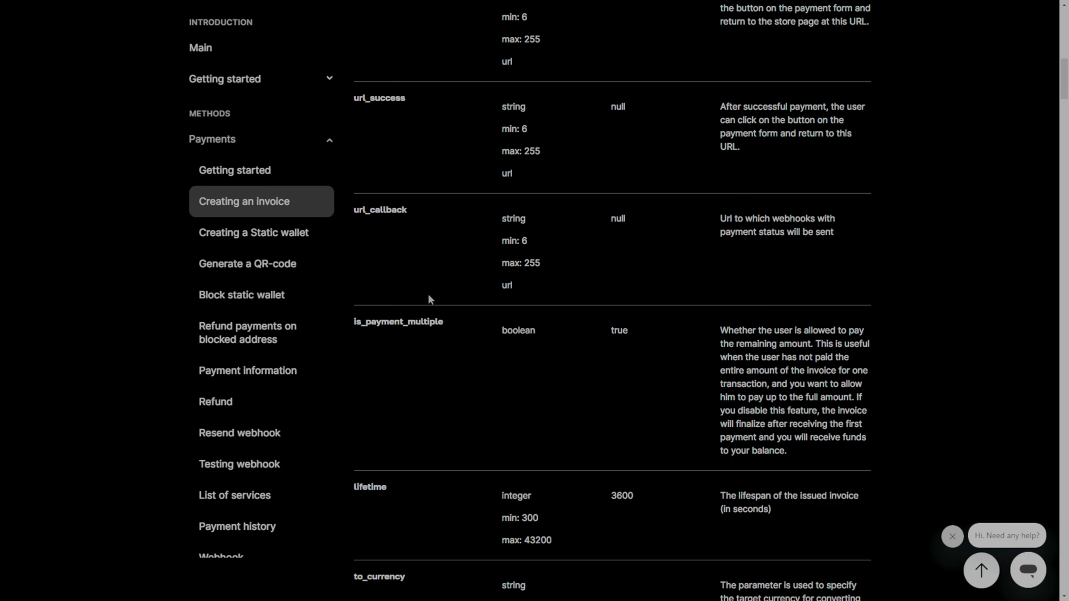
scroll("up", 3)
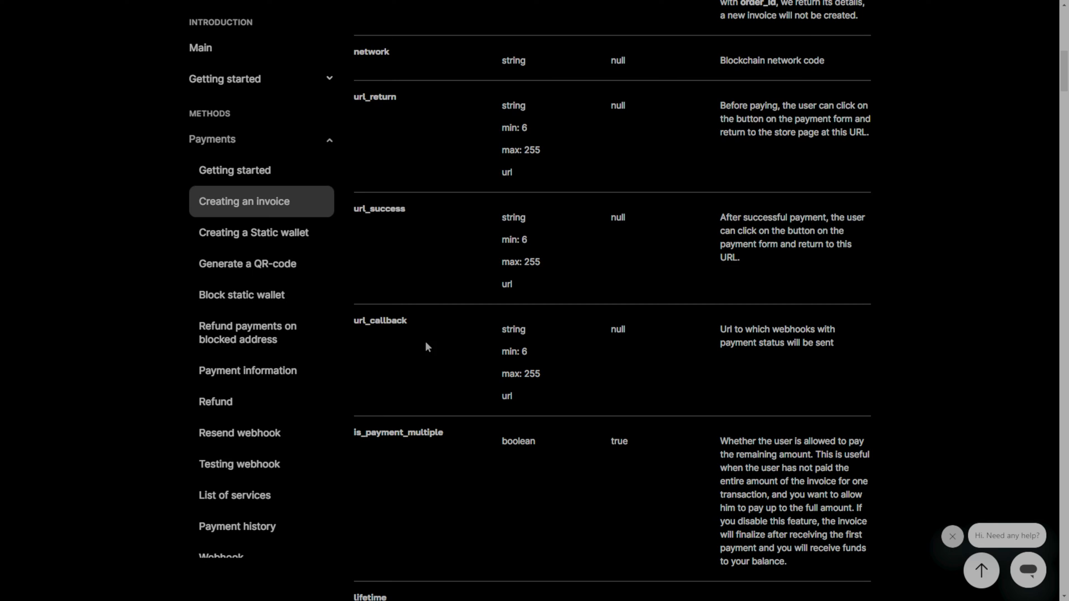
mouse_move(459, 219)
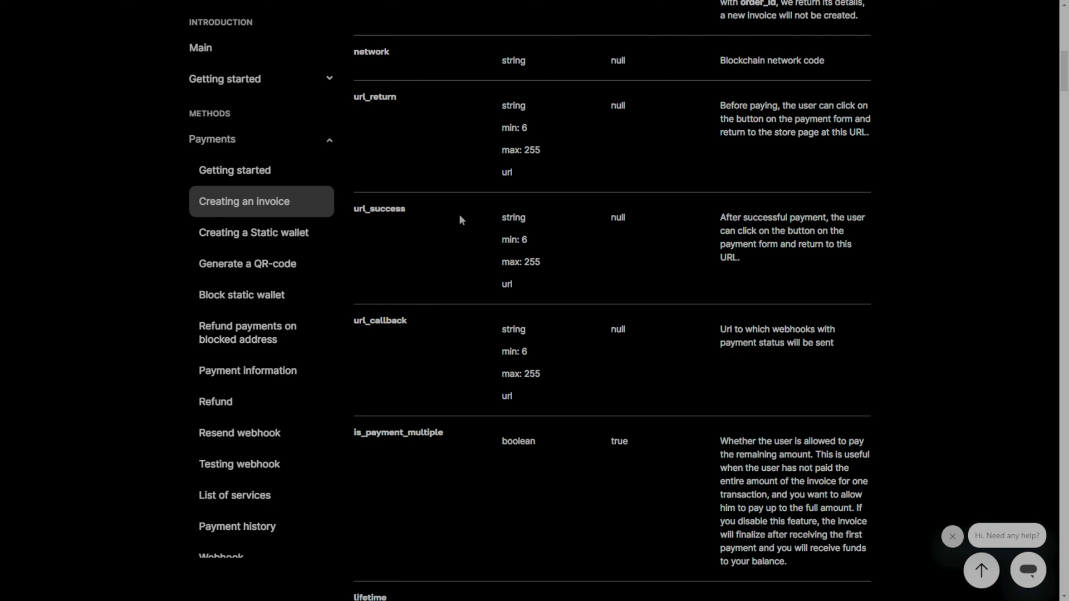
scroll("up", 3)
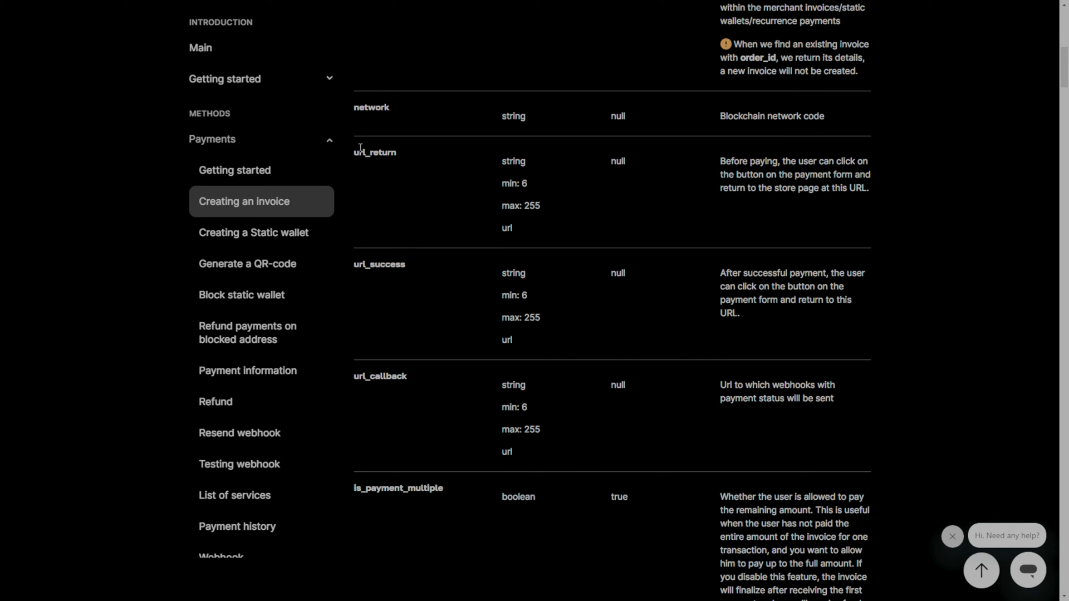
mouse_move(374, 278)
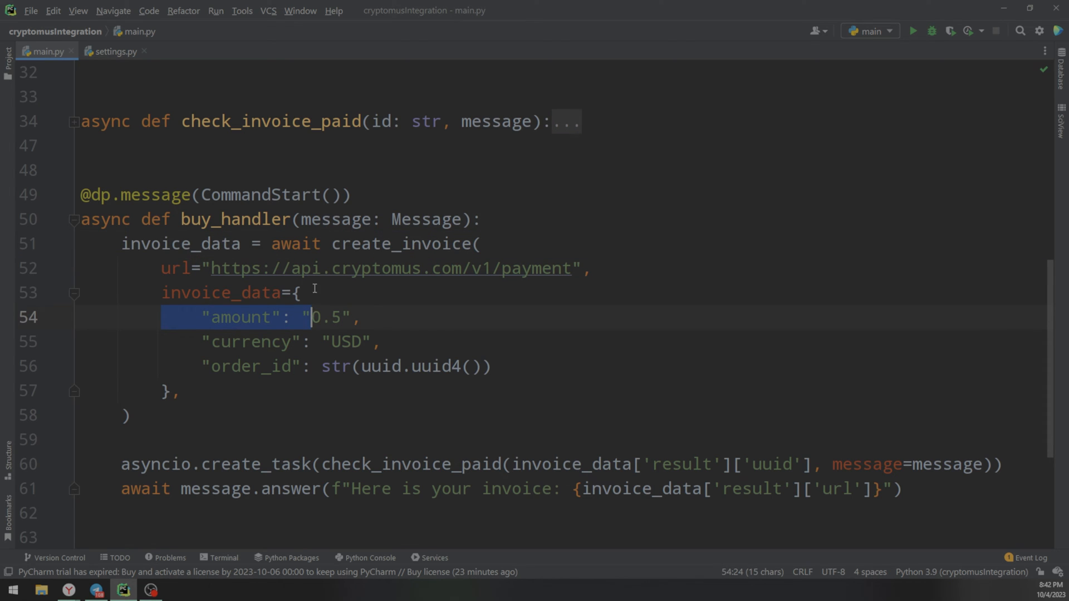
- Unfold create_invoice and walk through invoice_data, encoded_data and the merchant id
scroll("up", 3)
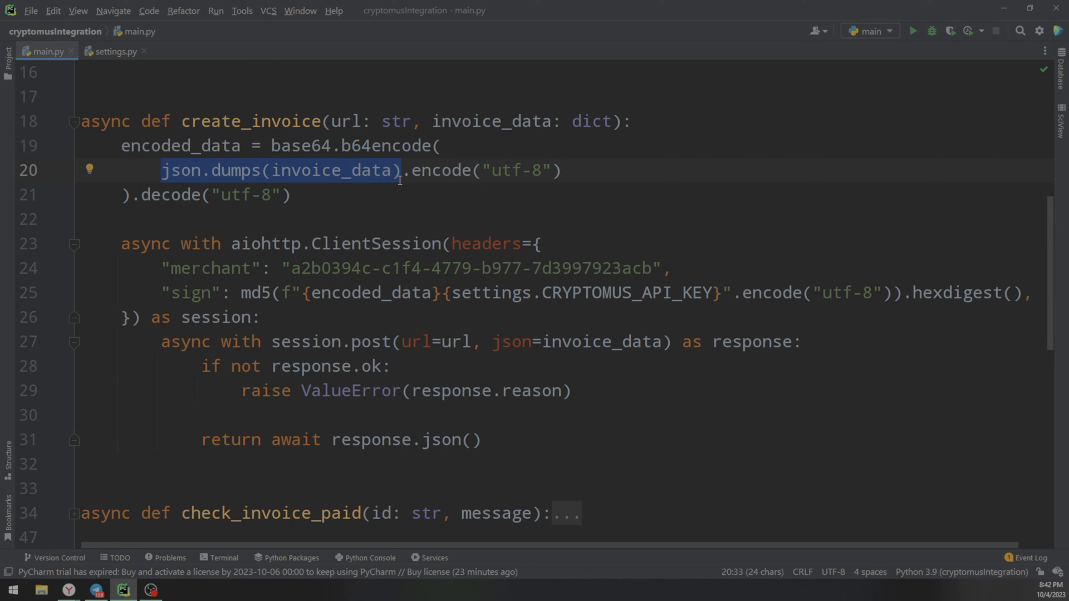
scroll("down", 3)
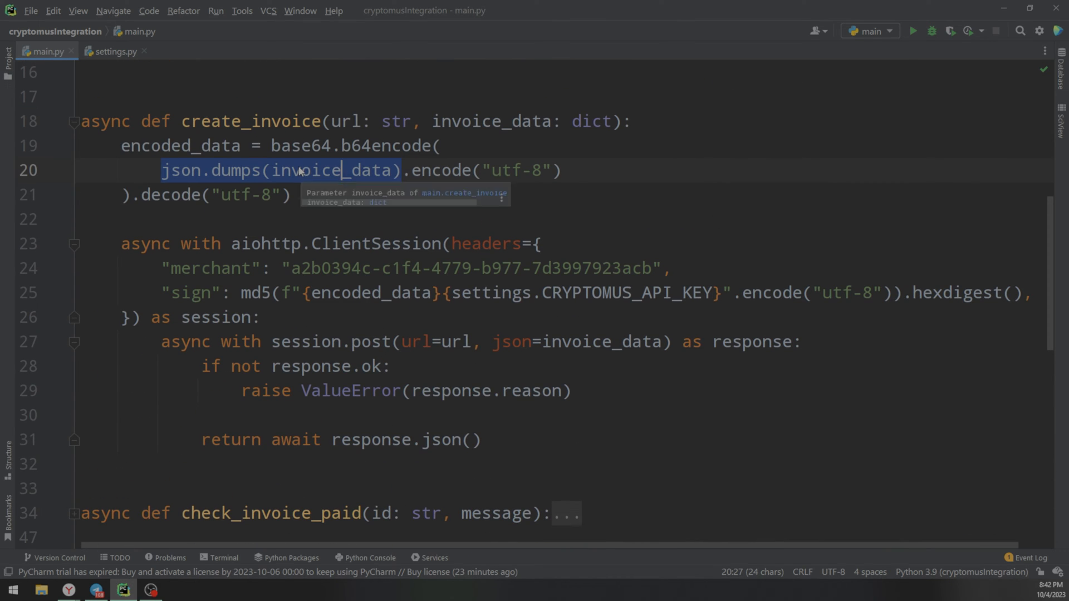
left_click(210, 145)
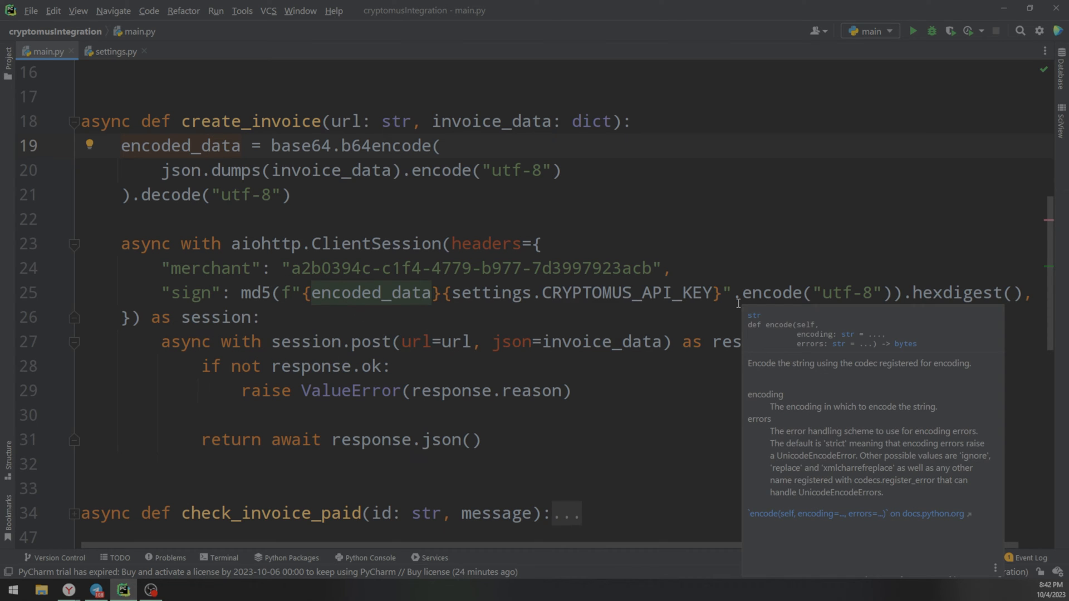
double_click(584, 292)
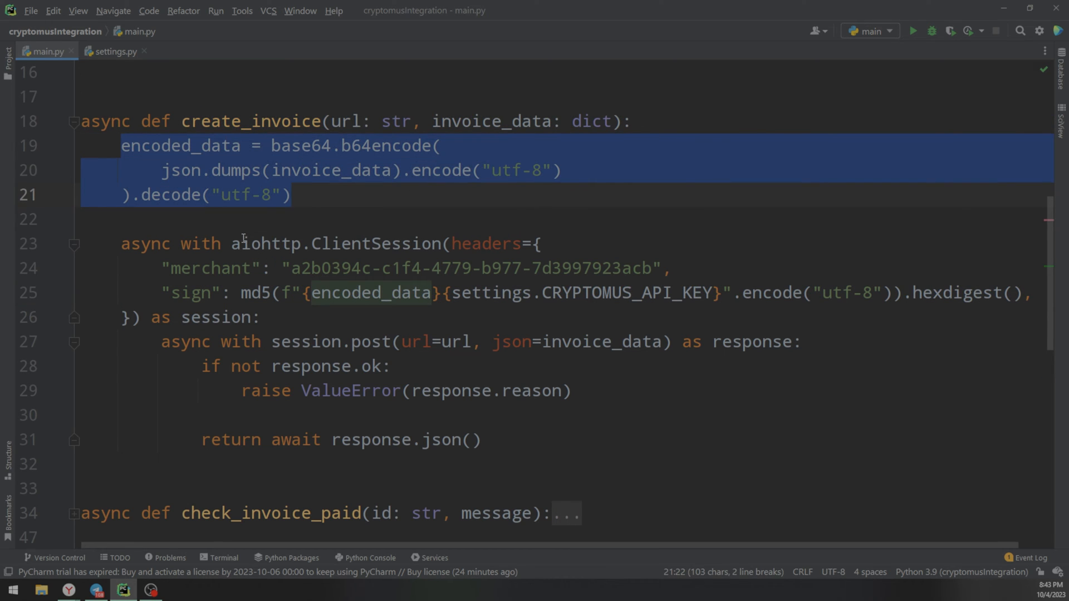
double_click(265, 243)
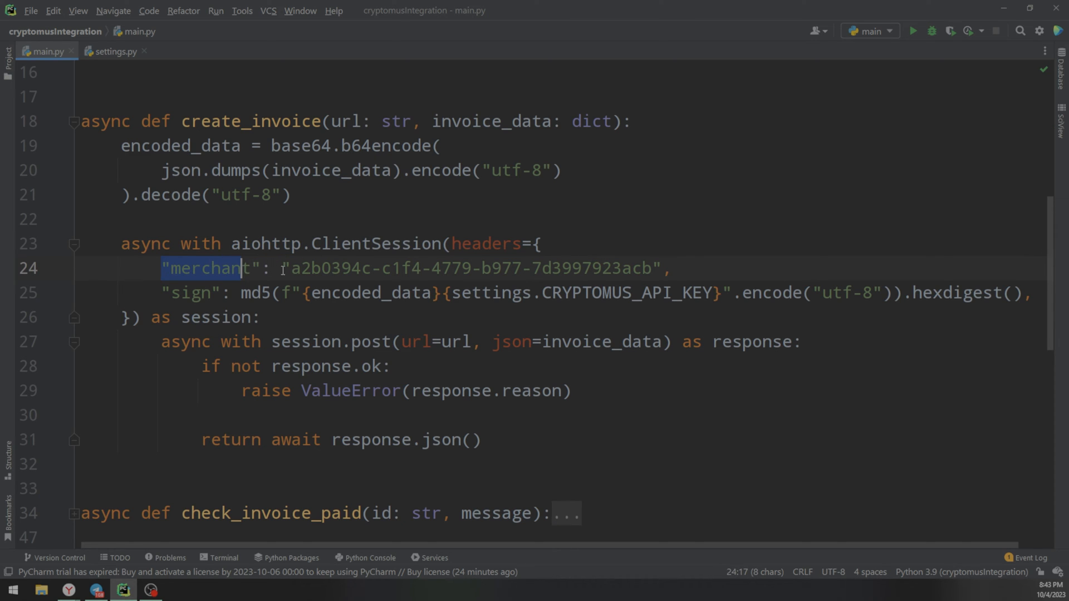
type("s,")
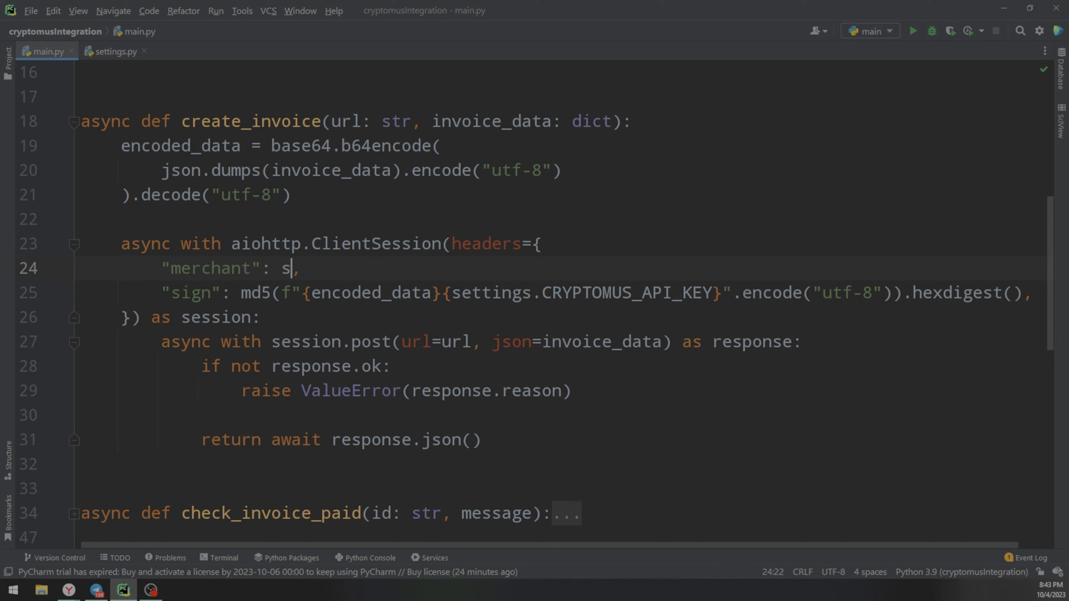
type("ettings.")
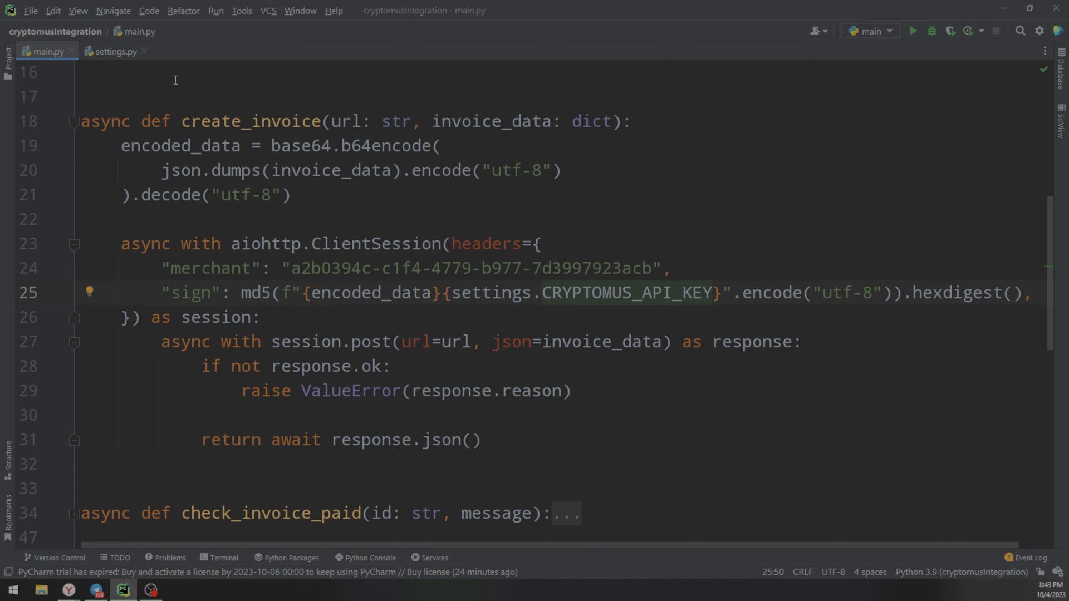
scroll("up", 3)
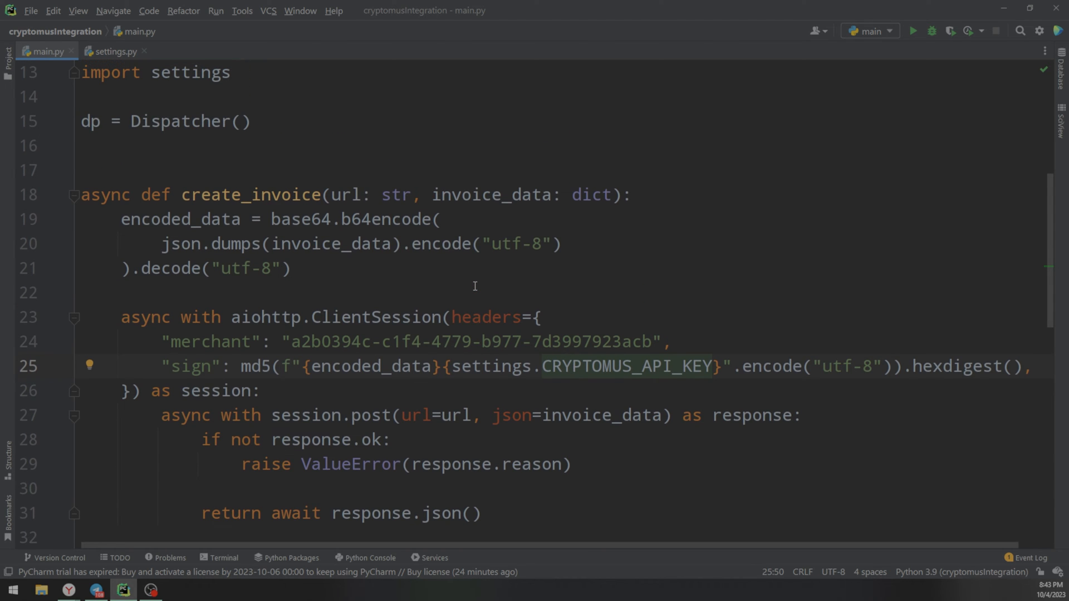
scroll("down", 3)
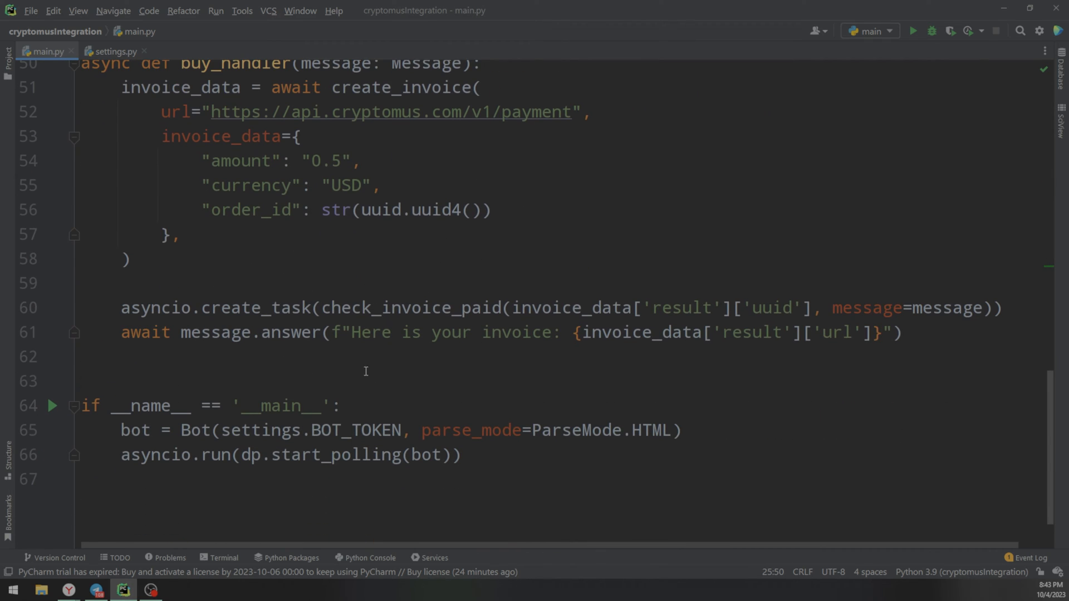
scroll("up", 3)
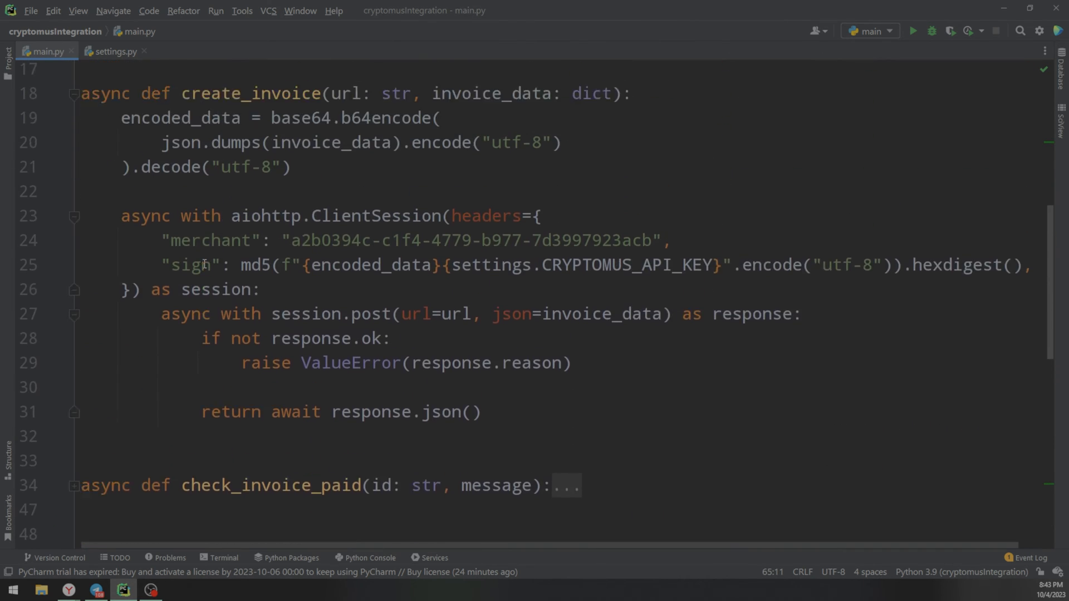
scroll("up", 3)
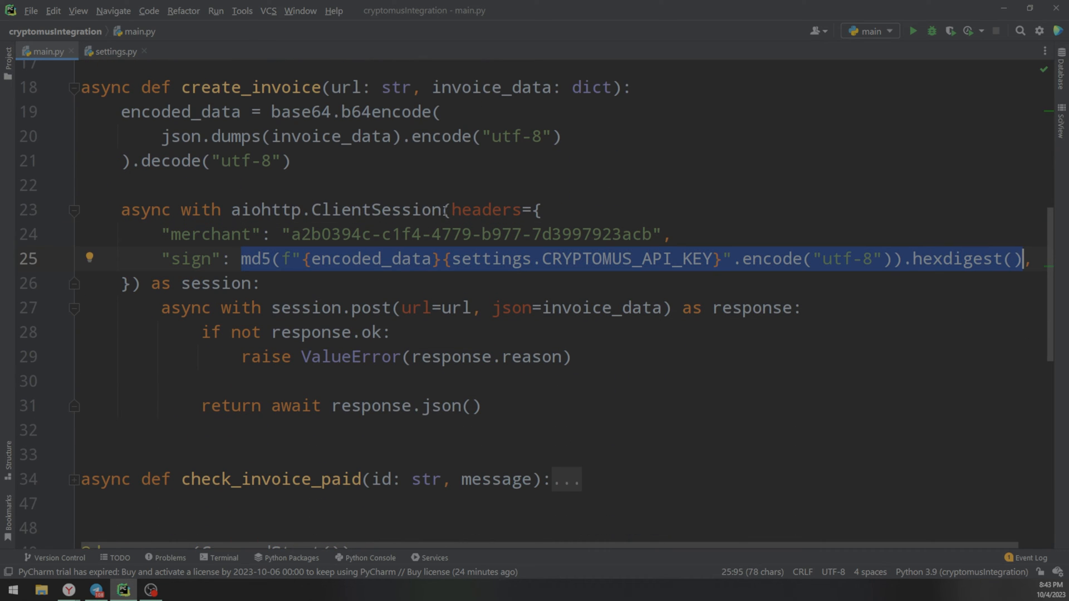
left_click(309, 234)
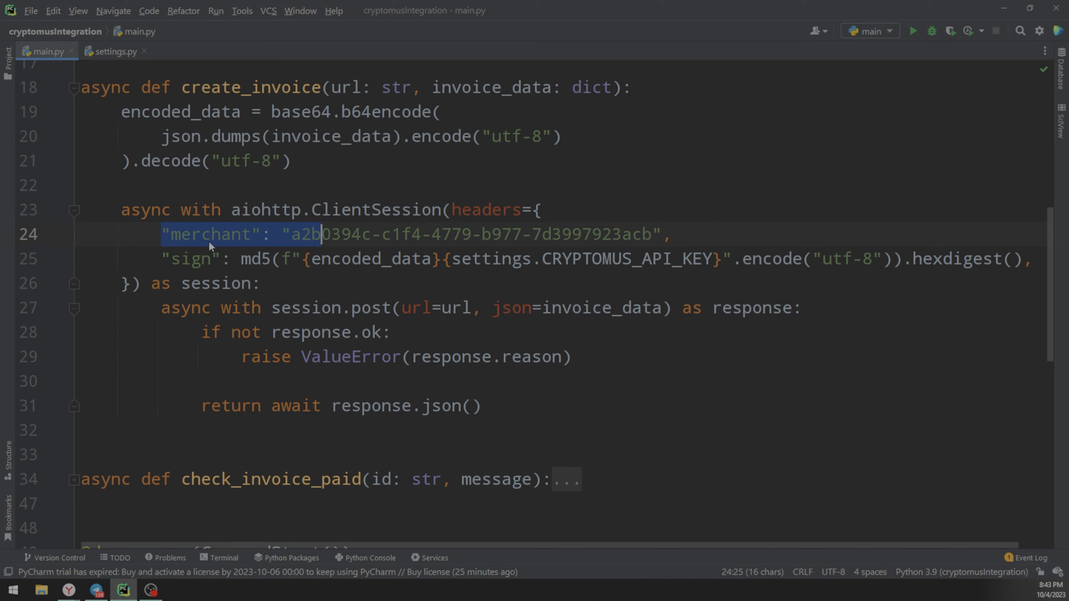
- Highlight the failed-response check, fold the session.post block, and scroll to buy_handler
double_click(198, 259)
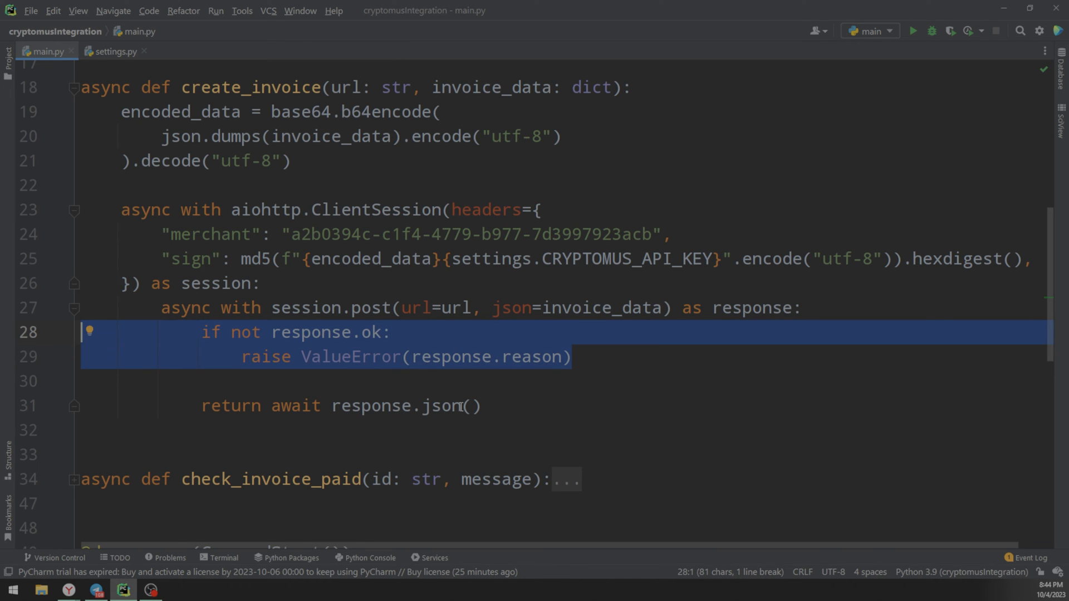
mouse_move(377, 420)
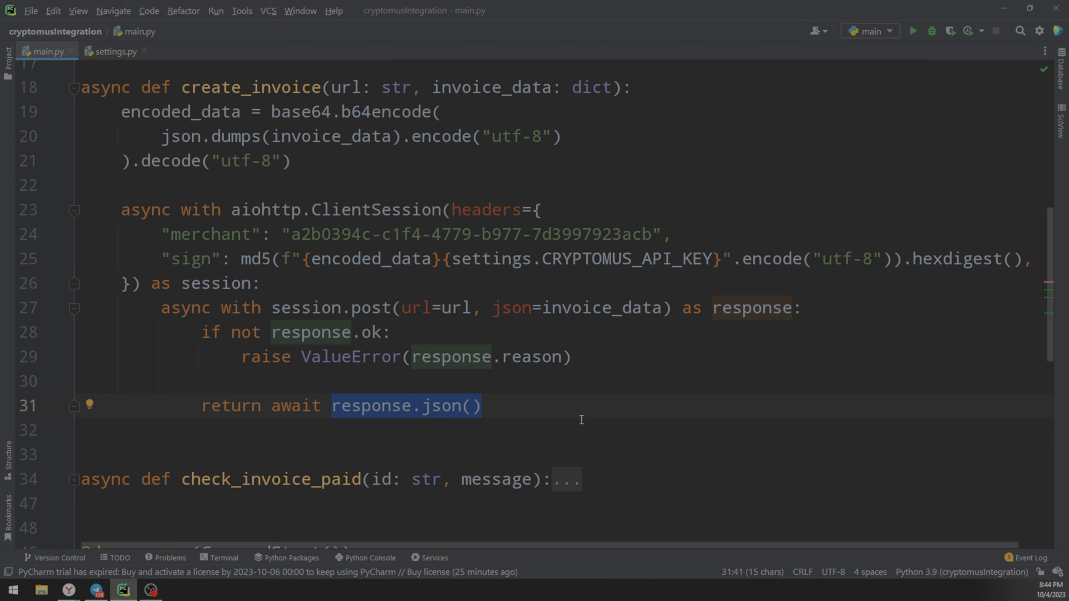
scroll("up", 3)
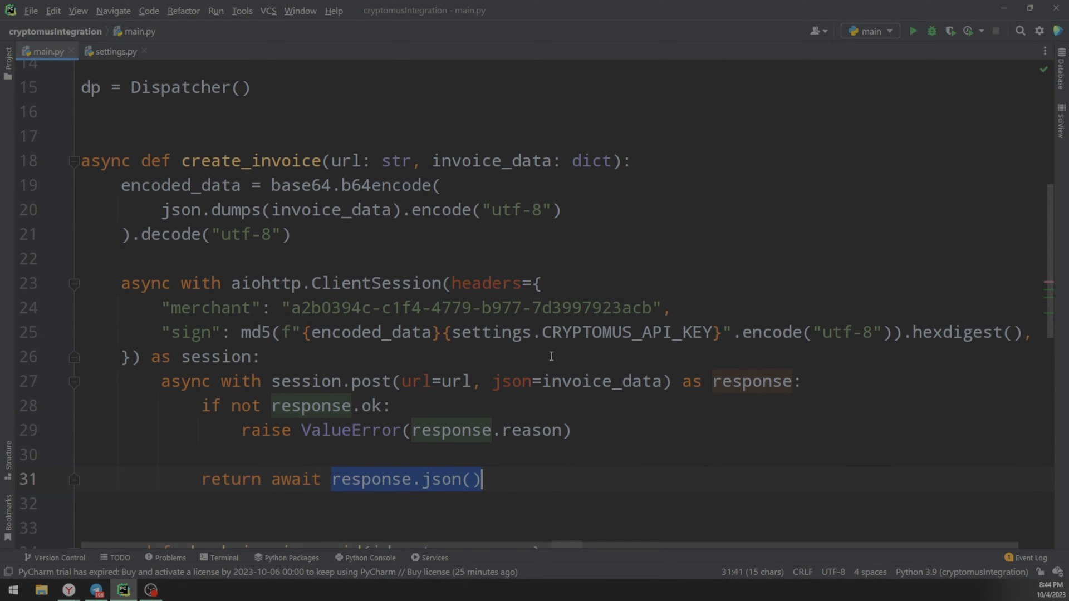
left_click(74, 382)
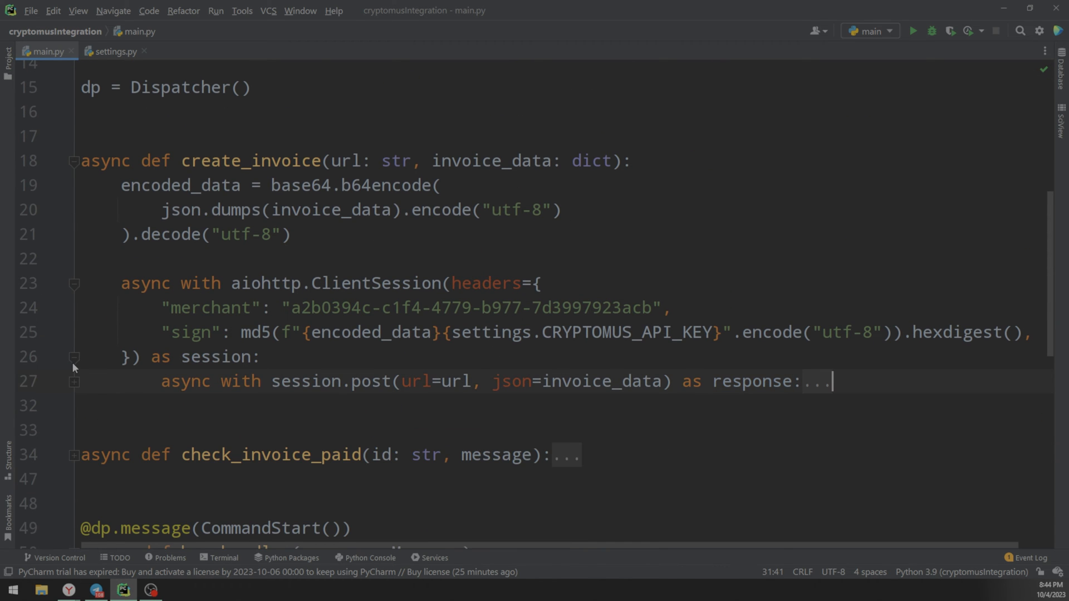
scroll("down", 3)
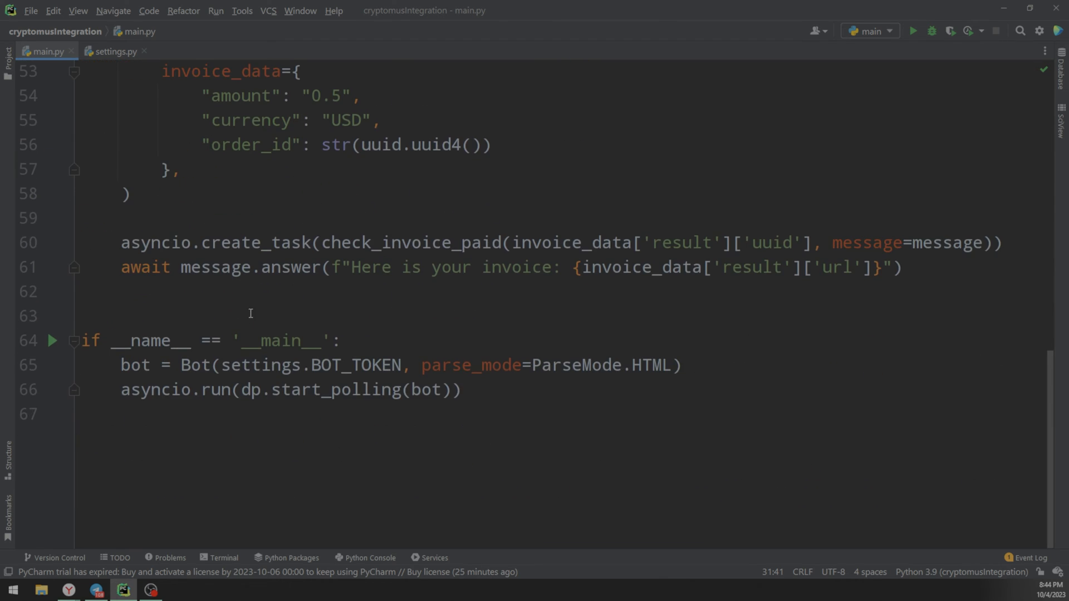
scroll("up", 3)
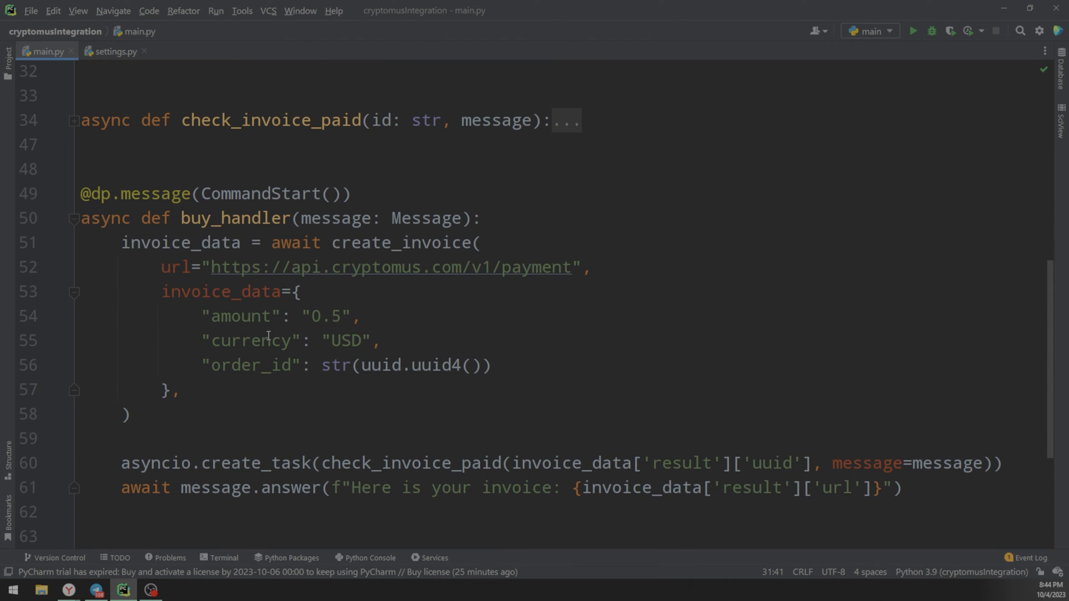
mouse_move(742, 492)
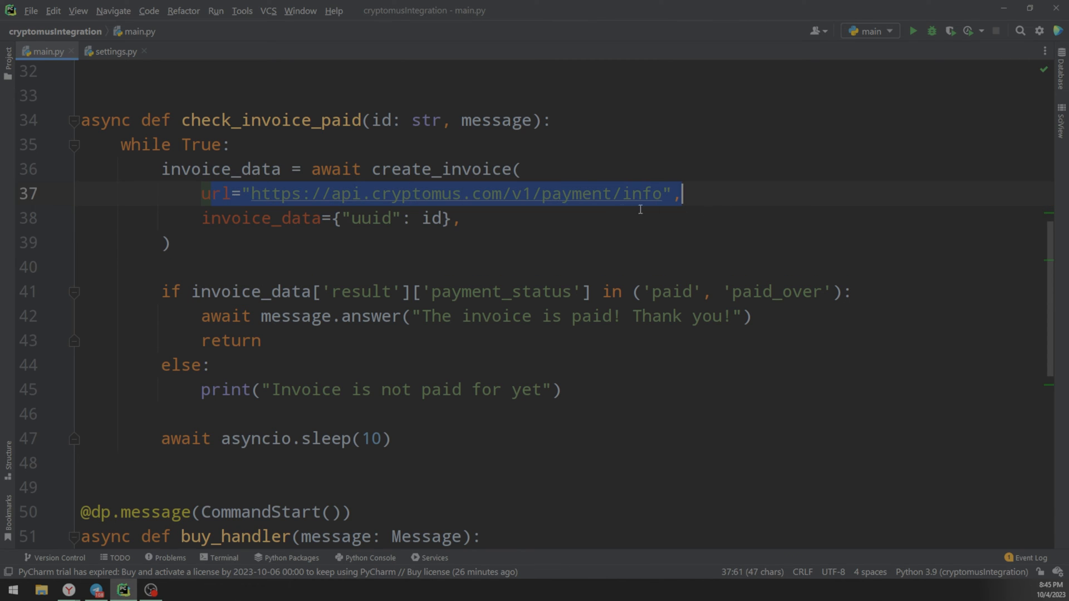
left_click(507, 218)
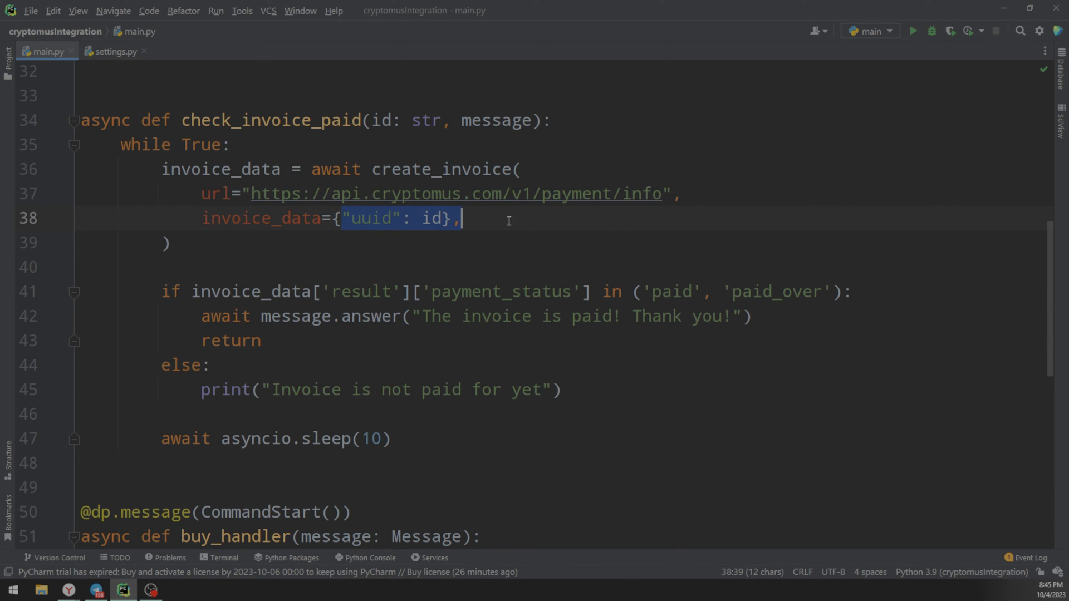
scroll("down", 3)
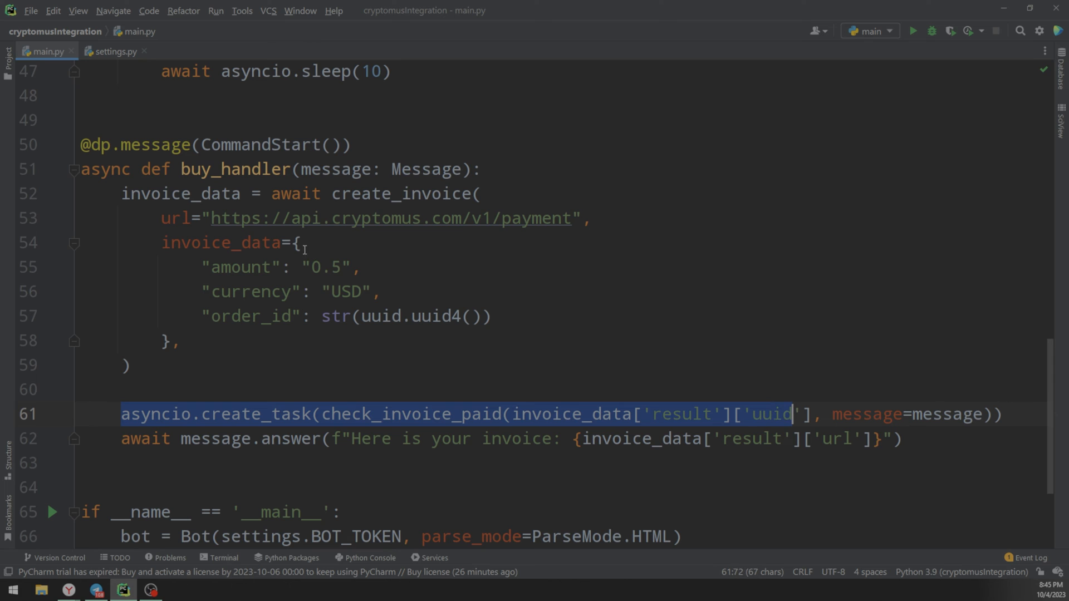
scroll("up", 3)
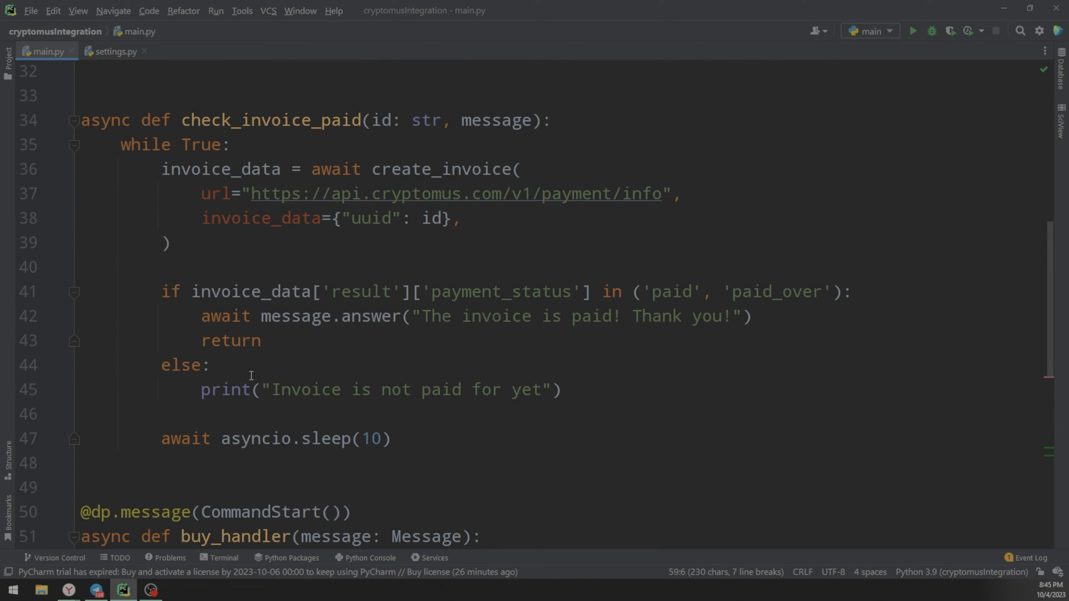
double_click(501, 292)
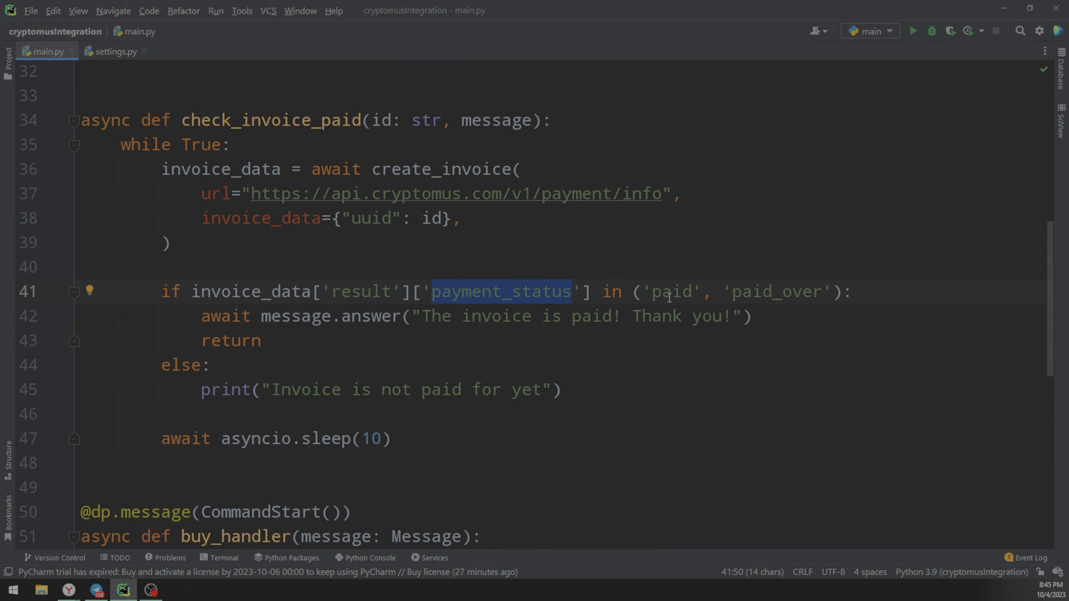
left_click(769, 291)
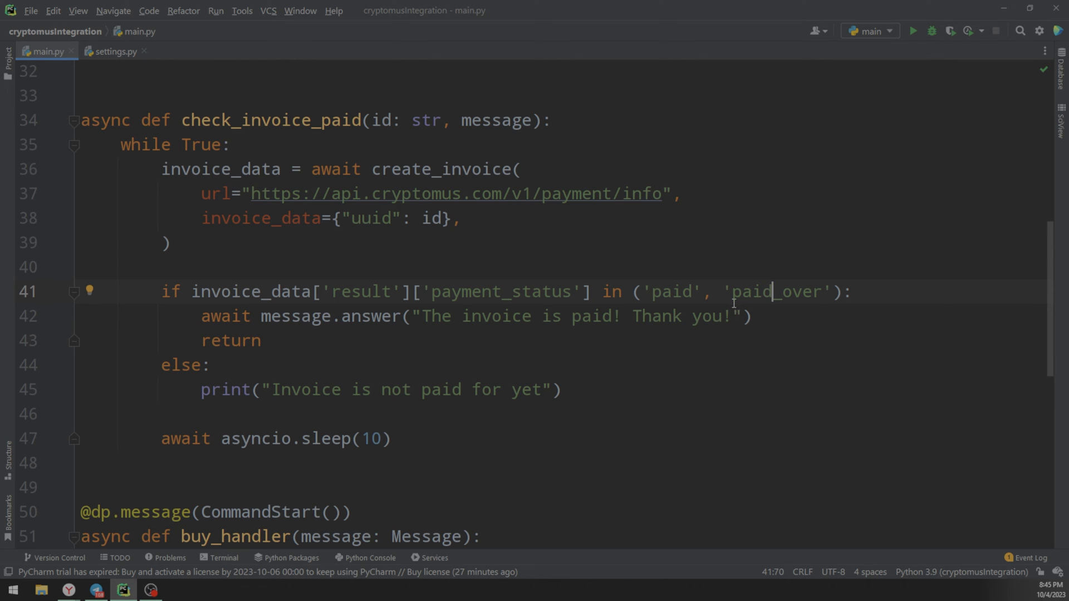
double_click(777, 292)
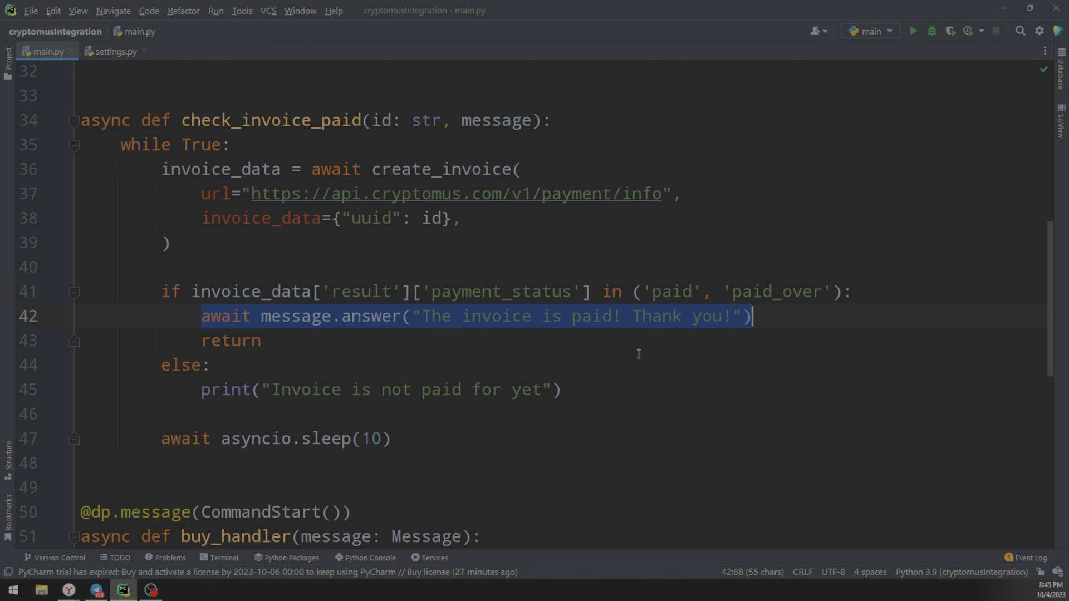
mouse_move(447, 274)
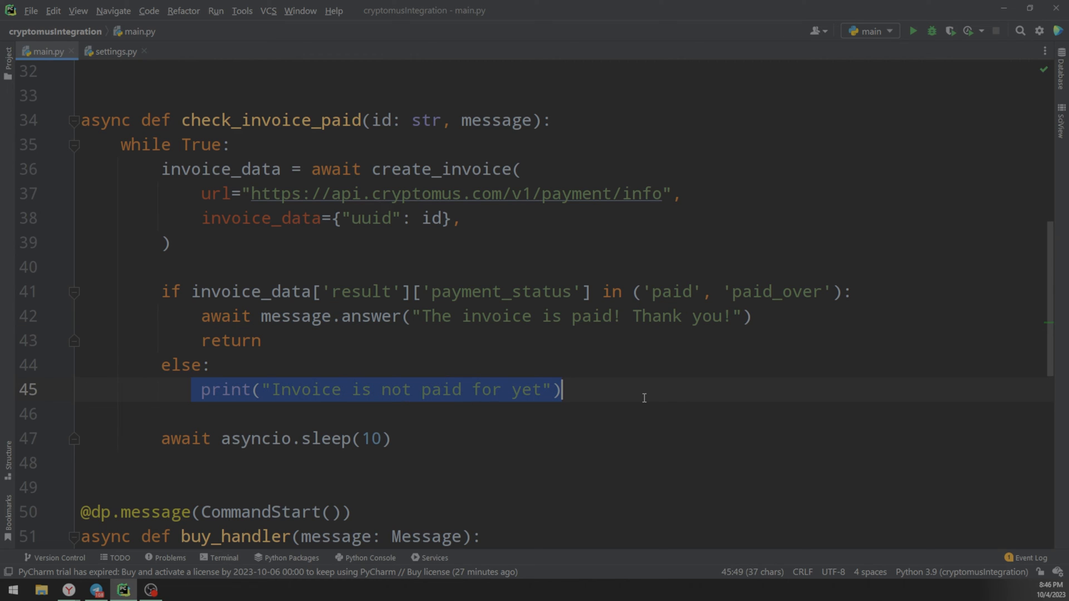
left_click(160, 439)
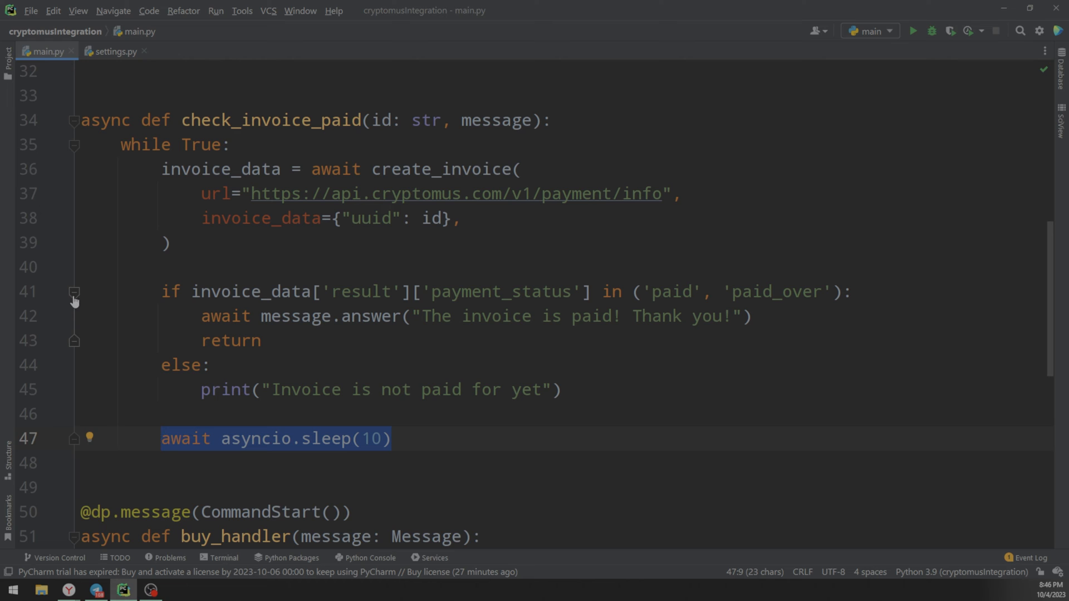
left_click(74, 292)
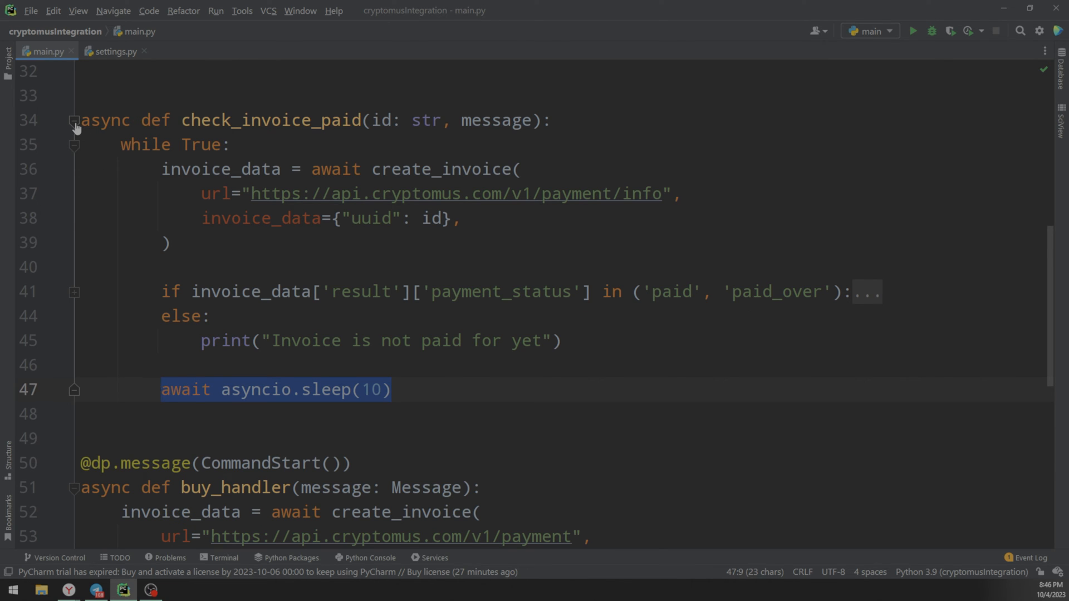
scroll("down", 3)
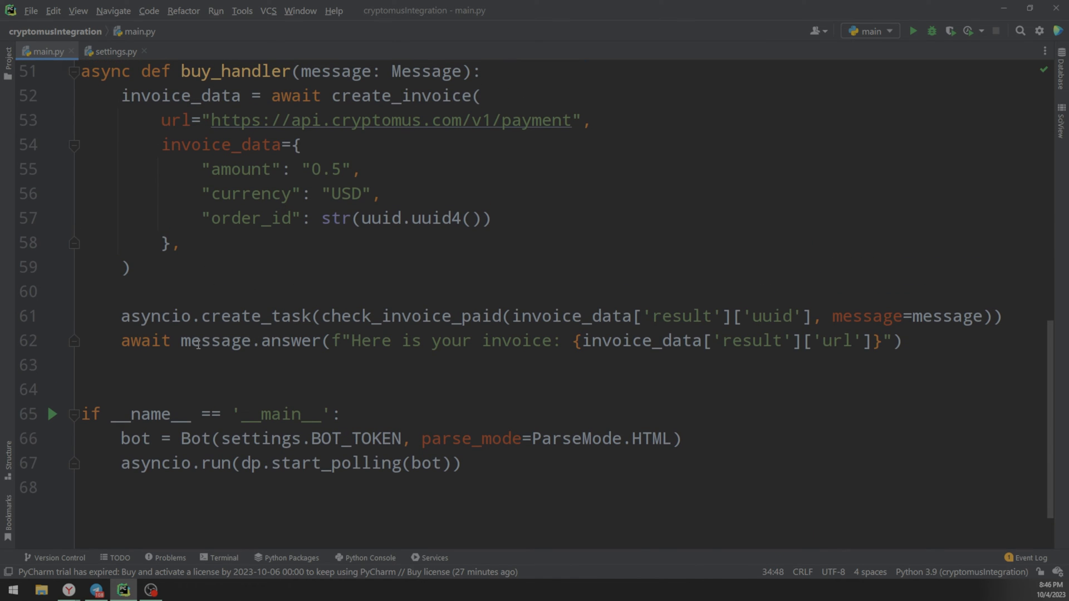
double_click(373, 341)
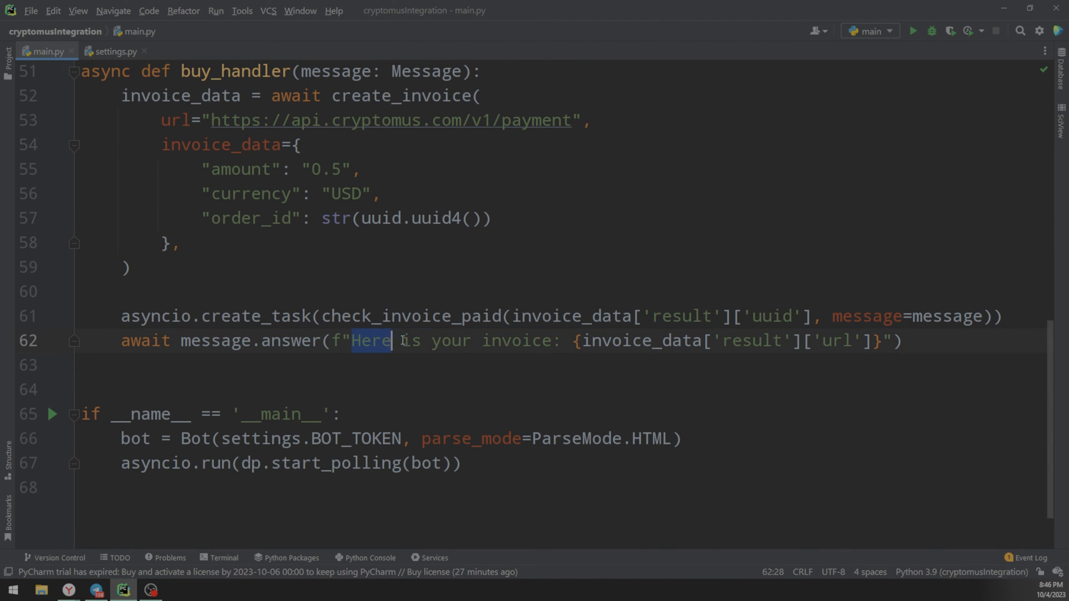
scroll("up", 3)
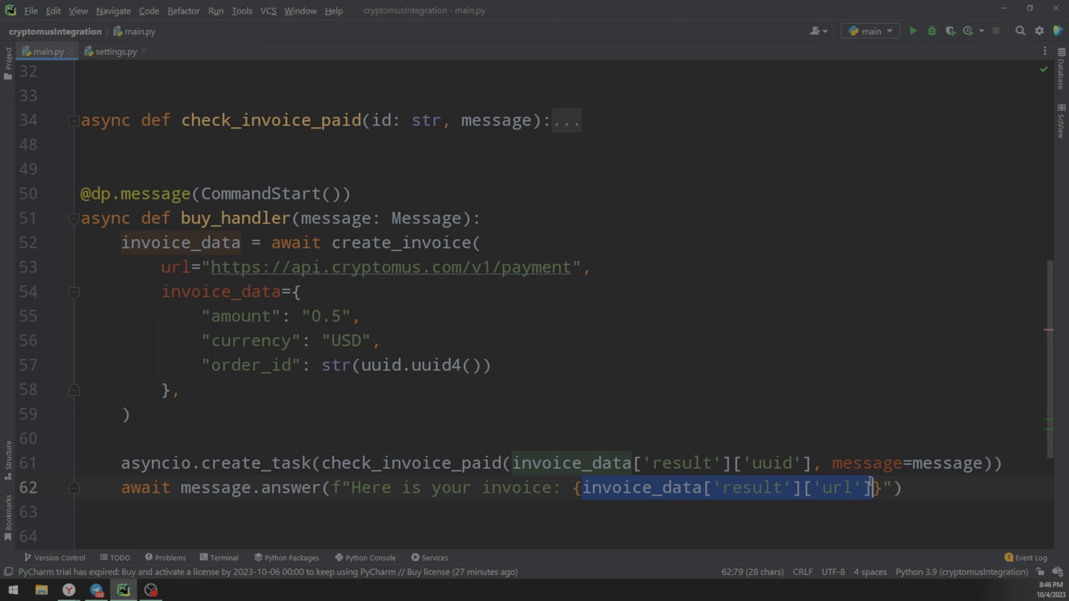
left_click(913, 30)
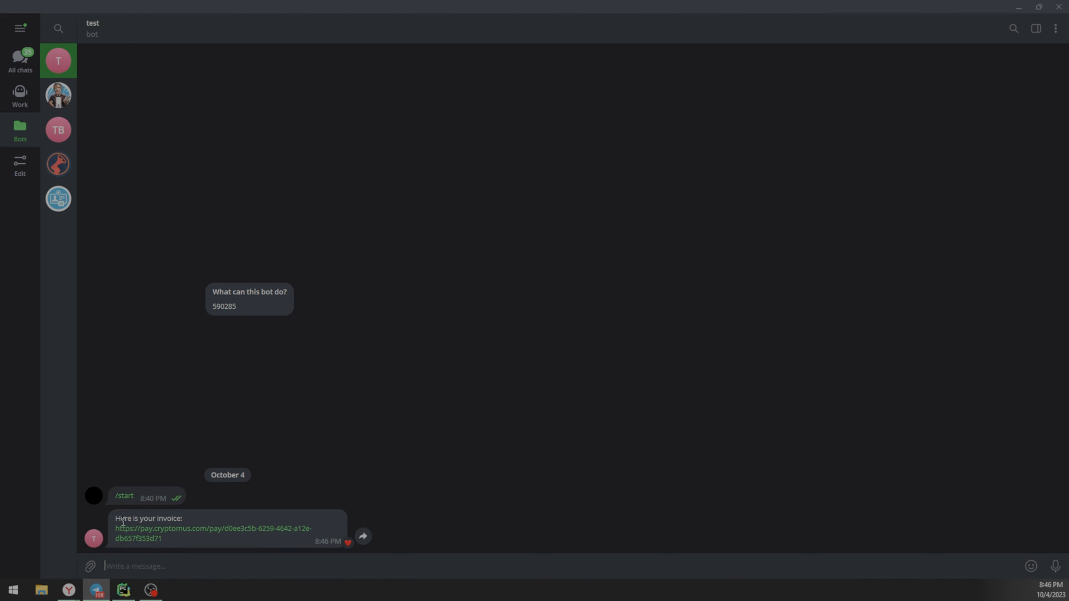
- Open the bot's invoice link and pick MATIC on Polygon to reveal the recipient address
left_click(213, 533)
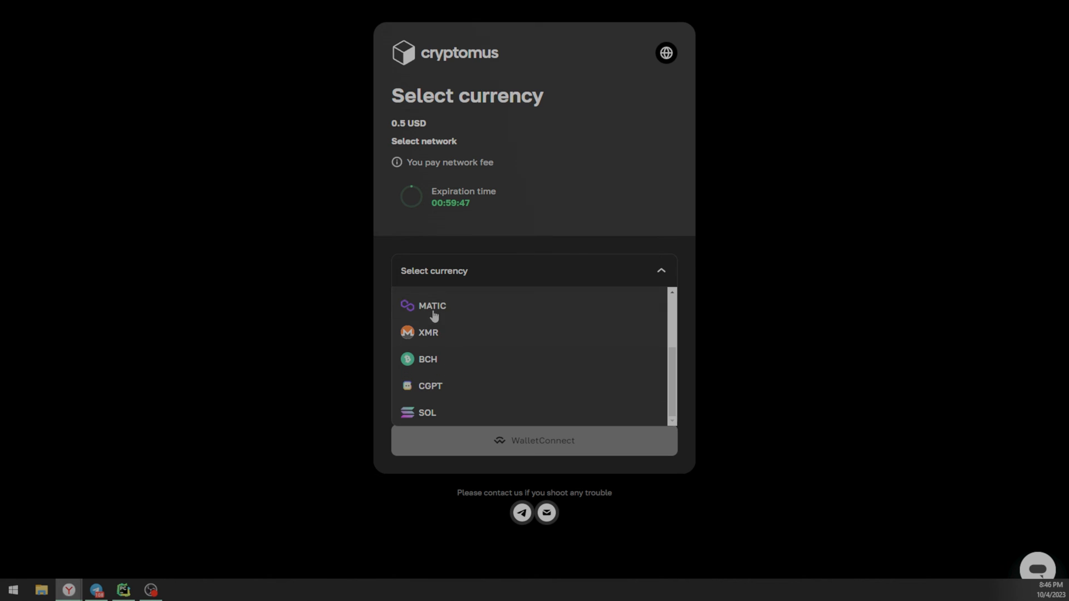
left_click(431, 305)
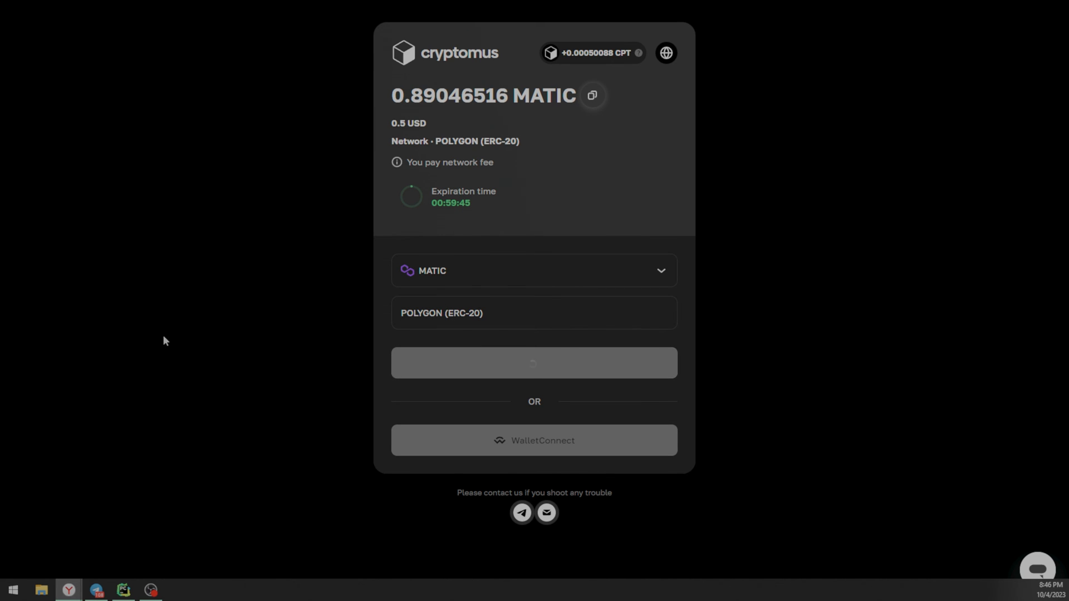
left_click(534, 362)
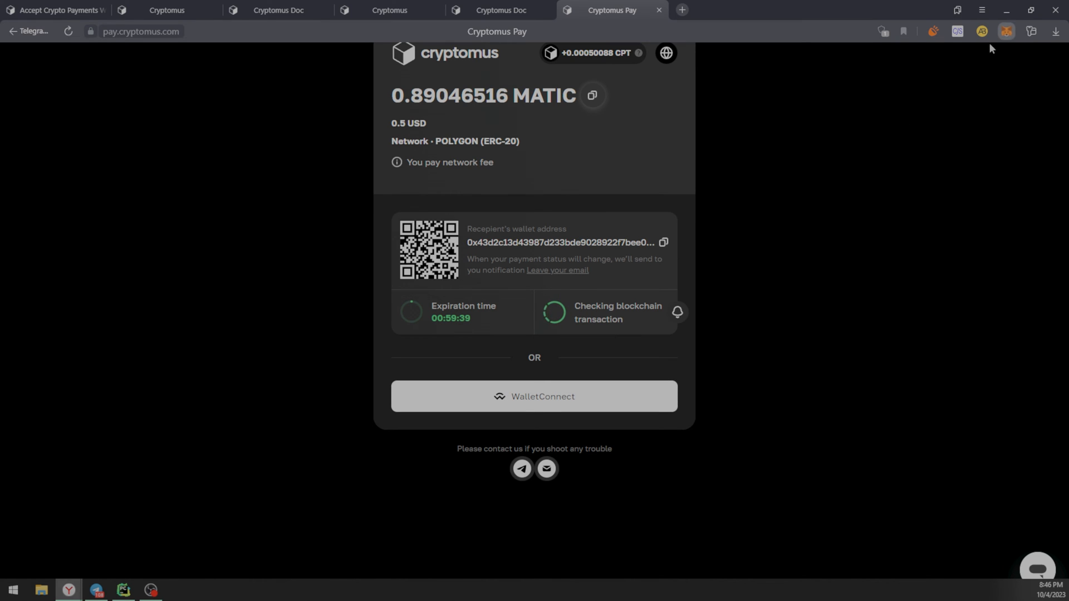
- Send 1 USD worth of MATIC to the invoice address through MetaMask
left_click(1006, 31)
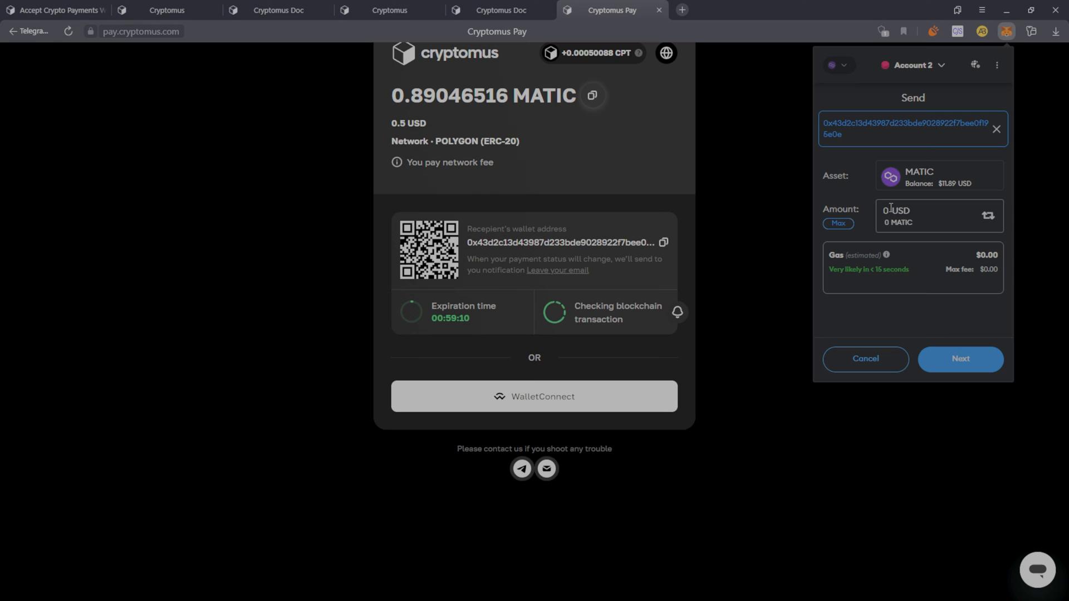
type("1")
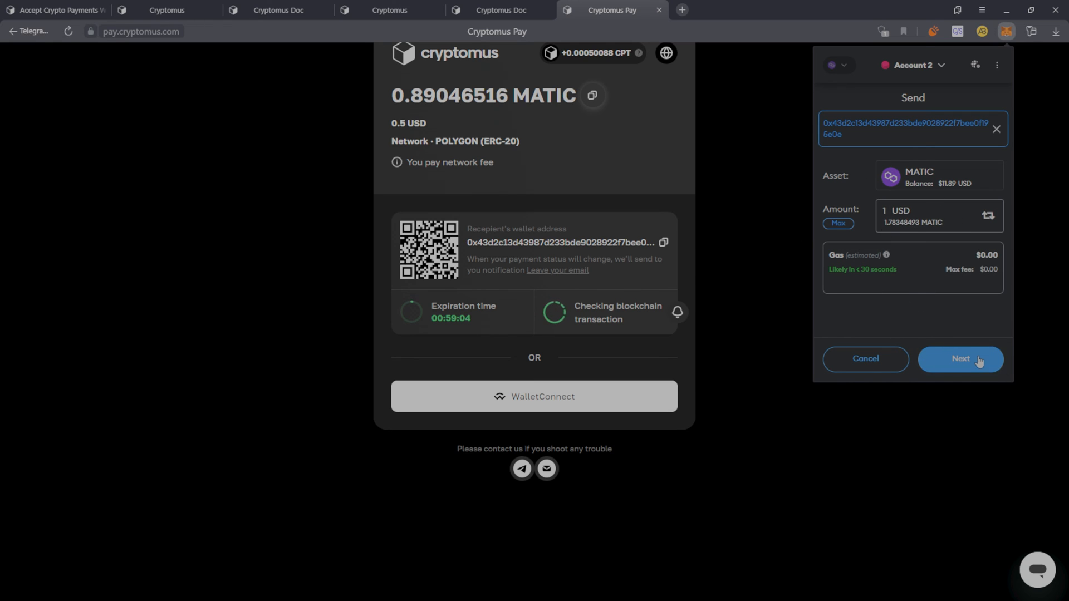
left_click(960, 358)
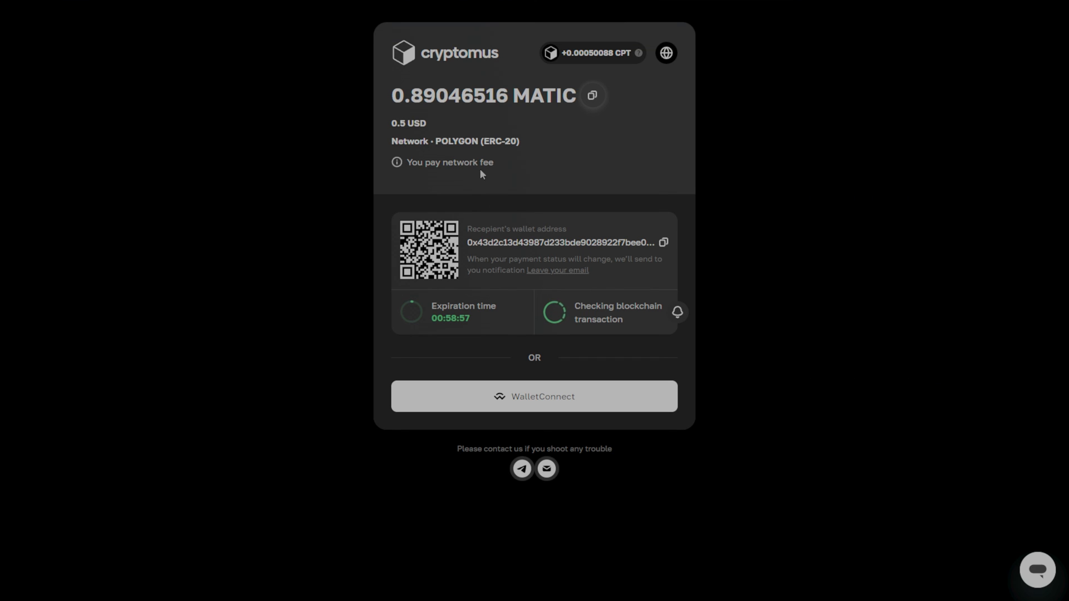
mouse_move(514, 174)
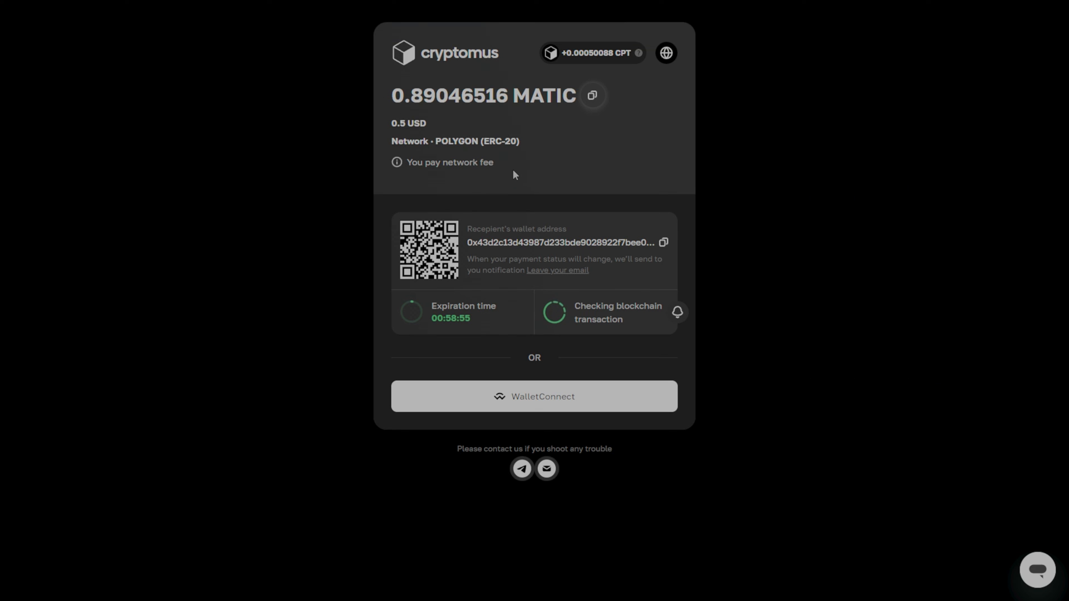
left_click(279, 9)
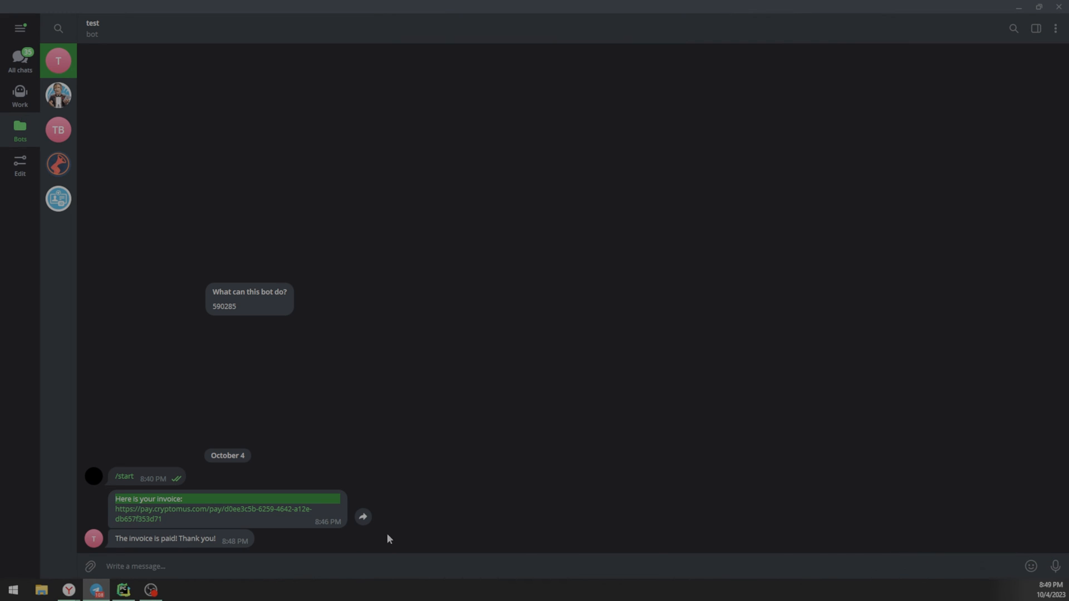
- Switch to the Cryptomus Pay tab showing 'Payment is paid' with the TxID
left_click(122, 594)
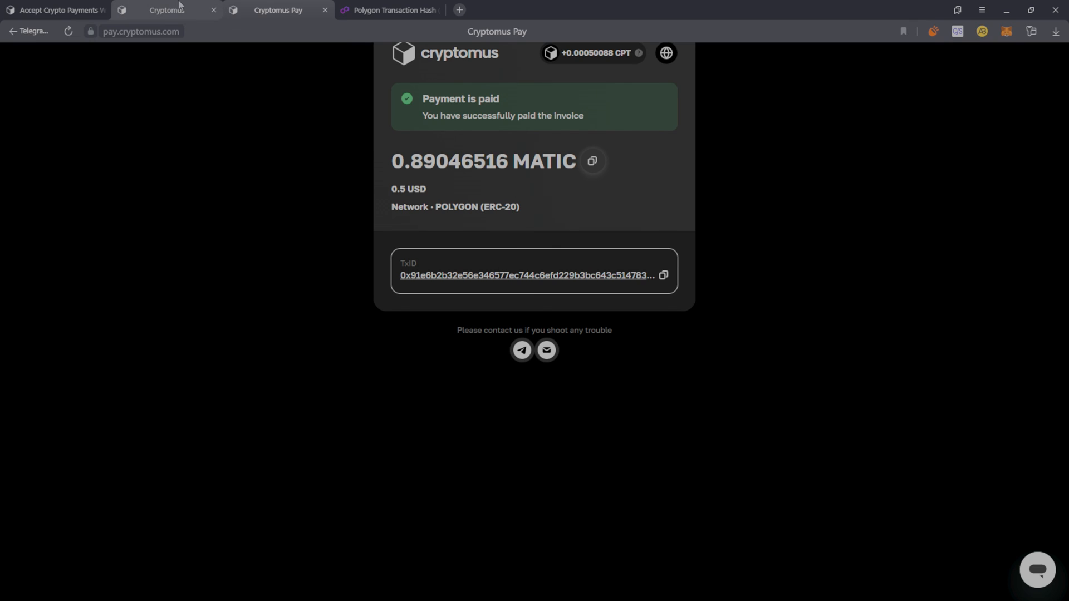
- Verify invoice D0EE3C5B is paid with an overpayment, then view the Business wallet overview
left_click(166, 10)
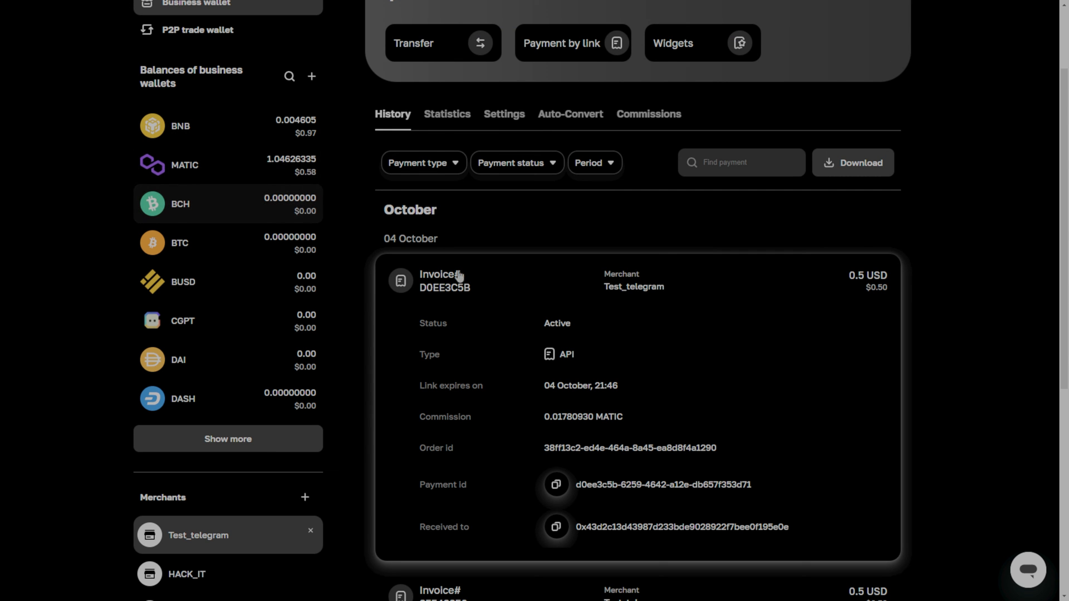
left_click(438, 279)
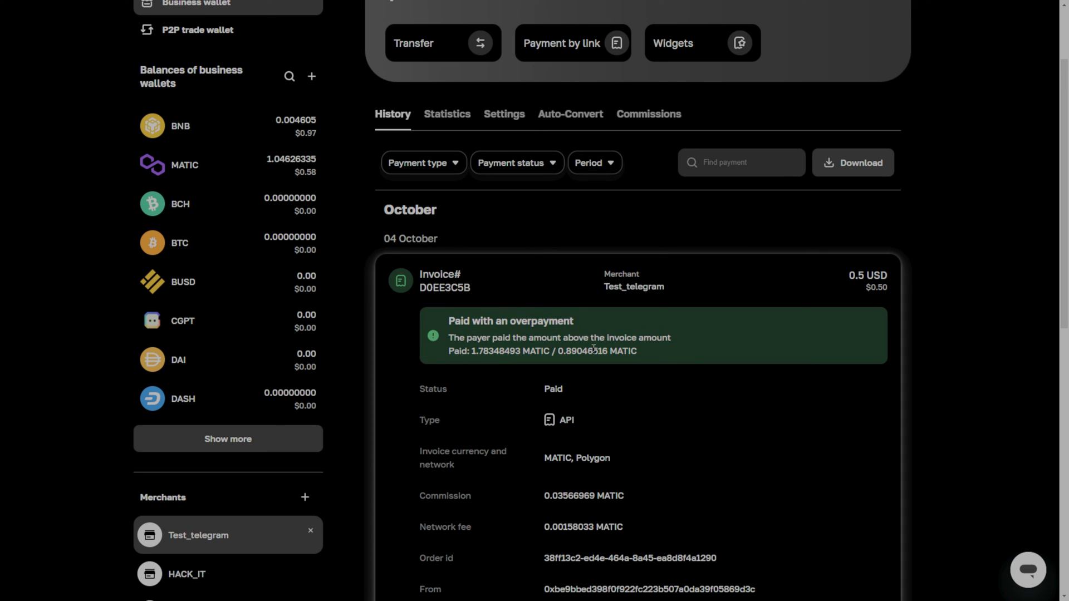
scroll("up", 3)
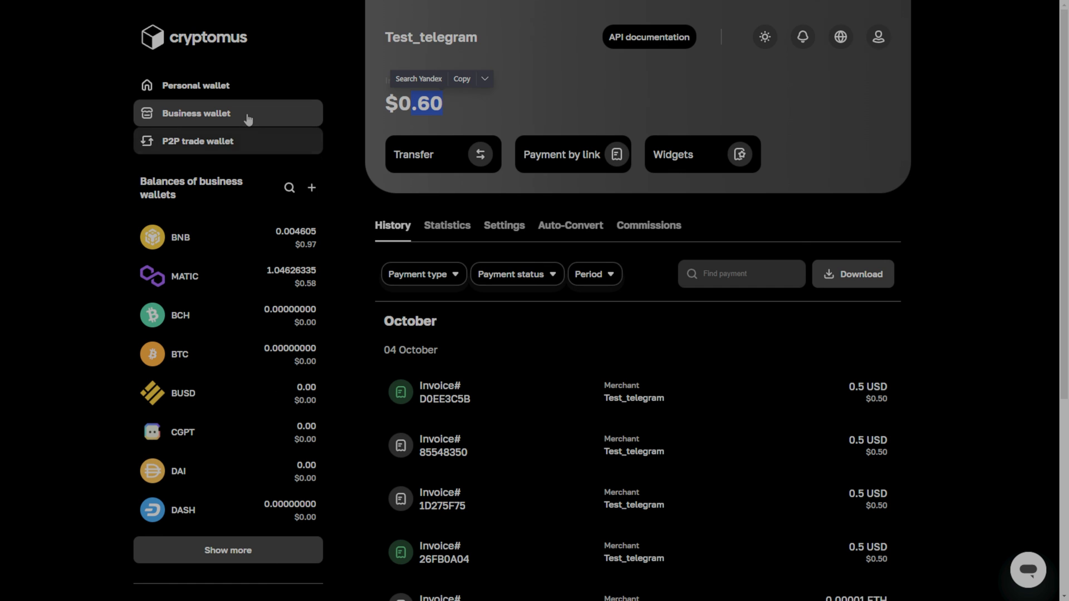
left_click(197, 113)
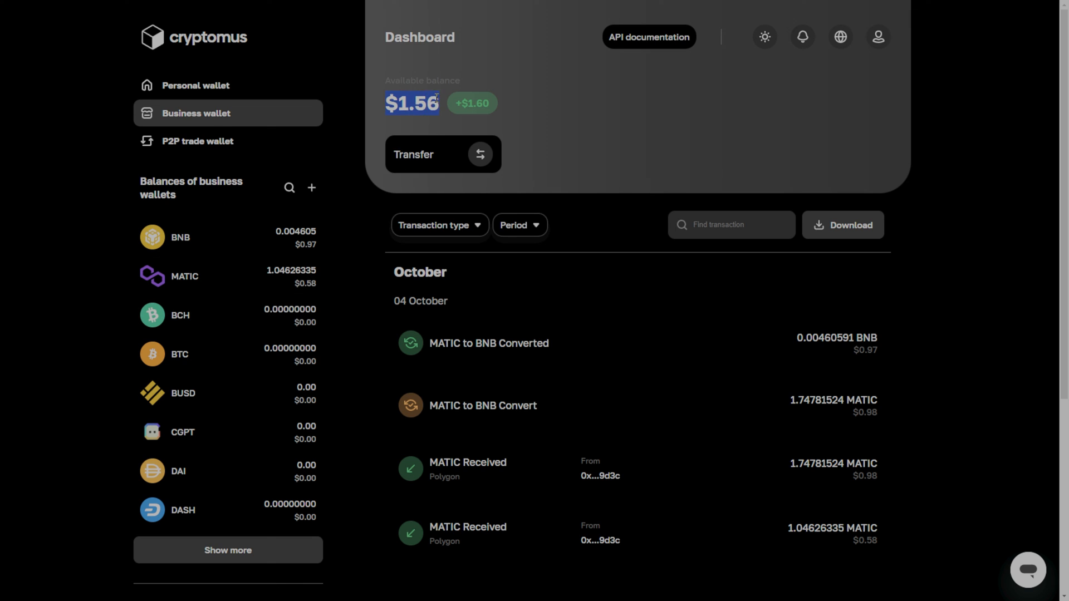
- Start a payment by link of type Static wallet with order id 'personX'
left_click(560, 6)
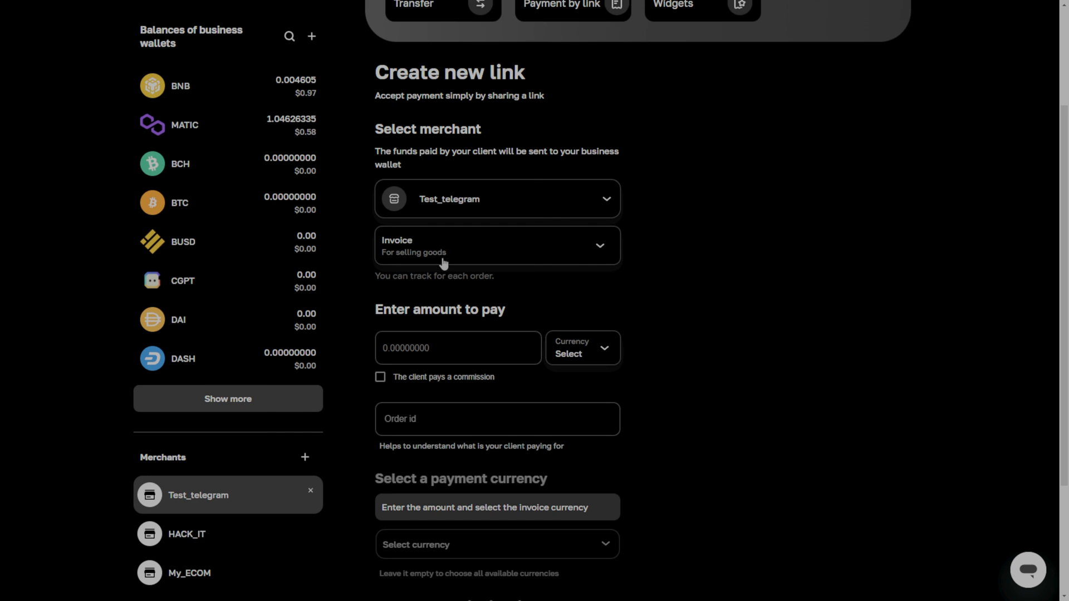
left_click(498, 246)
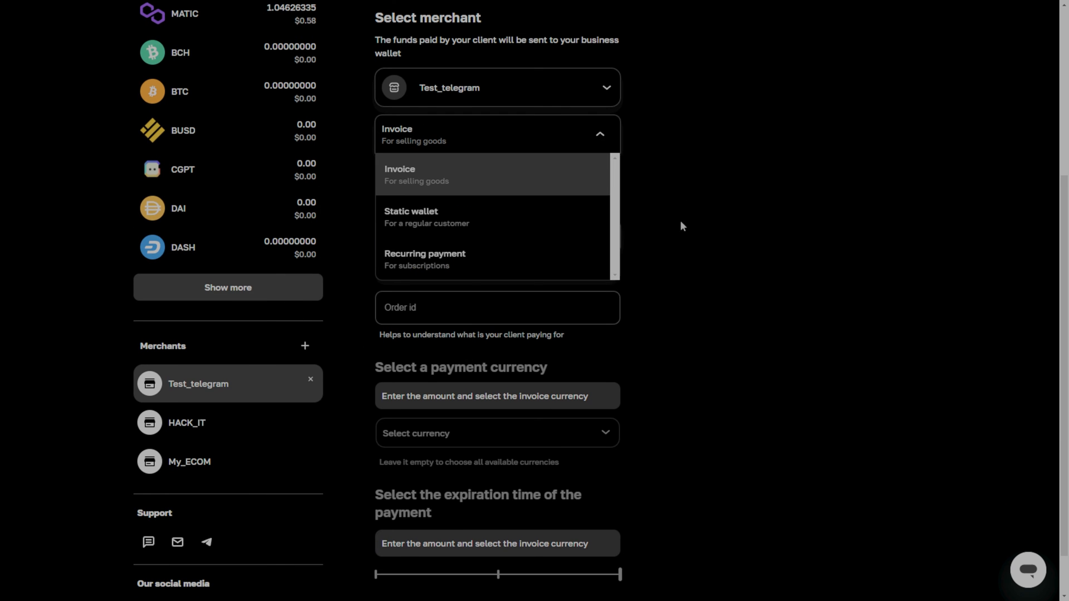
mouse_move(446, 265)
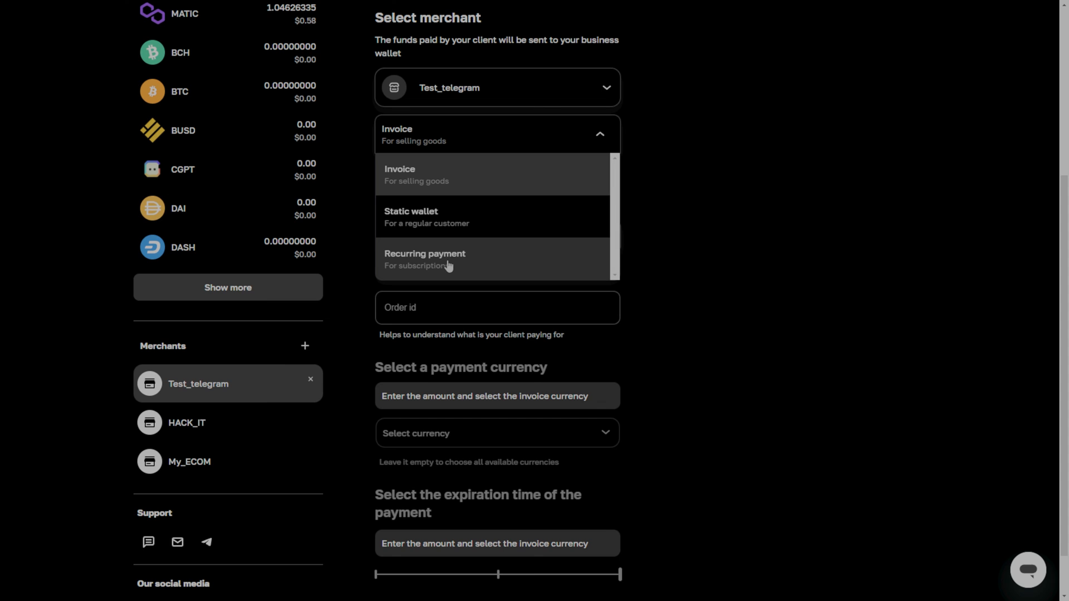
left_click(410, 217)
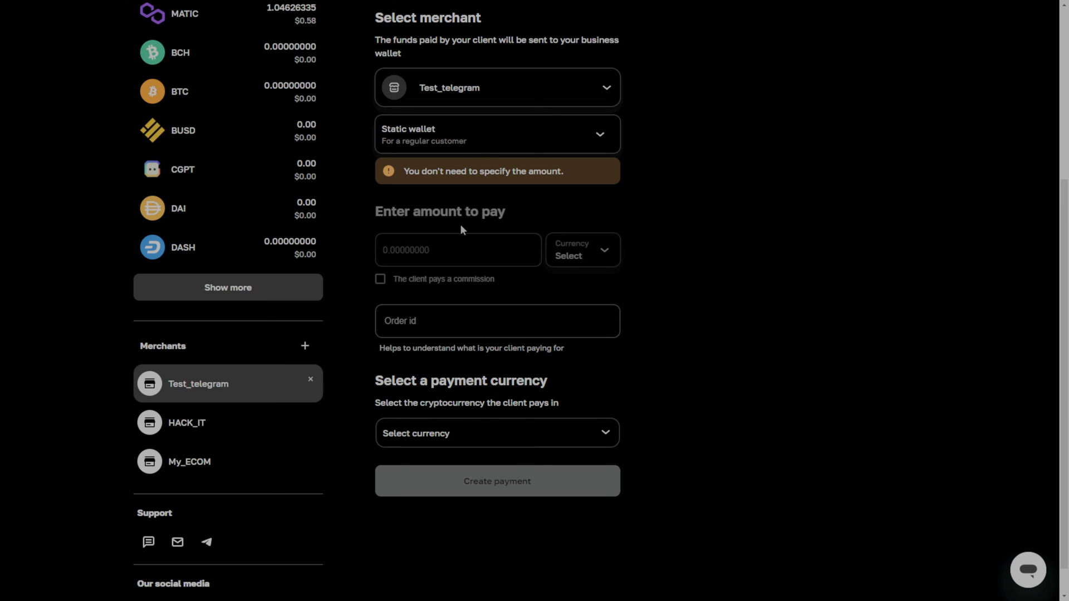
left_click(496, 321)
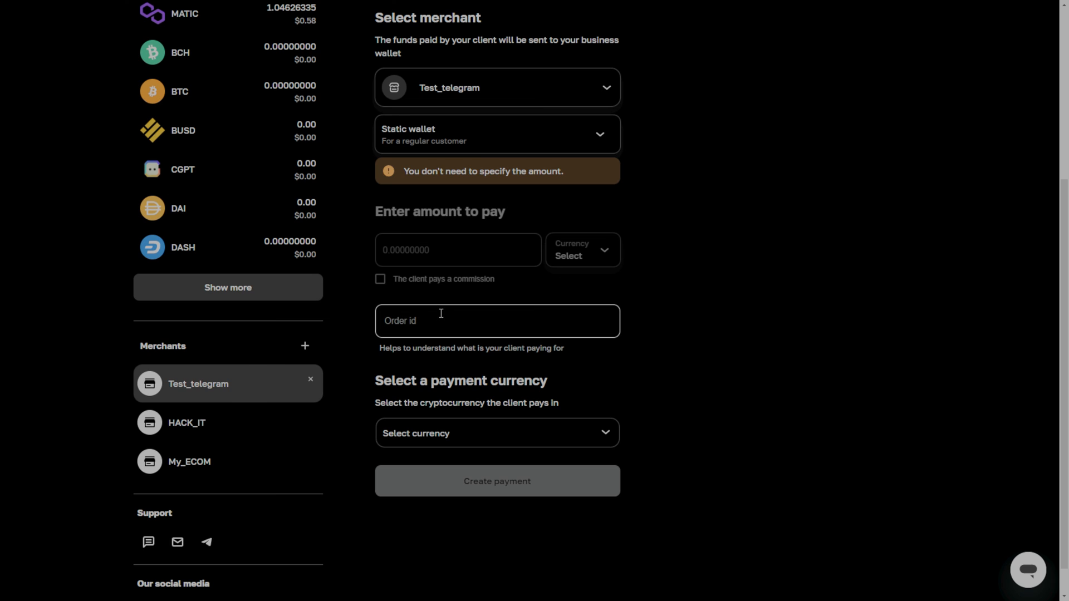
type("pers")
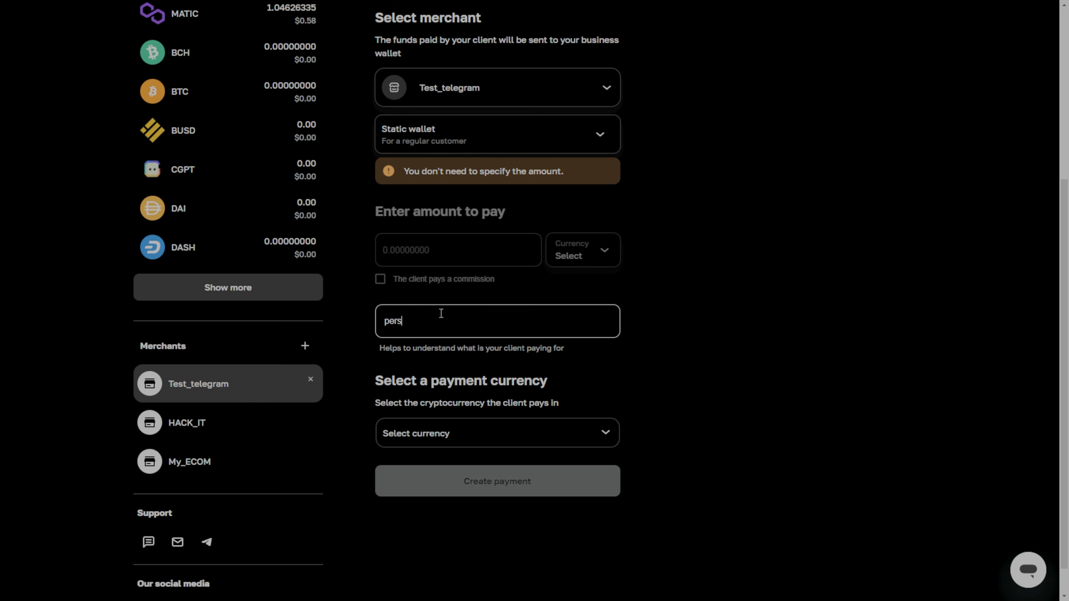
type("onX")
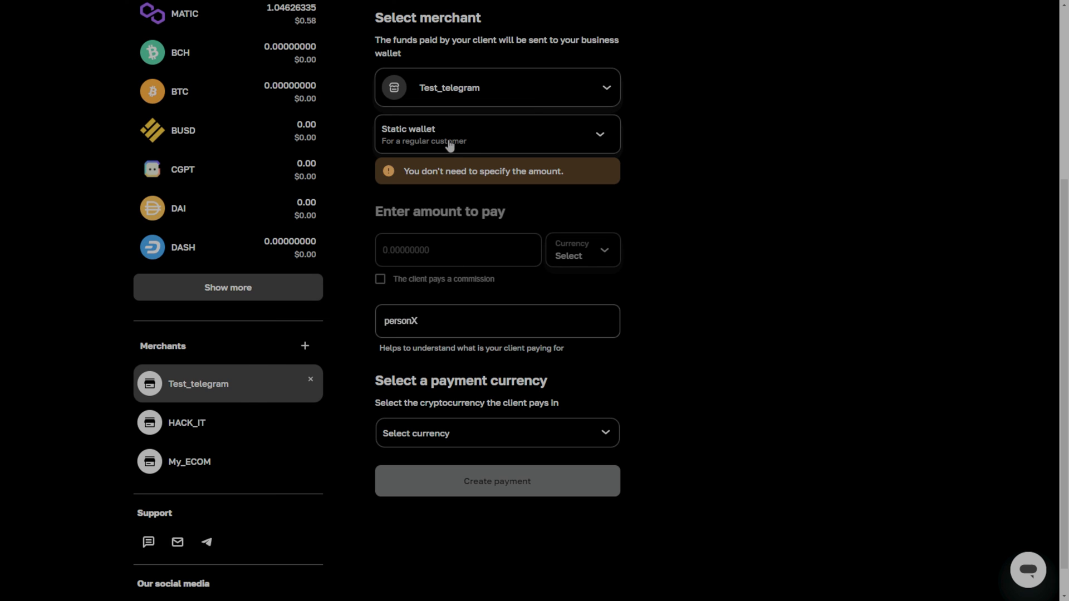
mouse_move(437, 252)
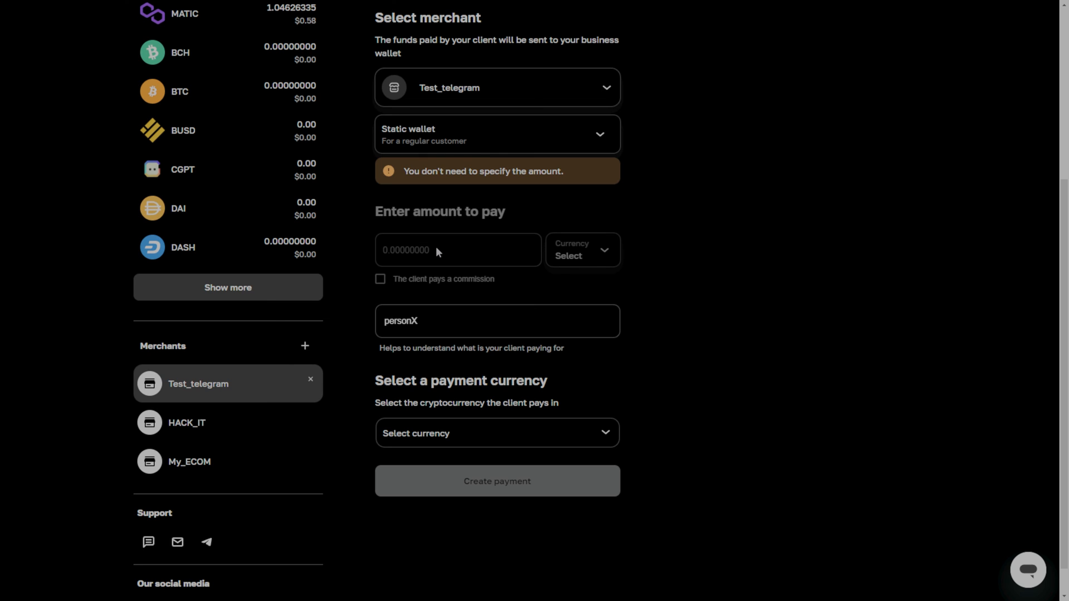
- Choose MATIC as the payment currency and create the static wallet payment
left_click(497, 133)
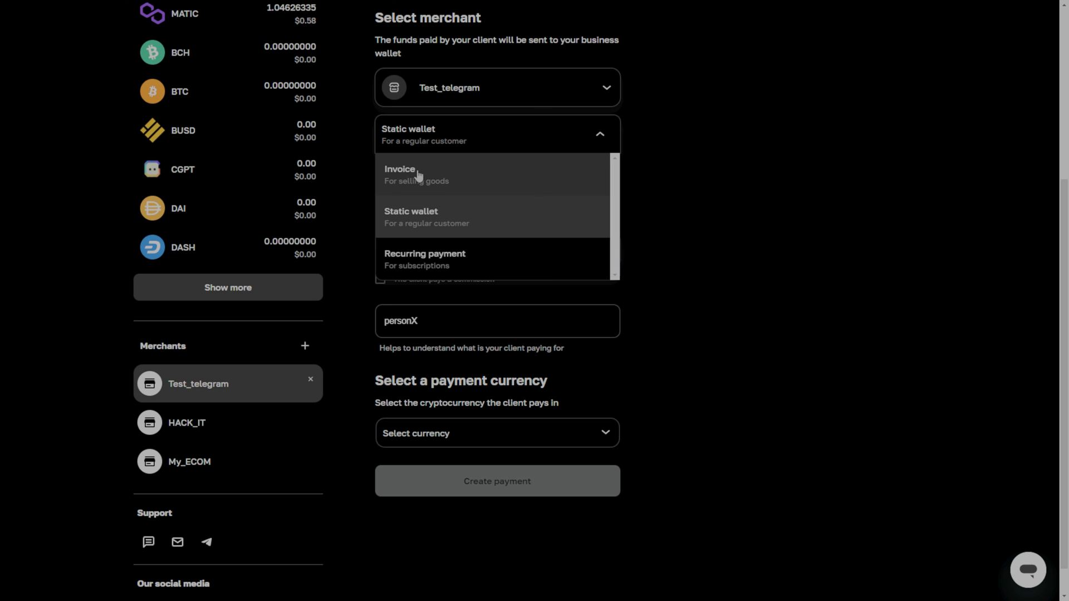
mouse_move(851, 245)
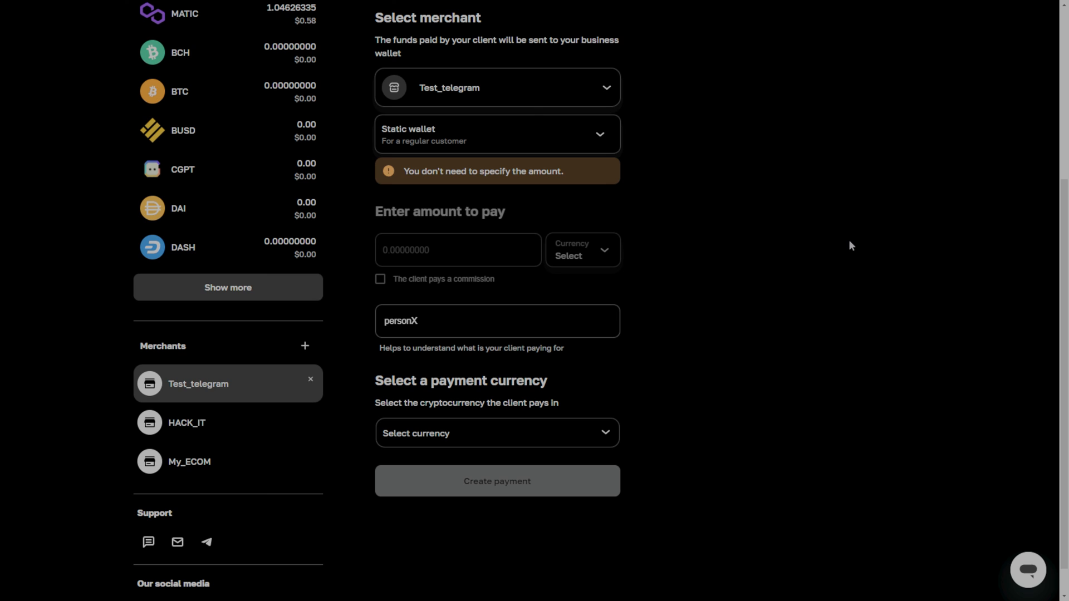
left_click(497, 433)
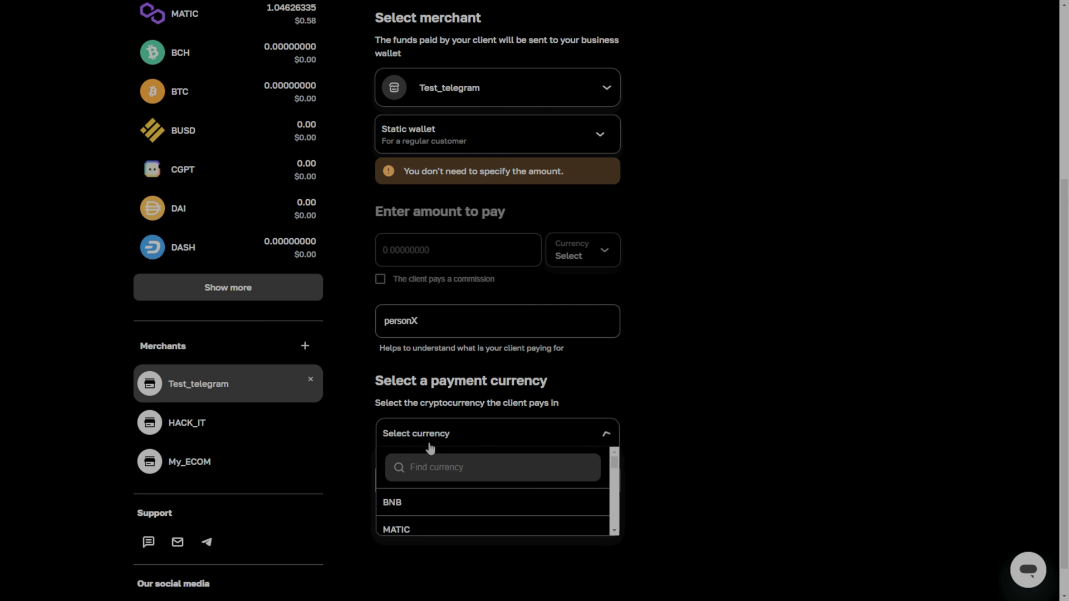
left_click(396, 530)
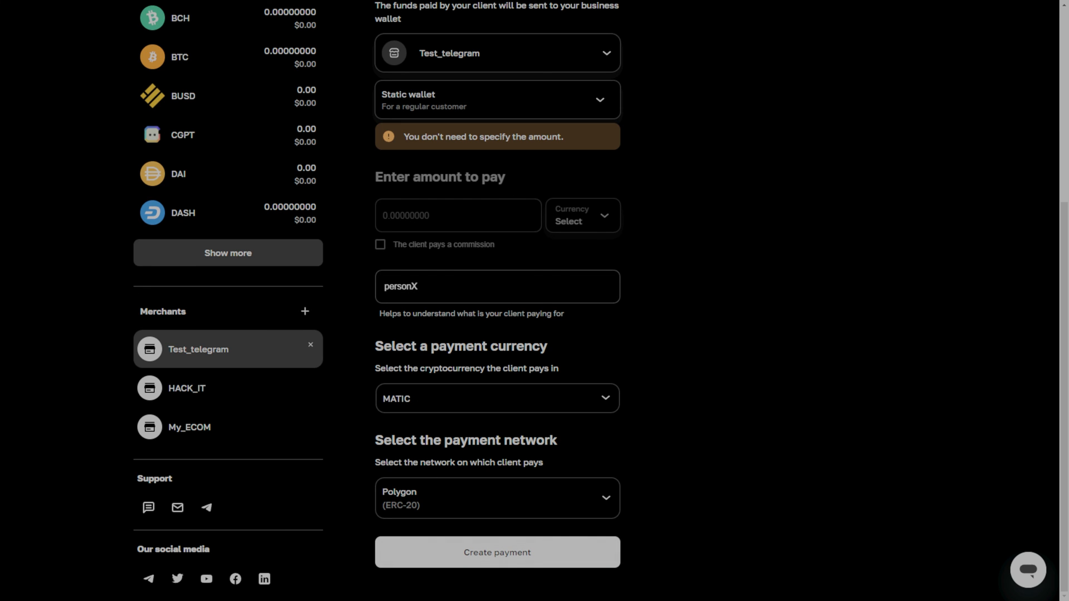
left_click(498, 552)
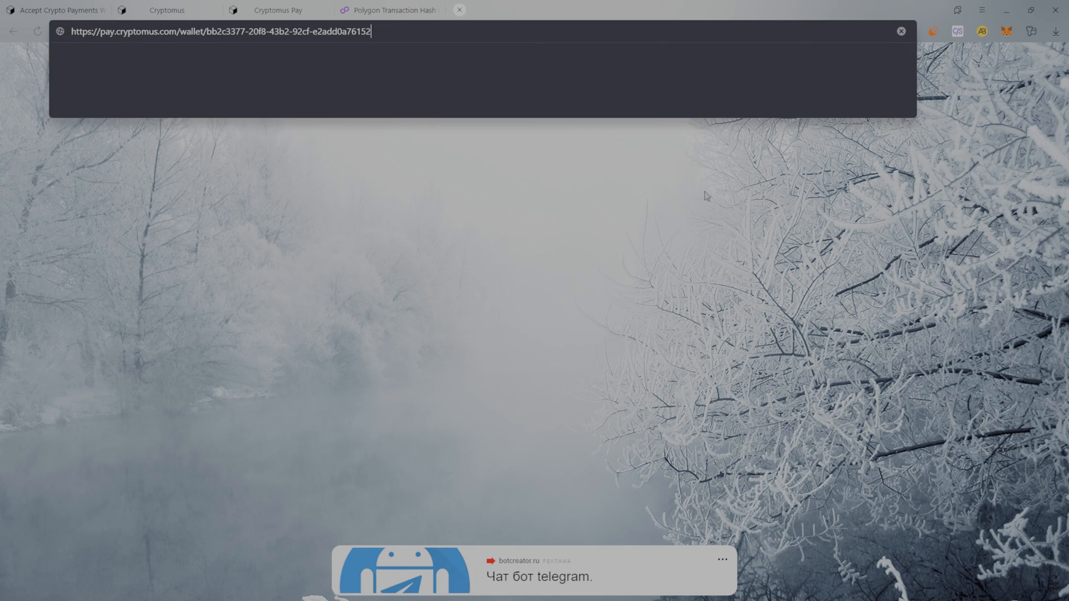
- Load the pay.cryptomus.com/wallet link to show the MATIC Polygon address and QR code
key("Return")
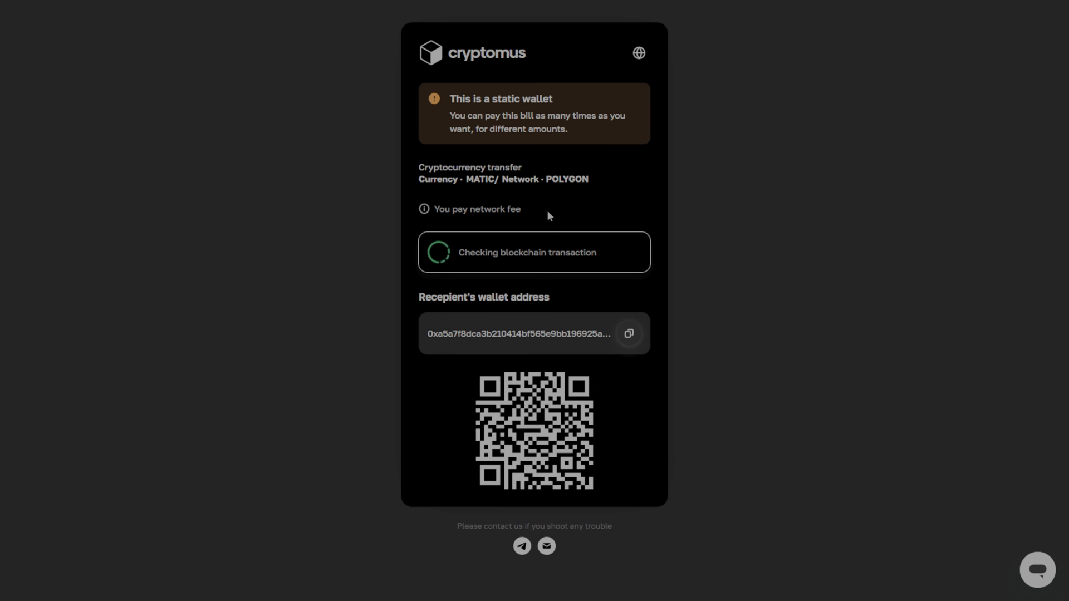
mouse_move(565, 312)
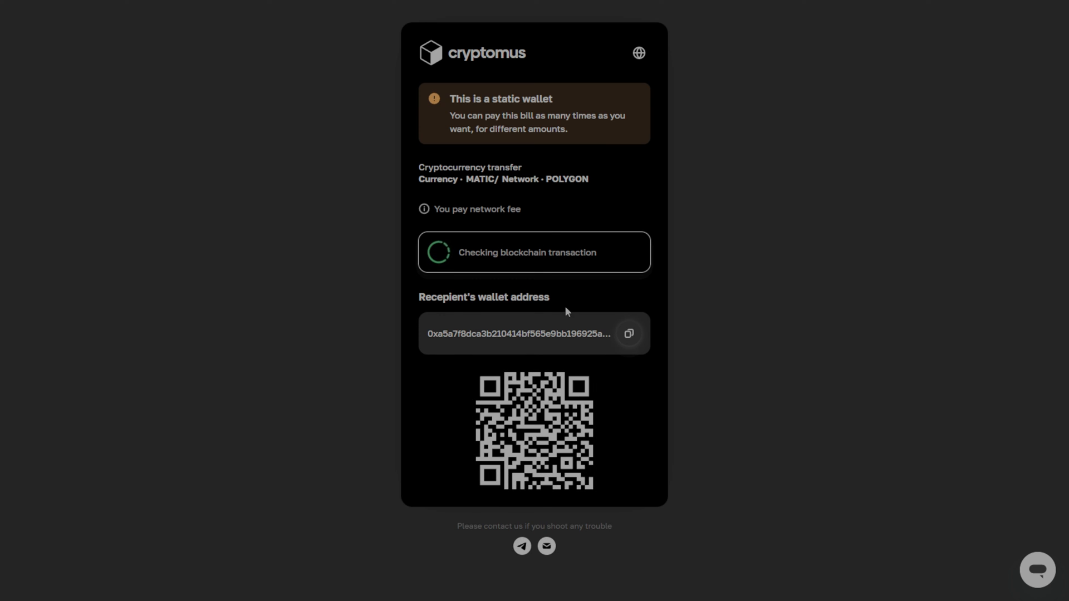
left_click(628, 334)
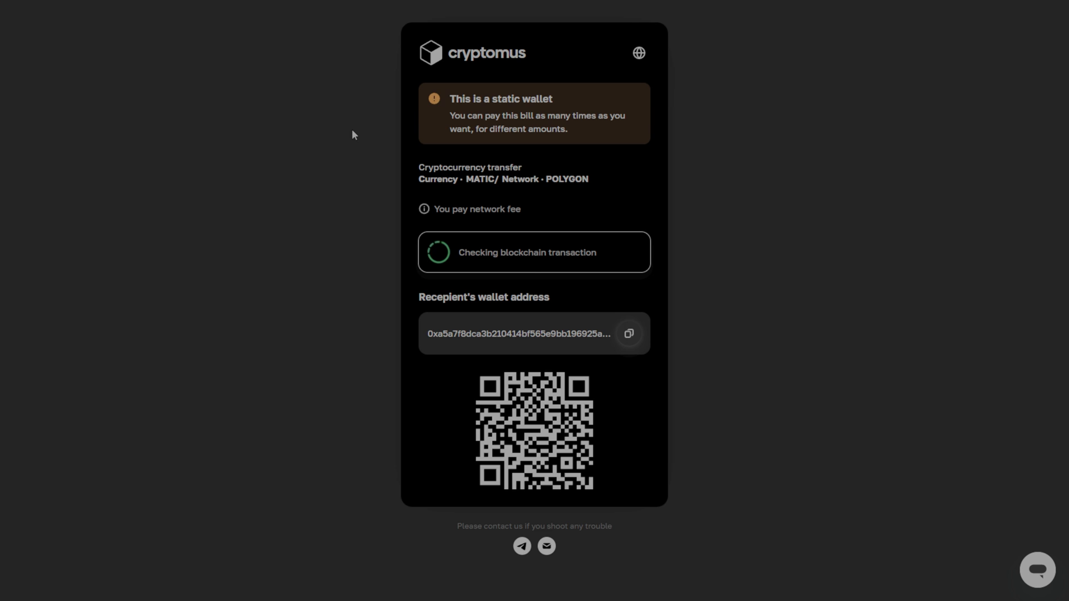
mouse_move(477, 159)
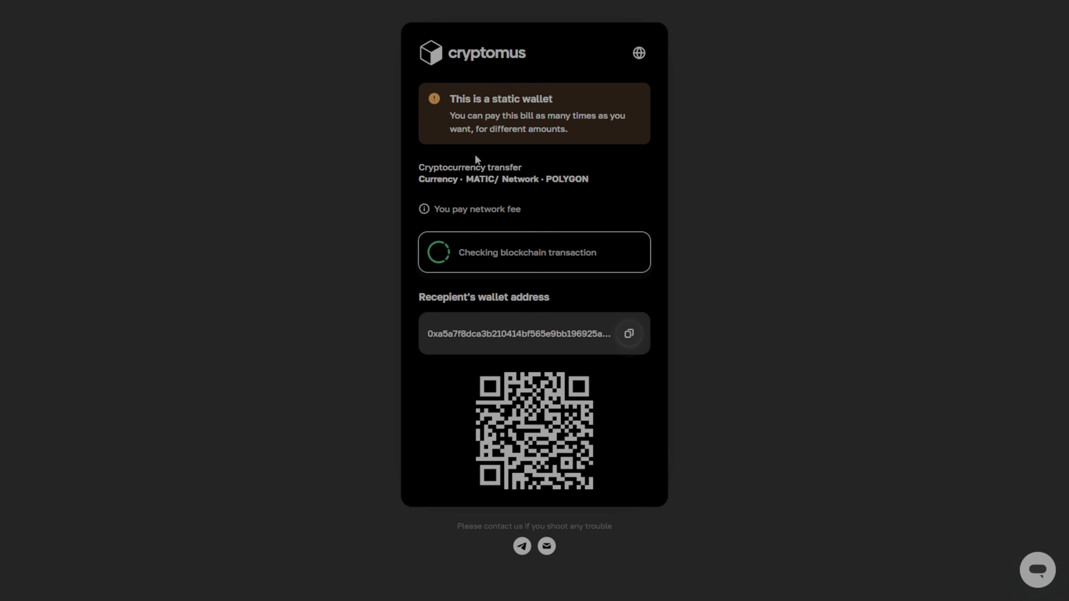
mouse_move(514, 299)
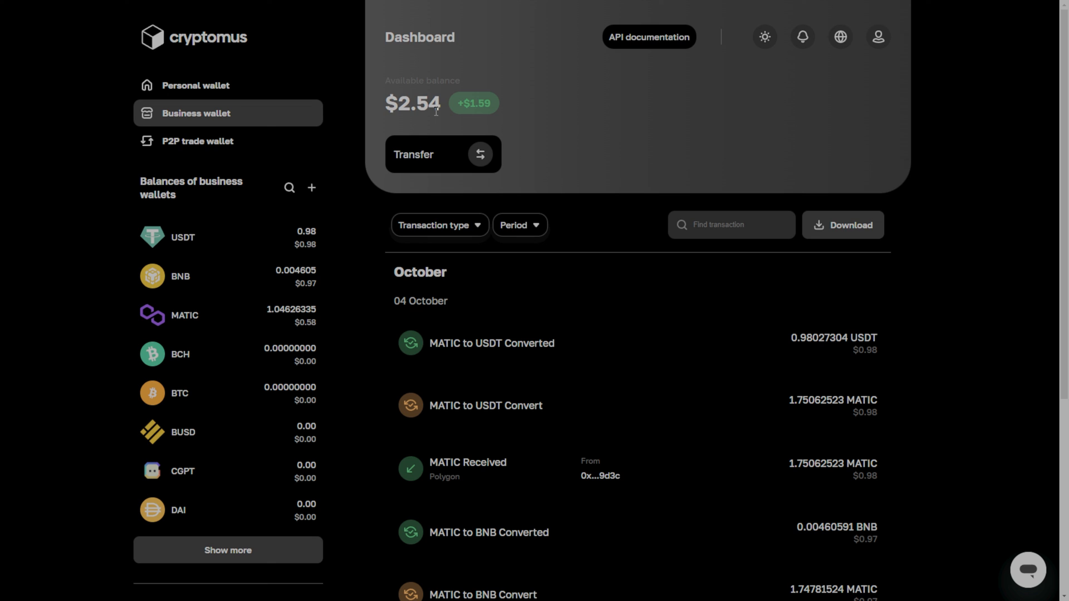
mouse_move(435, 110)
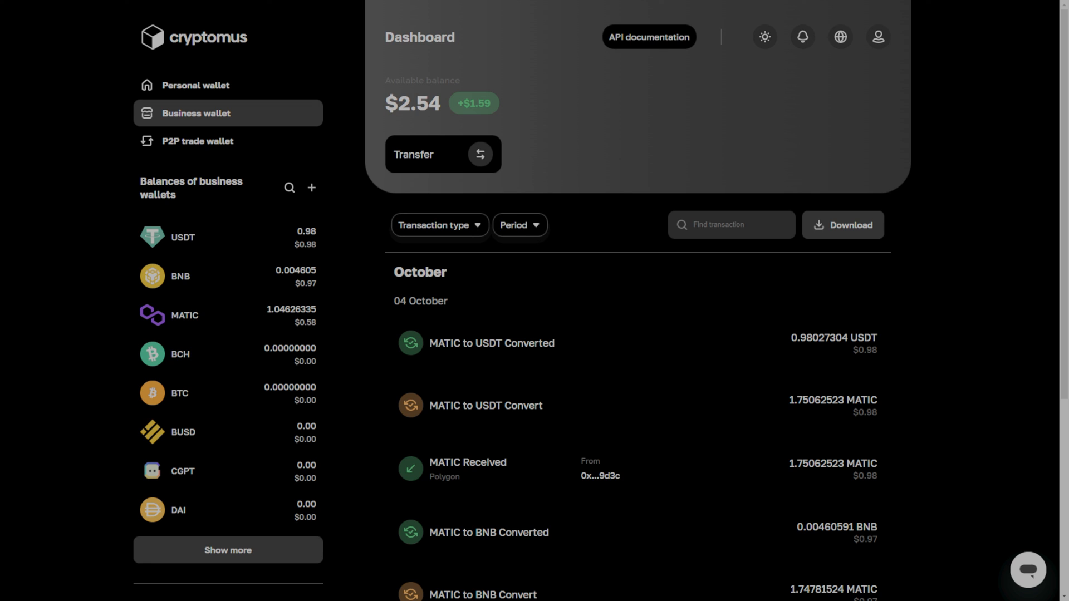
mouse_move(459, 357)
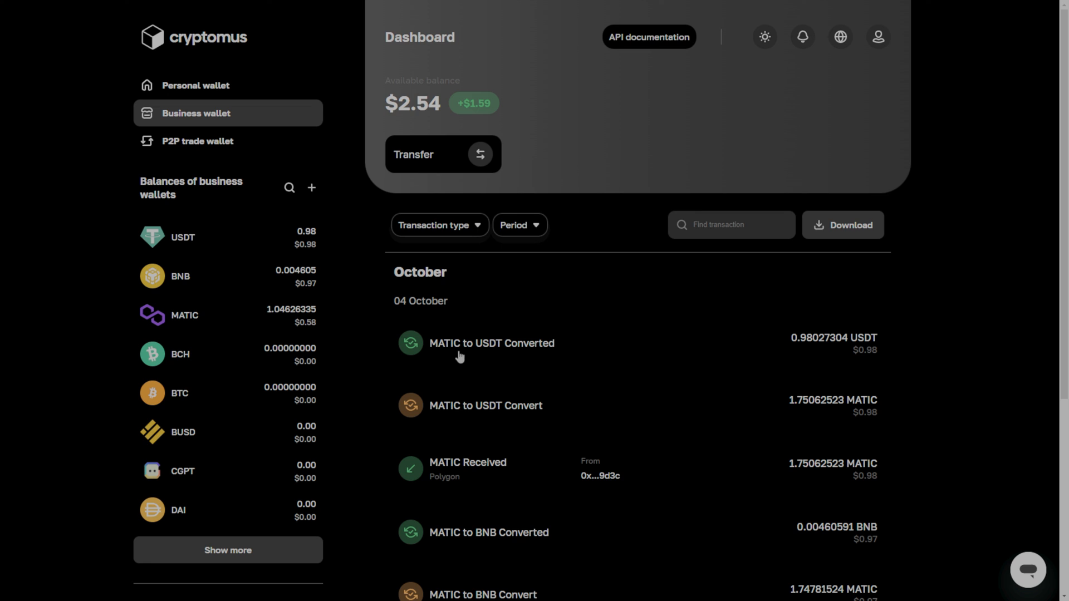
- Expand the 'MATIC to USDT Converted' transaction to see its Auto-Convert method and rate
left_click(491, 343)
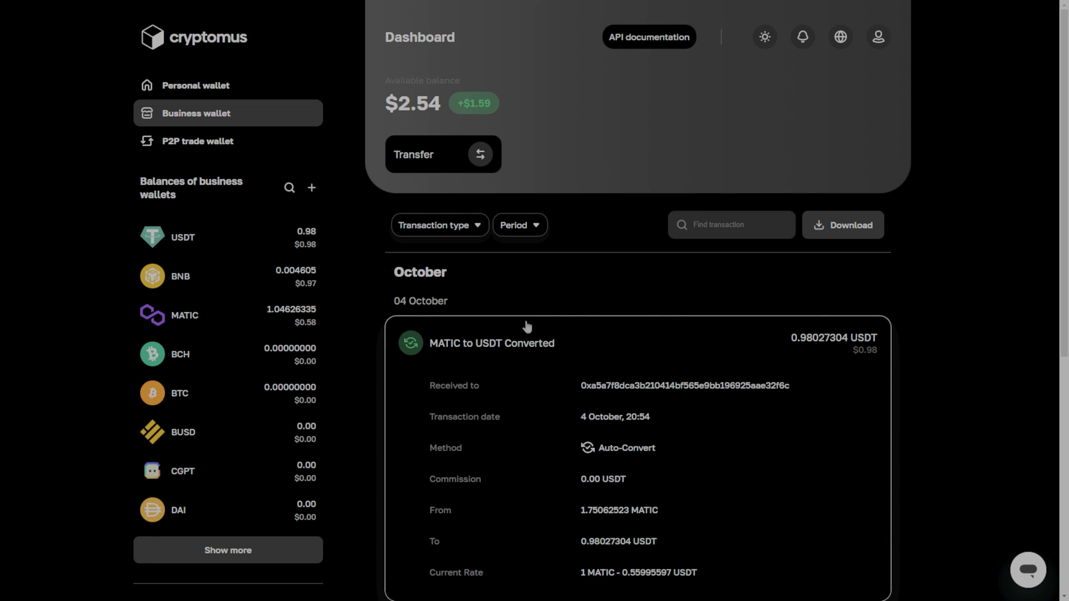